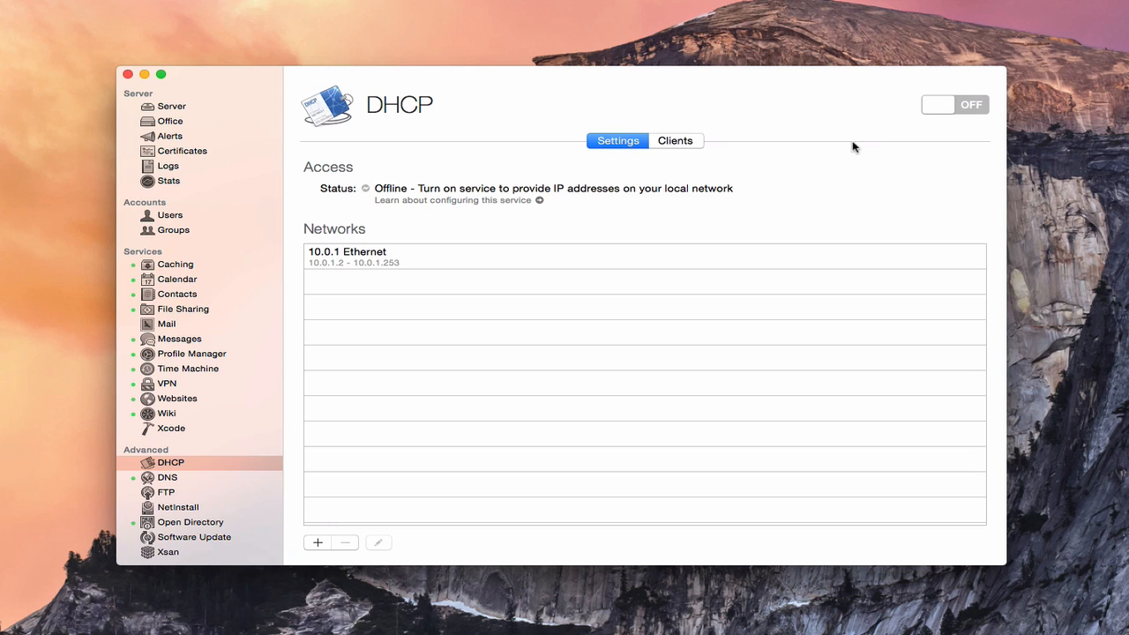
mouse_move(826, 130)
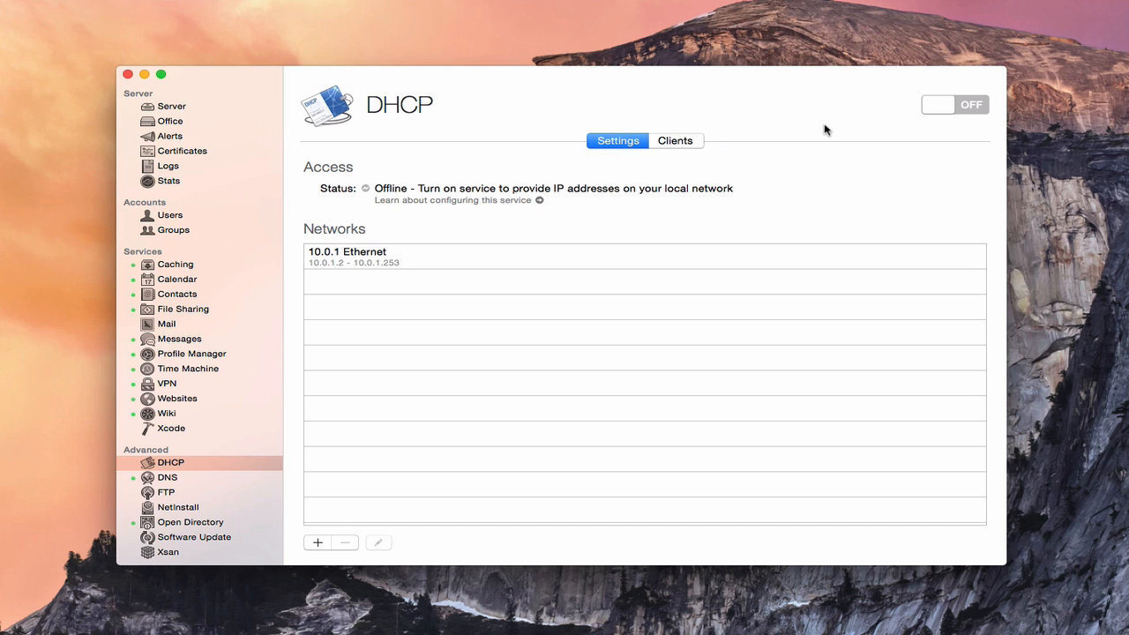
mouse_move(557, 166)
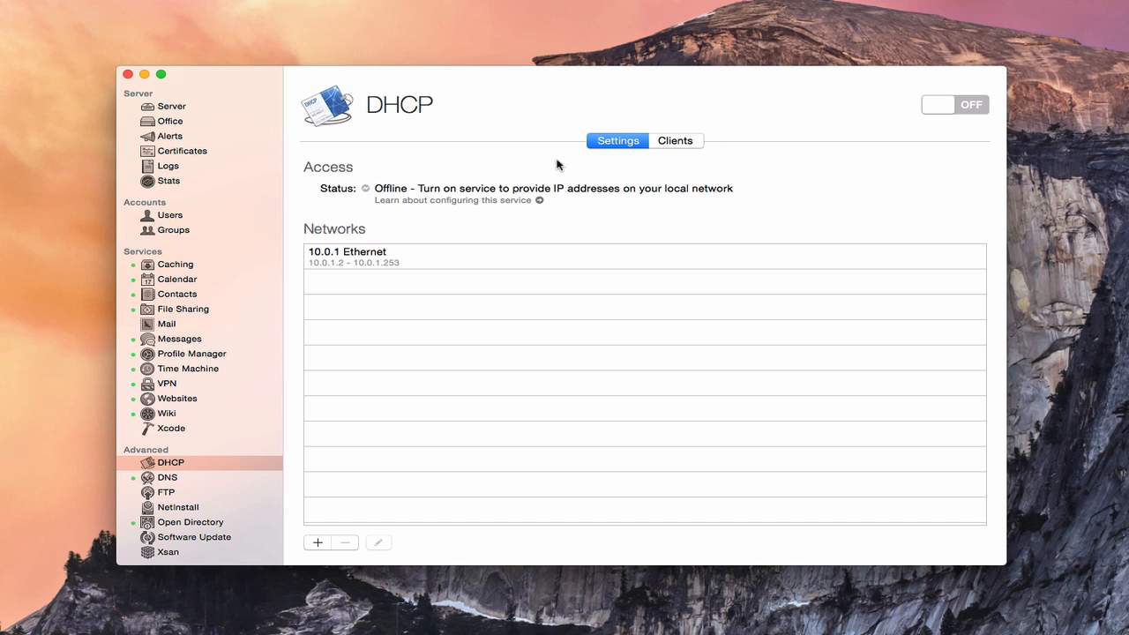
mouse_move(176, 127)
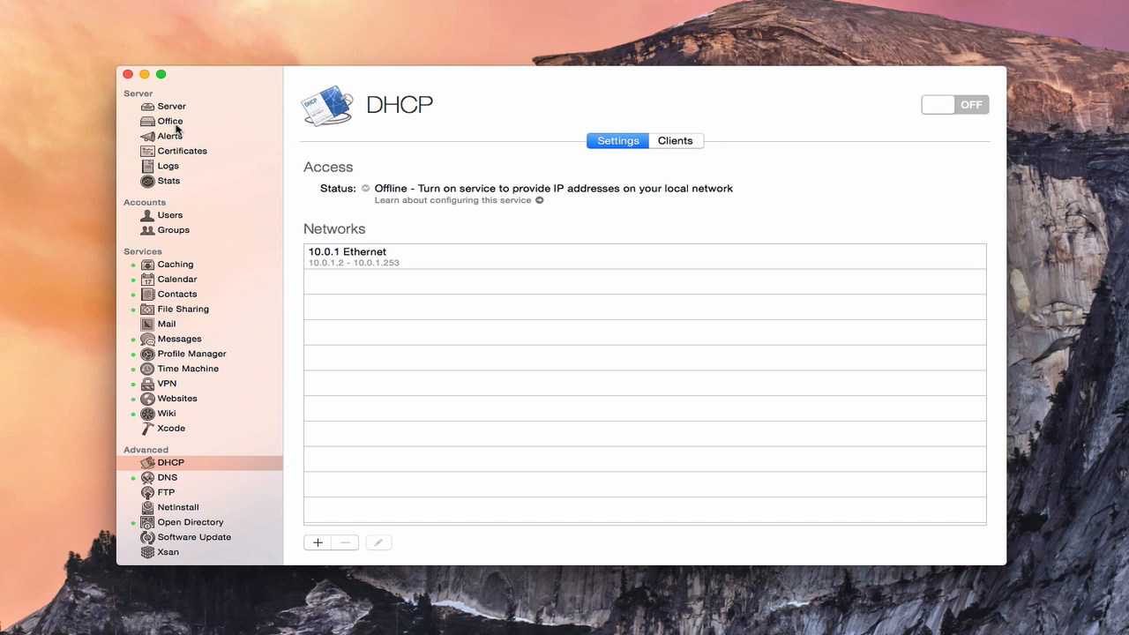
mouse_move(173, 127)
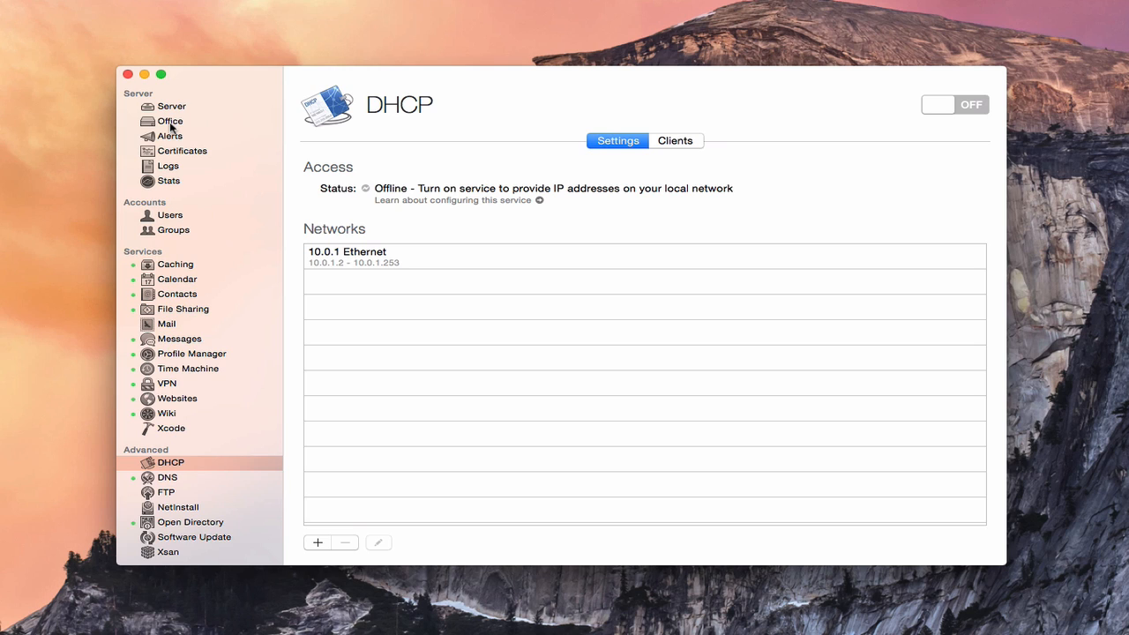
mouse_move(184, 127)
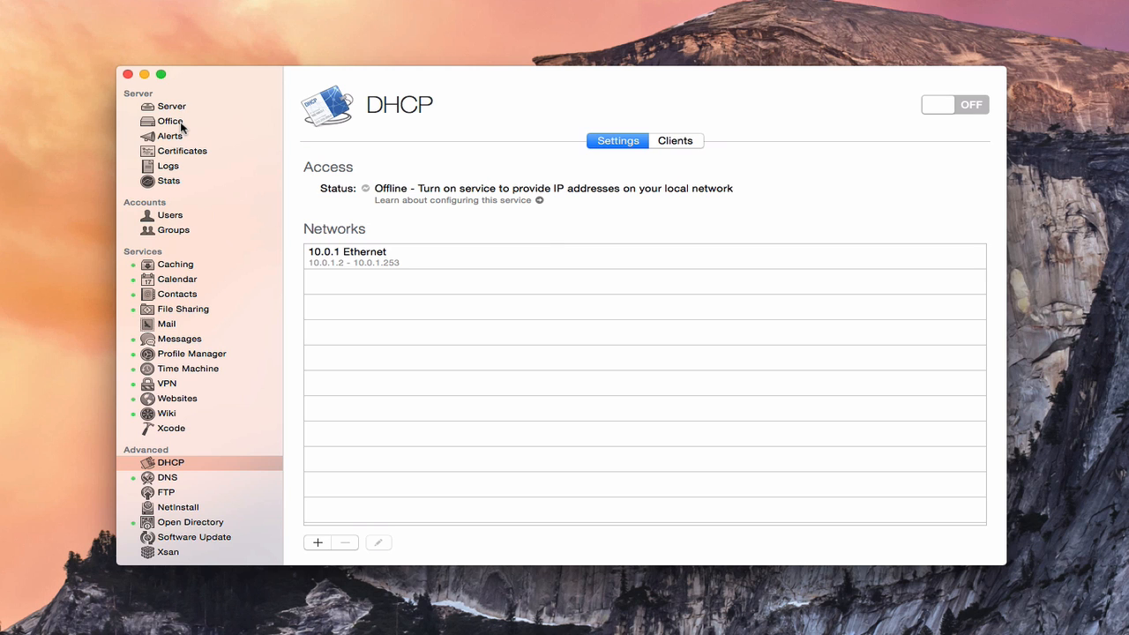
mouse_move(183, 129)
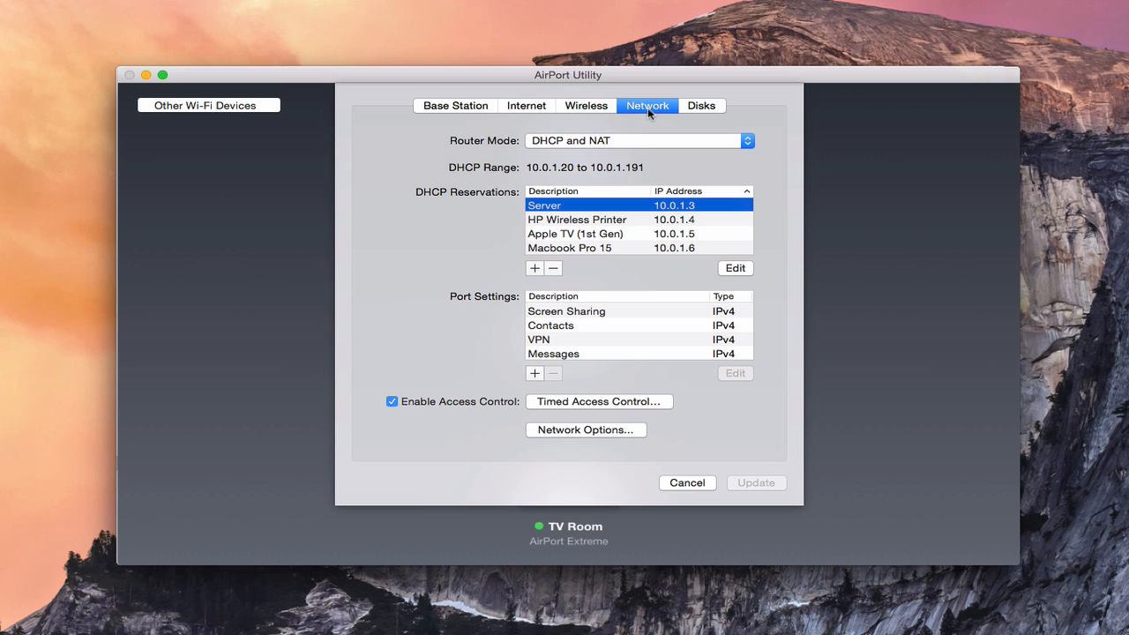
mouse_move(521, 141)
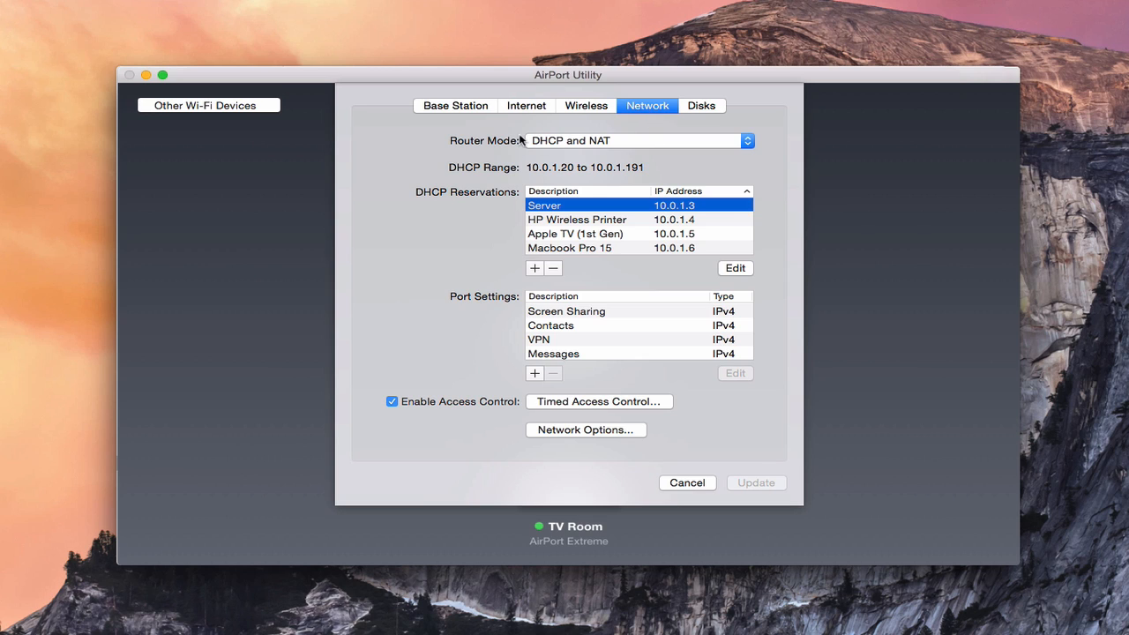
mouse_move(490, 153)
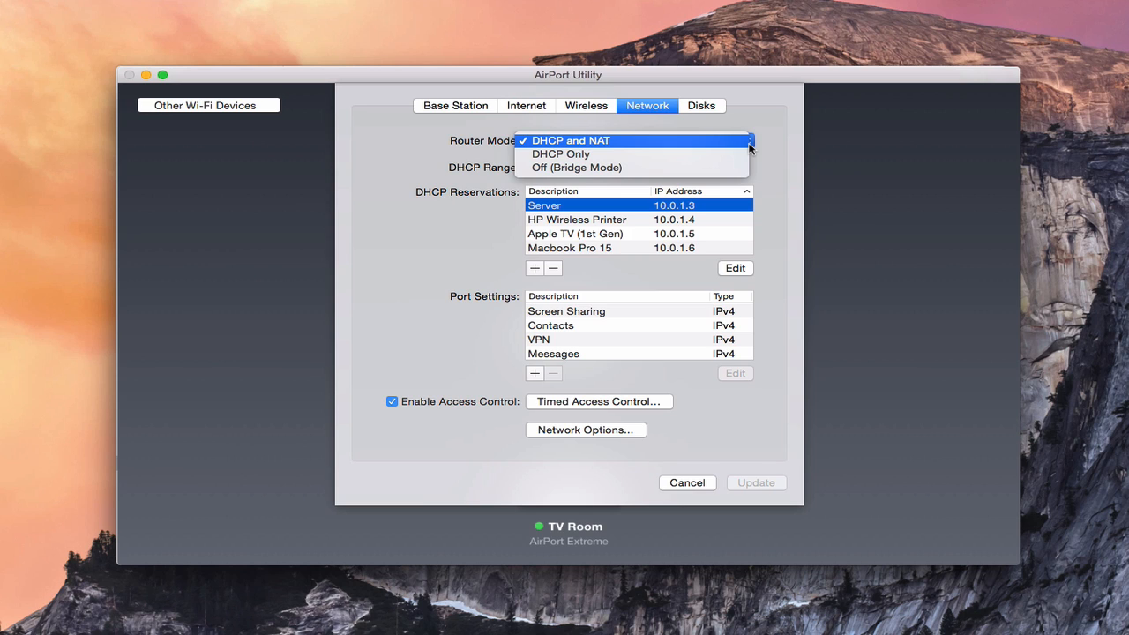
mouse_move(730, 179)
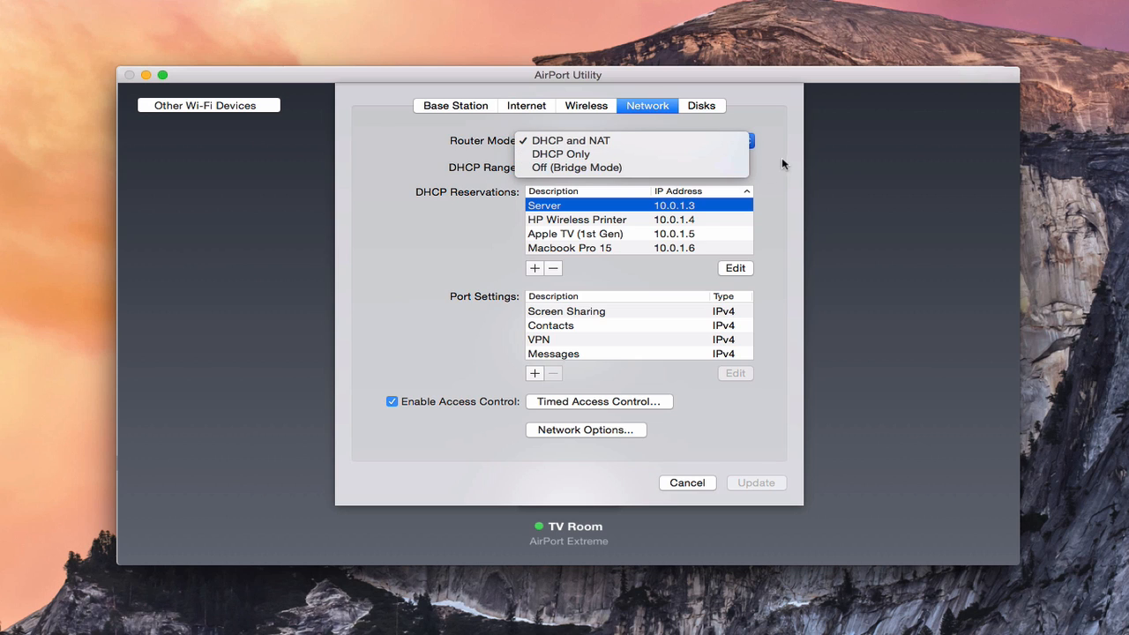
mouse_move(778, 163)
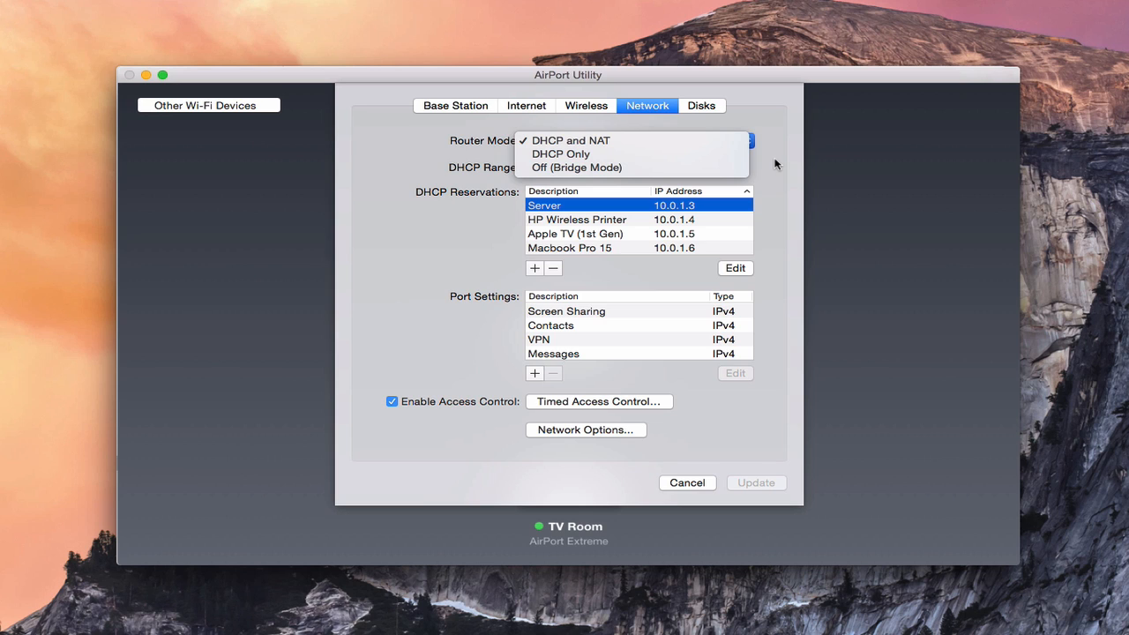
Dismiss the Router Mode menu, keeping DHCP and NAT with range 10.0.1.20–10.0.1.191
left_click(572, 141)
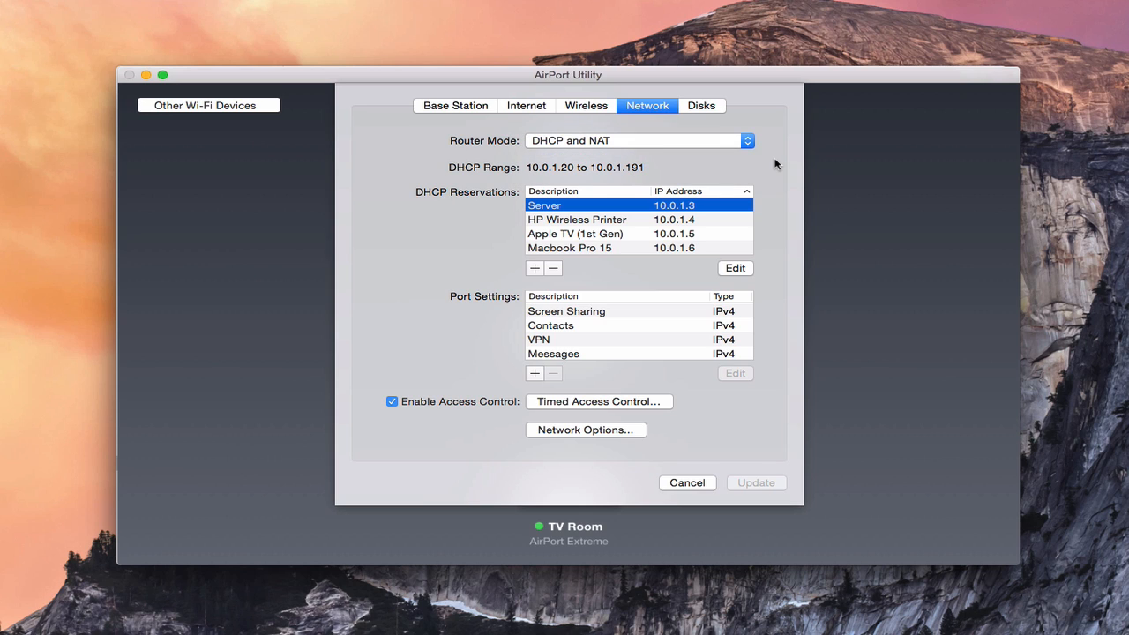
mouse_move(725, 437)
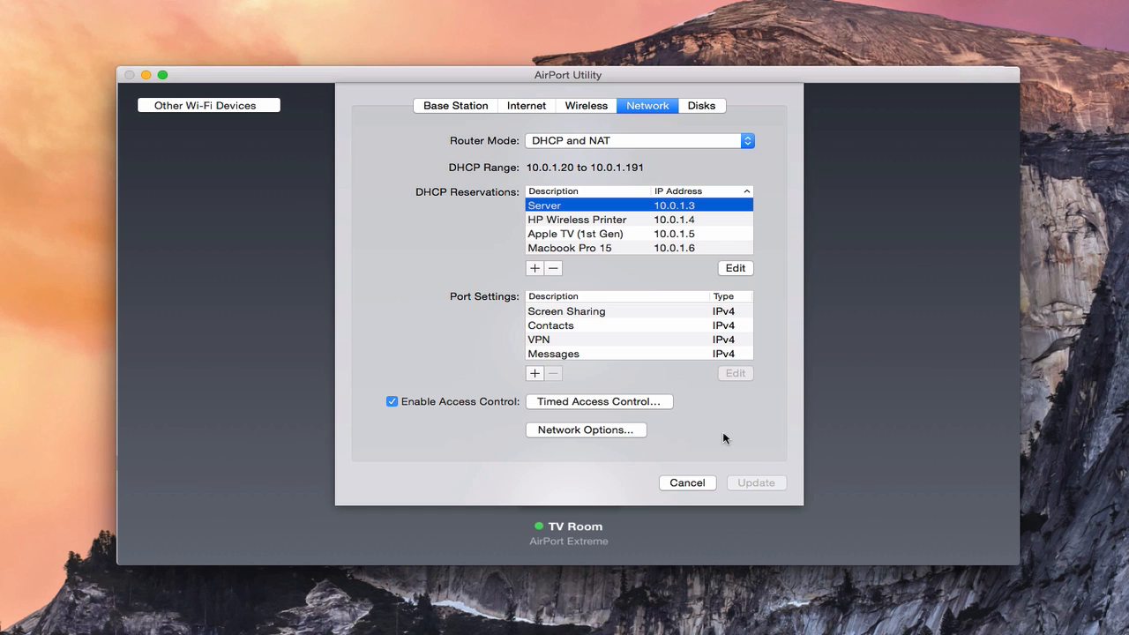
mouse_move(599, 176)
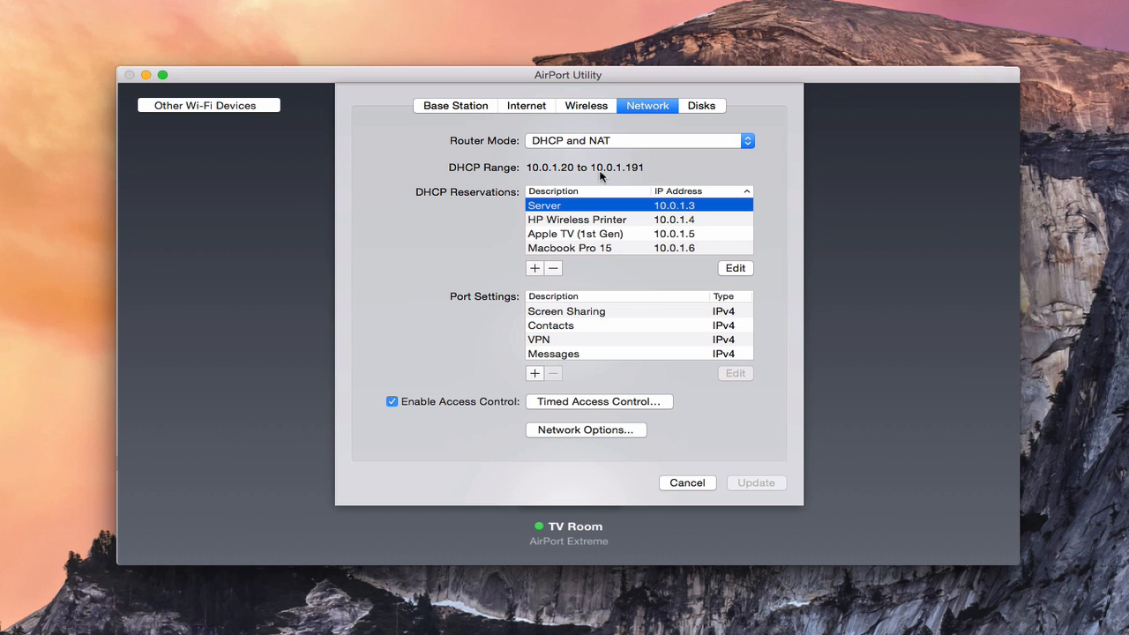
mouse_move(571, 434)
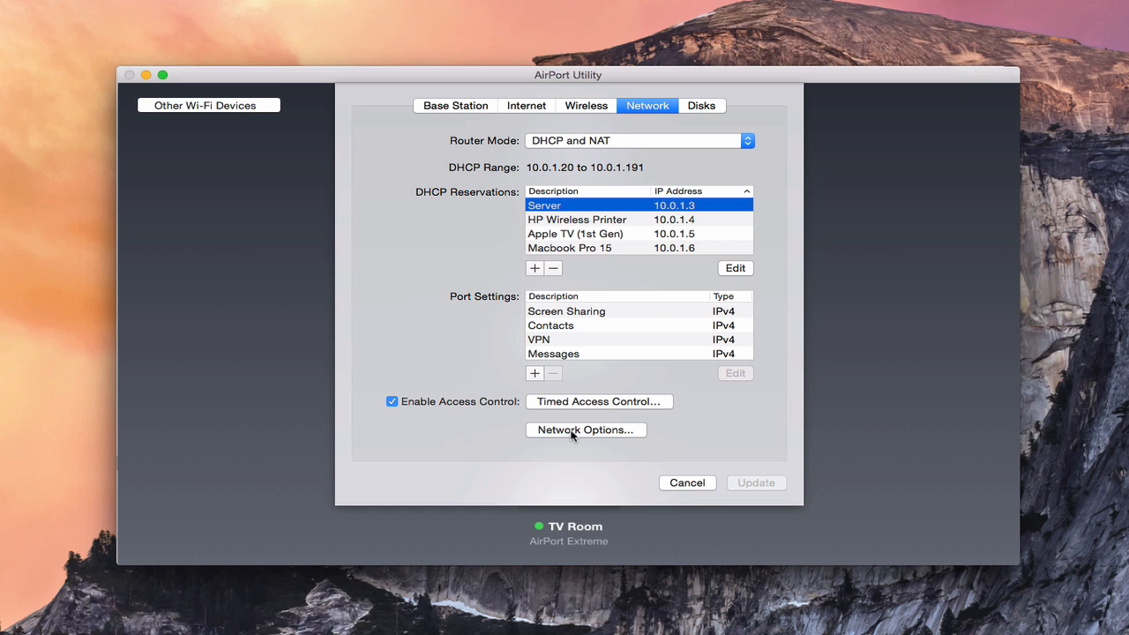
In Network Options, set the IPv4 DHCP range to start at 10.0.1.2 and enter end value 3
left_click(585, 430)
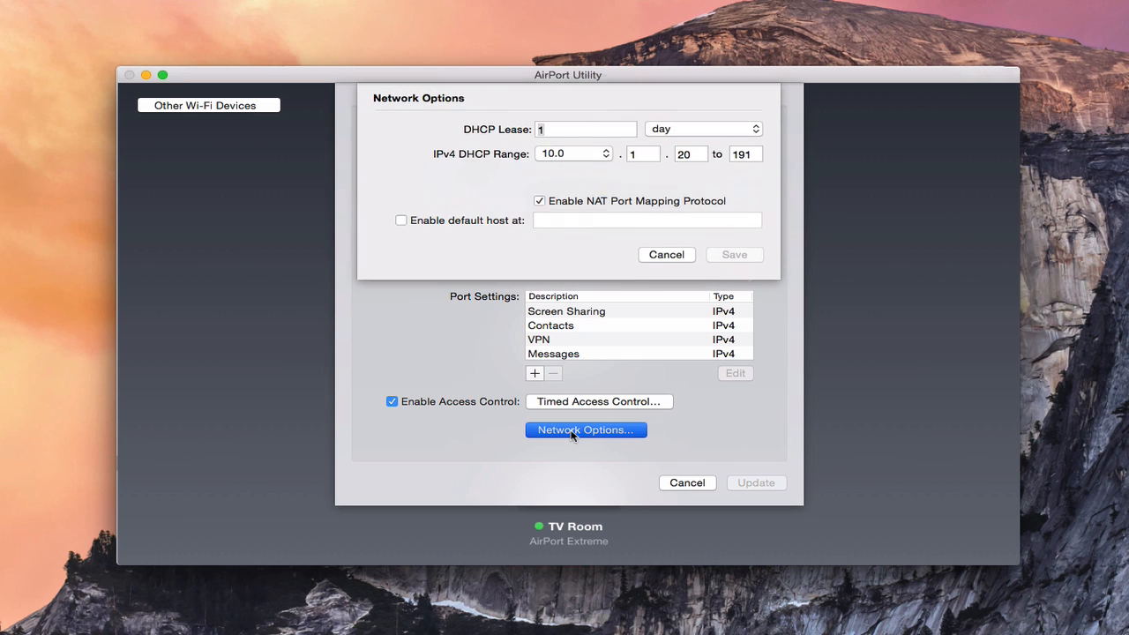
left_click(585, 129)
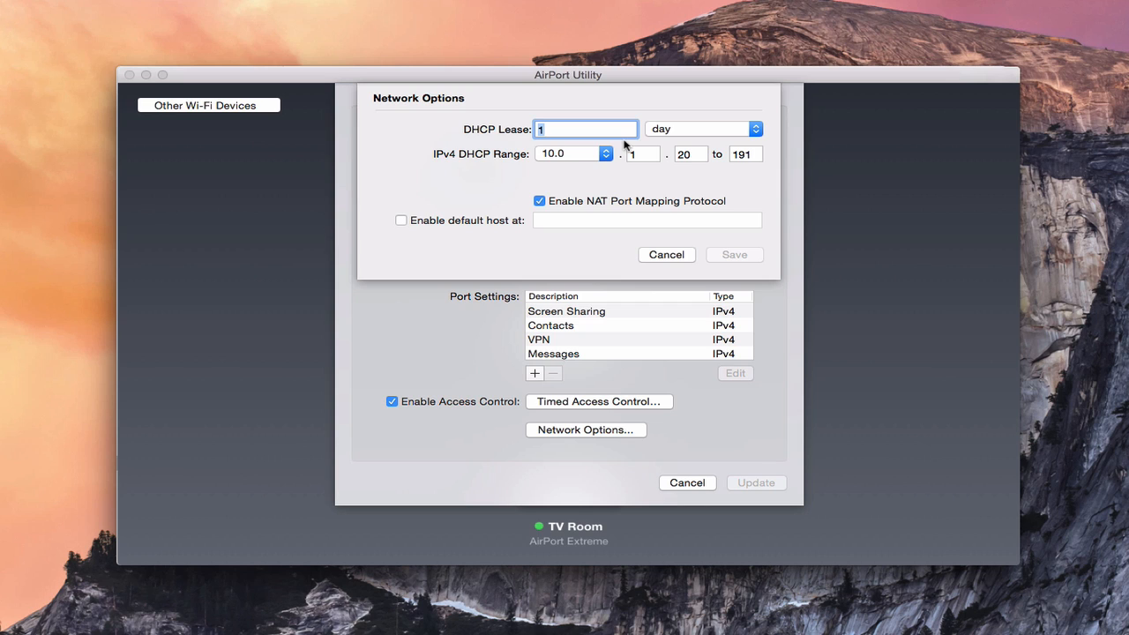
mouse_move(626, 176)
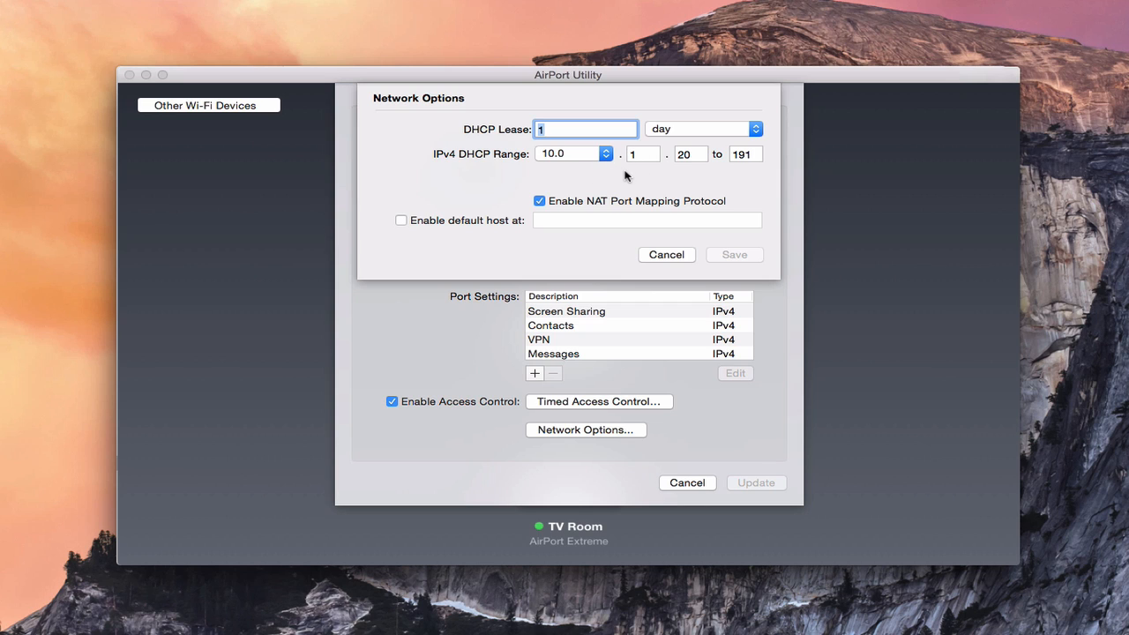
mouse_move(663, 174)
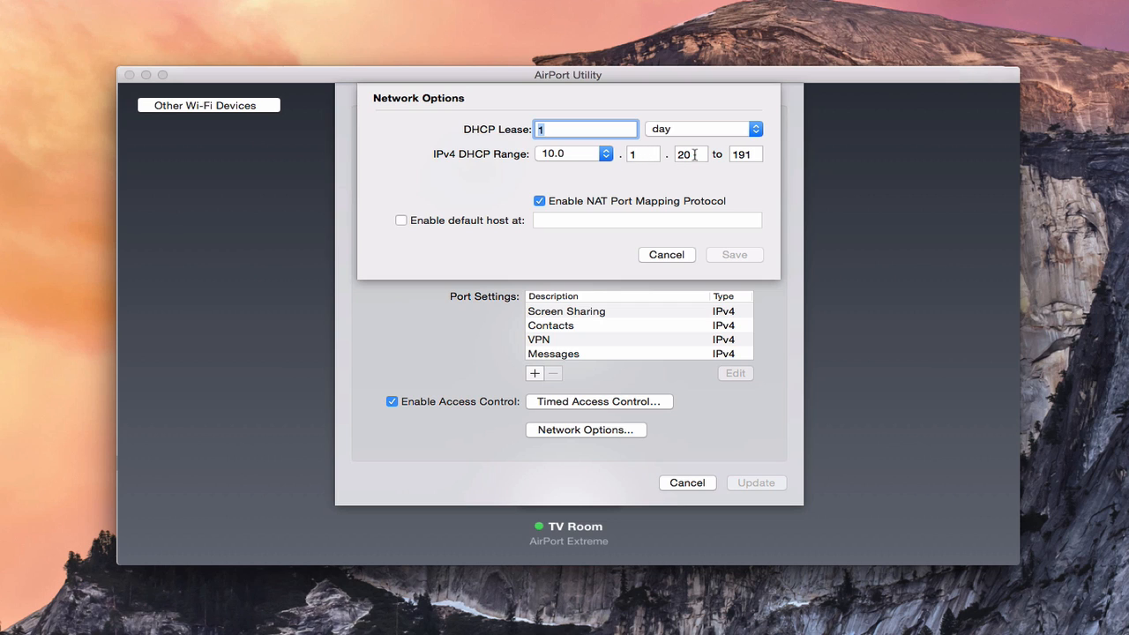
left_click(689, 153)
type("2")
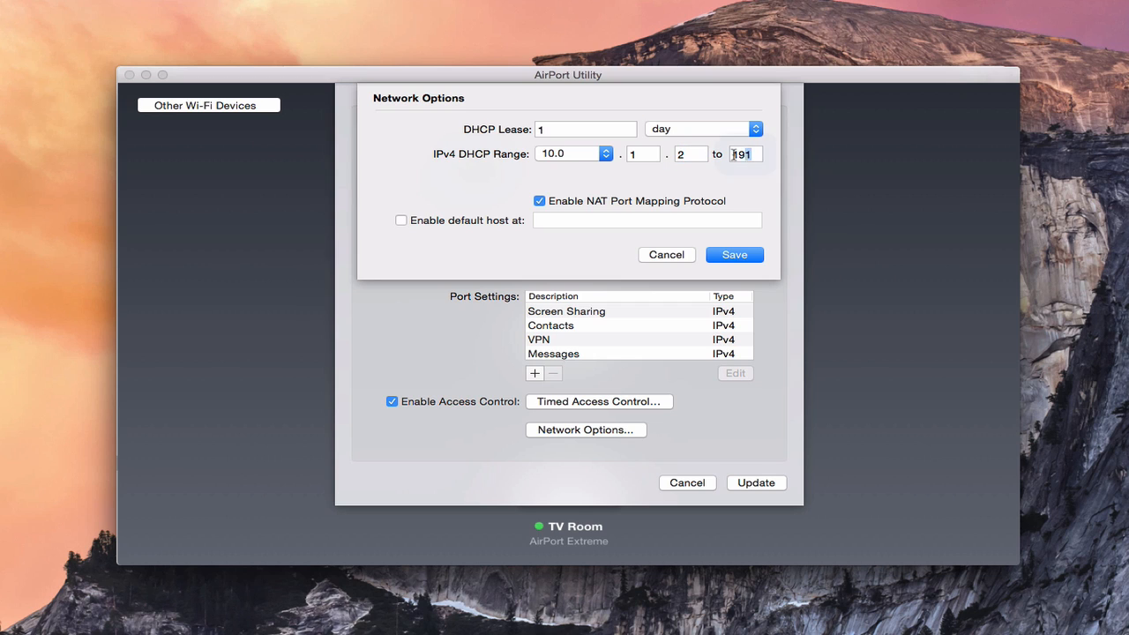
type("3")
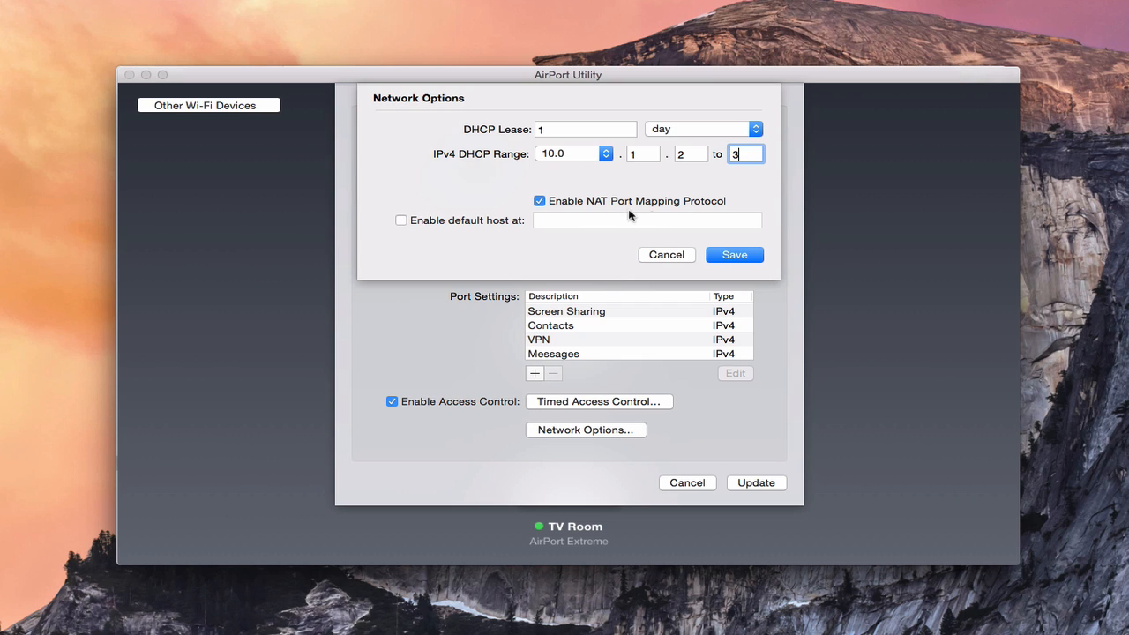
mouse_move(695, 214)
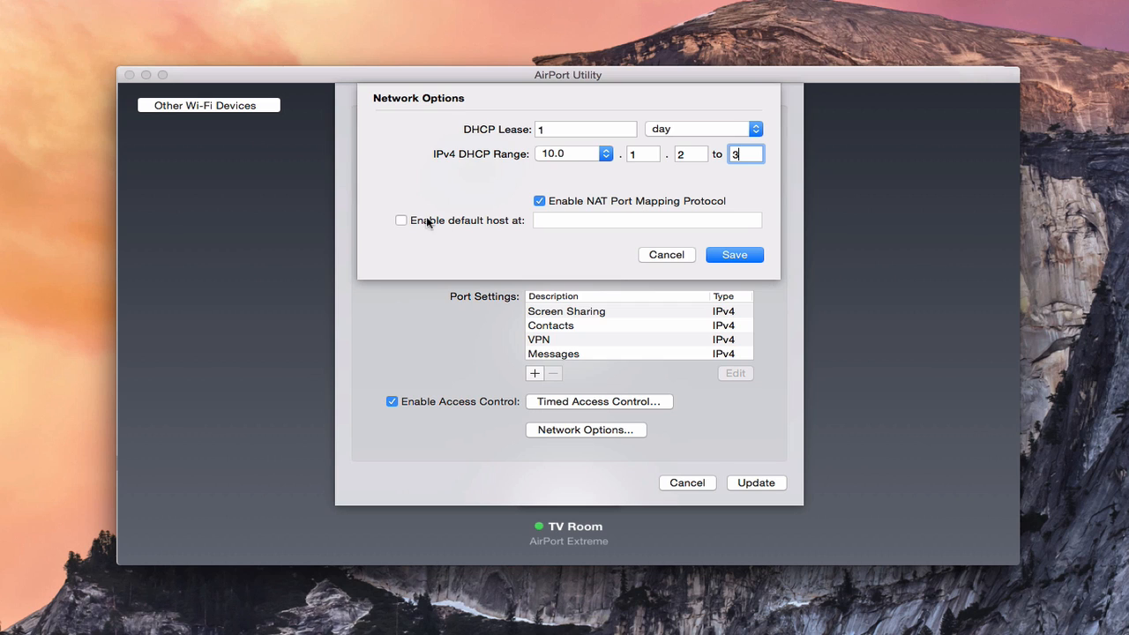
mouse_move(744, 155)
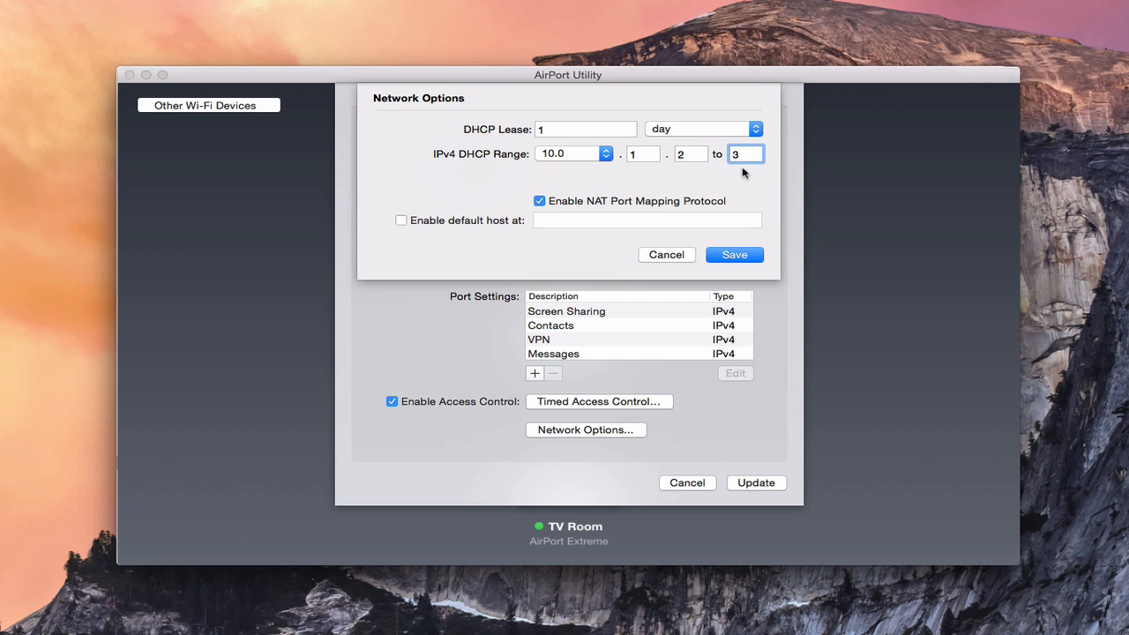
mouse_move(754, 172)
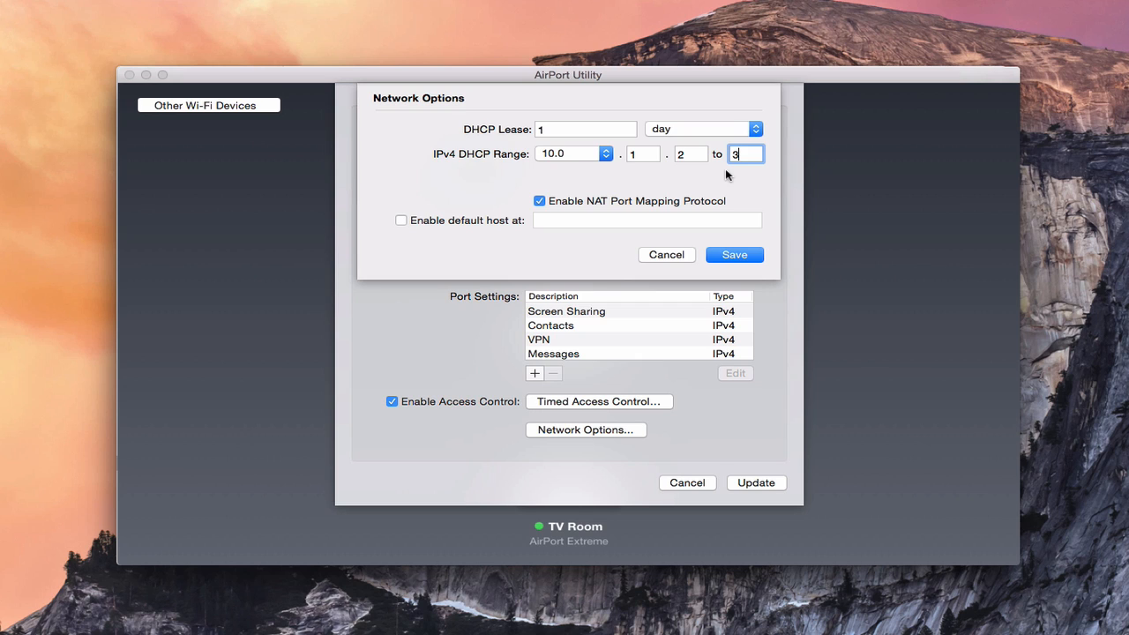
mouse_move(719, 174)
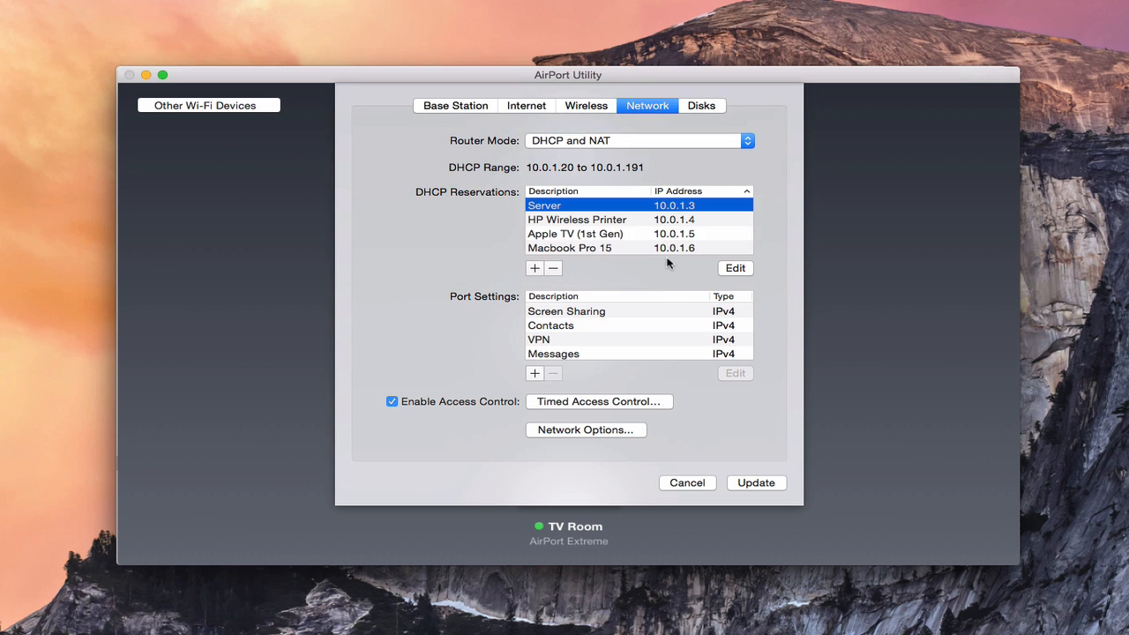
mouse_move(575, 176)
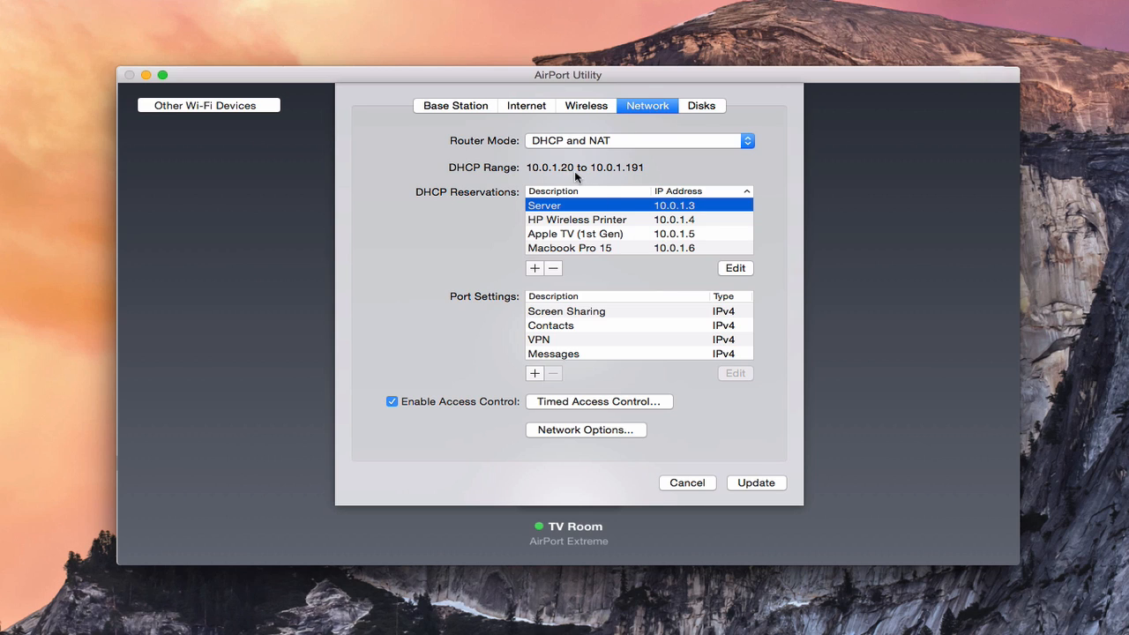
mouse_move(638, 175)
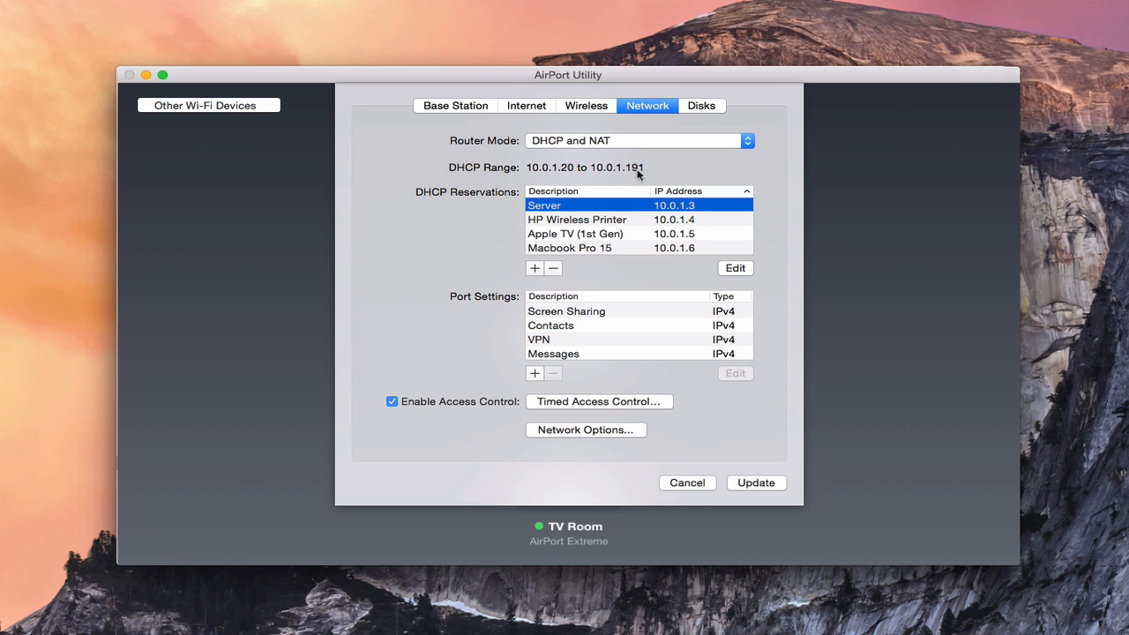
mouse_move(642, 171)
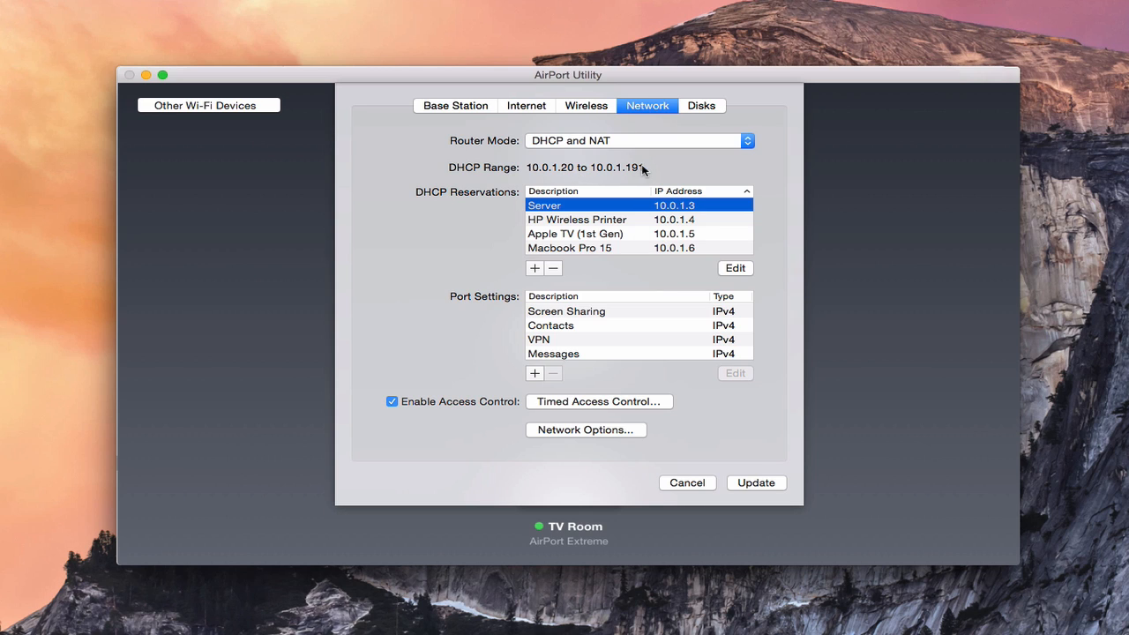
mouse_move(618, 180)
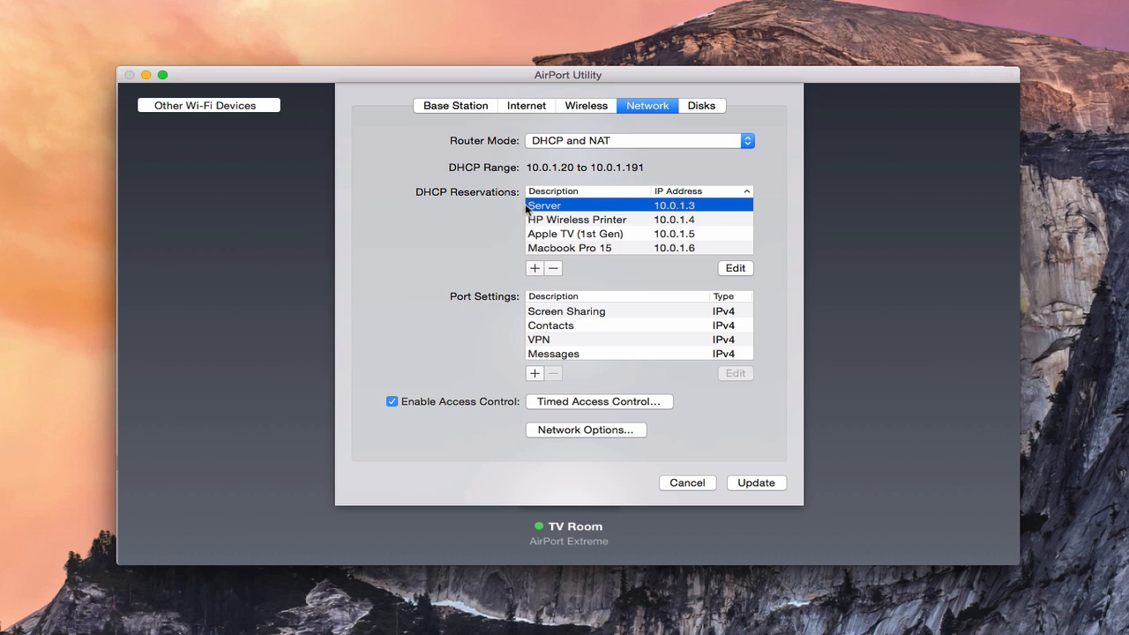
mouse_move(674, 212)
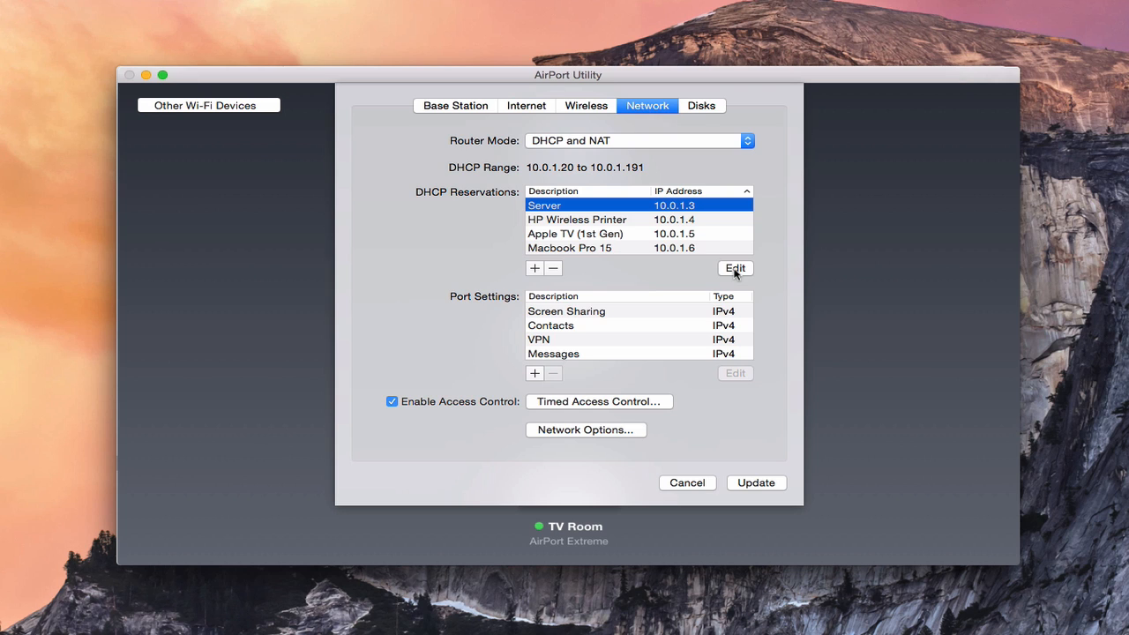
left_click(734, 268)
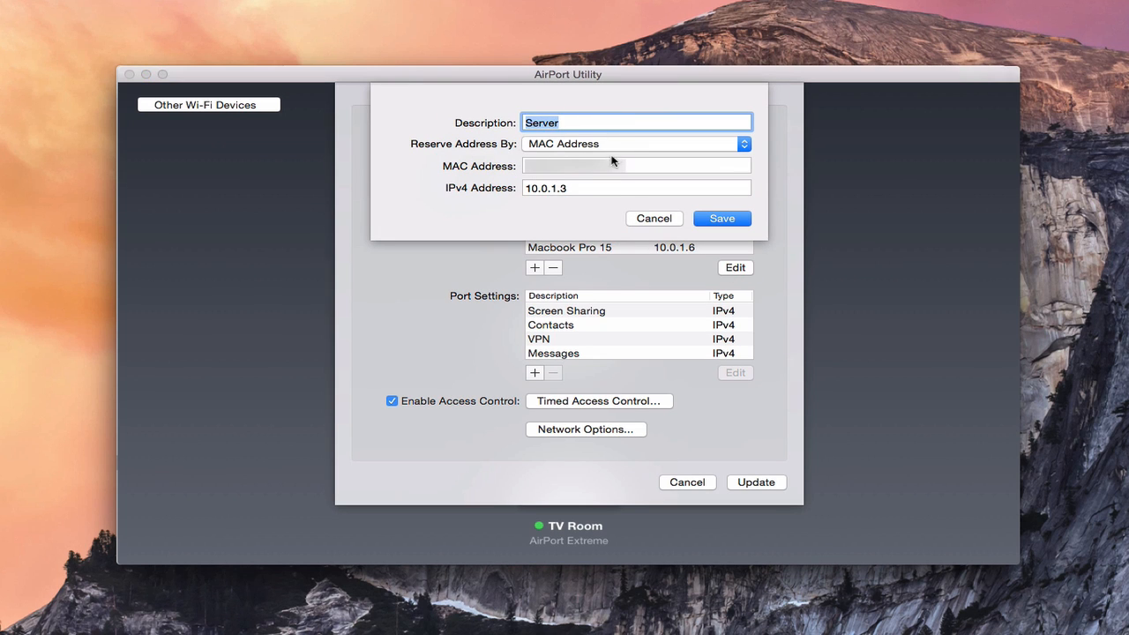
mouse_move(581, 189)
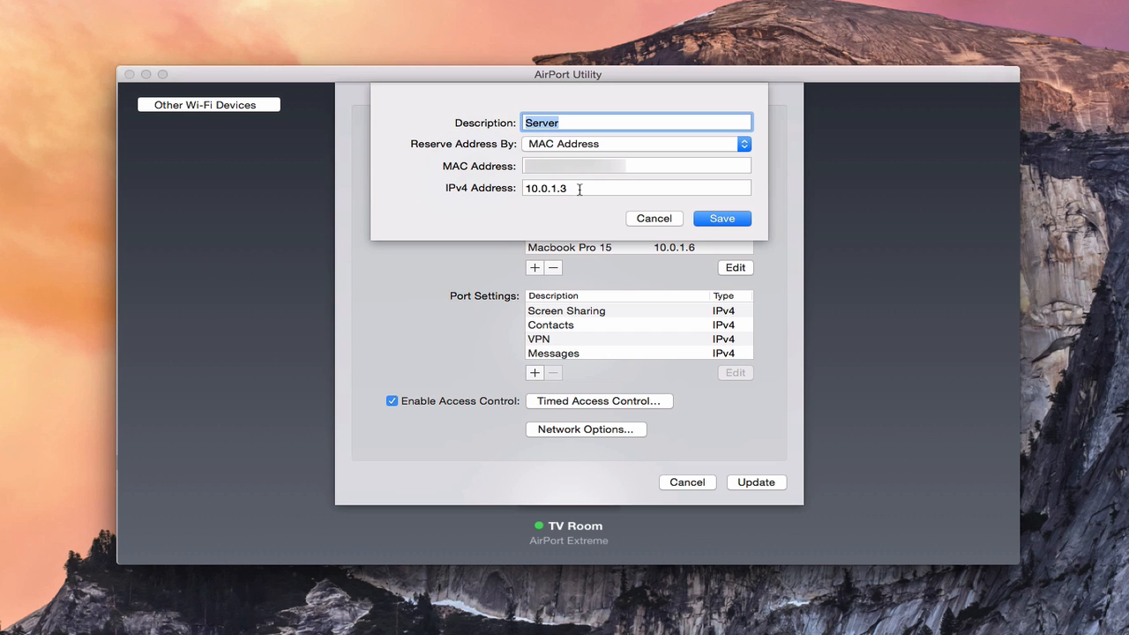
mouse_move(649, 212)
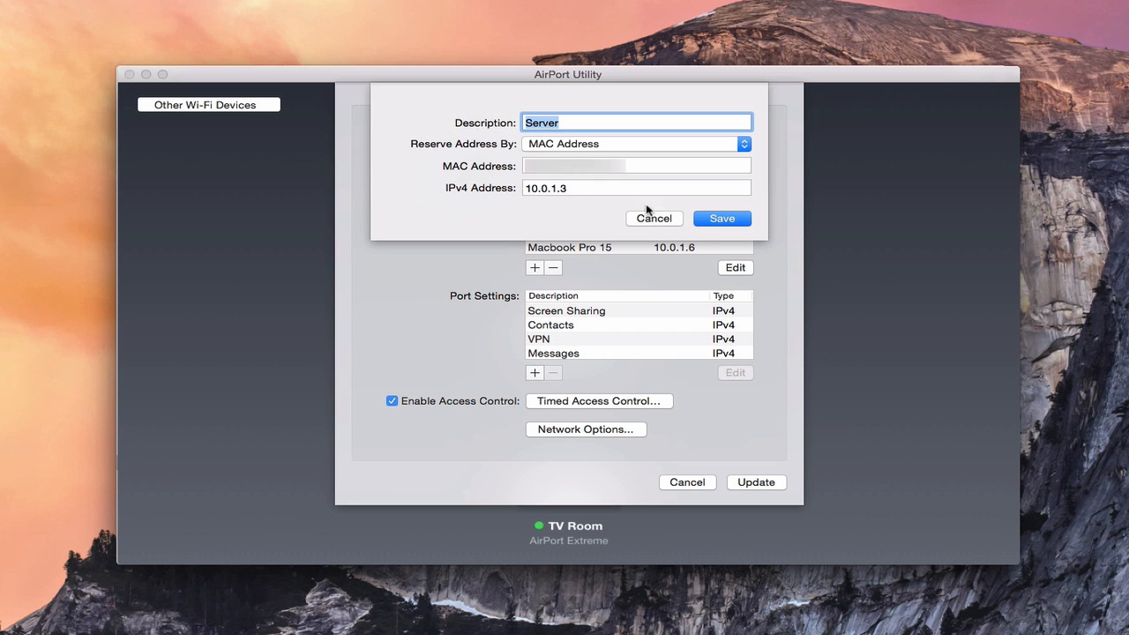
left_click(719, 219)
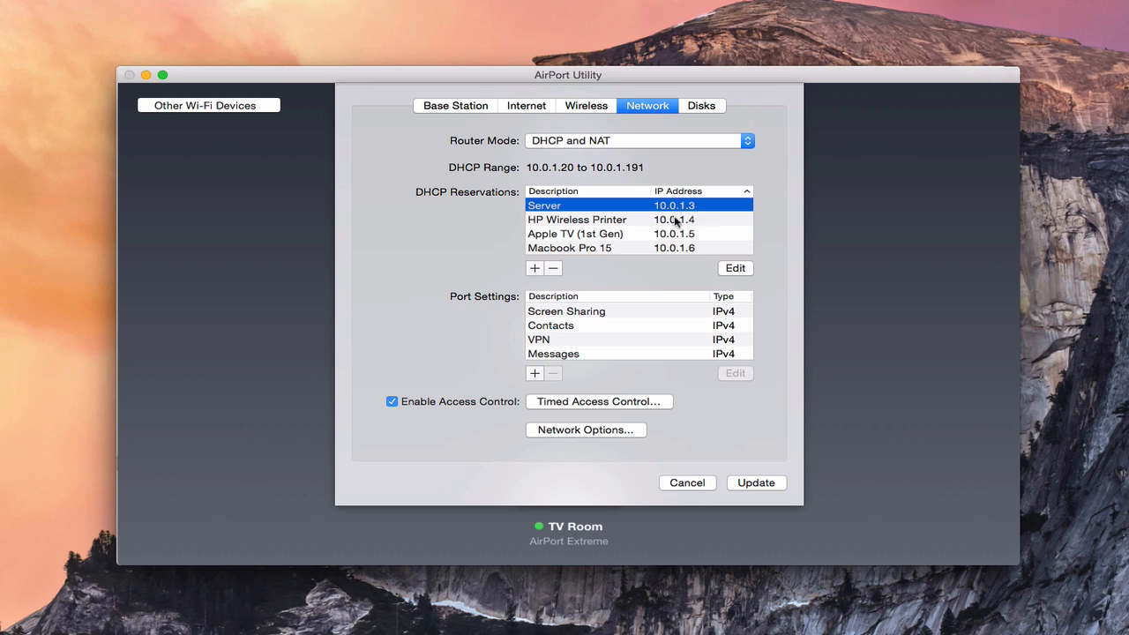
mouse_move(695, 210)
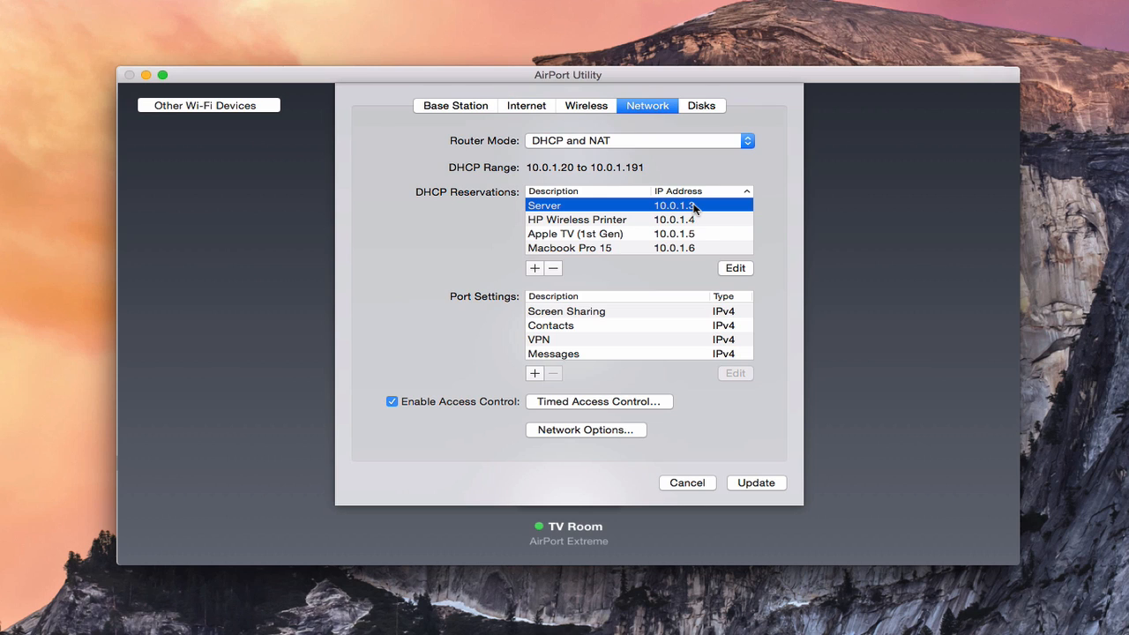
mouse_move(708, 214)
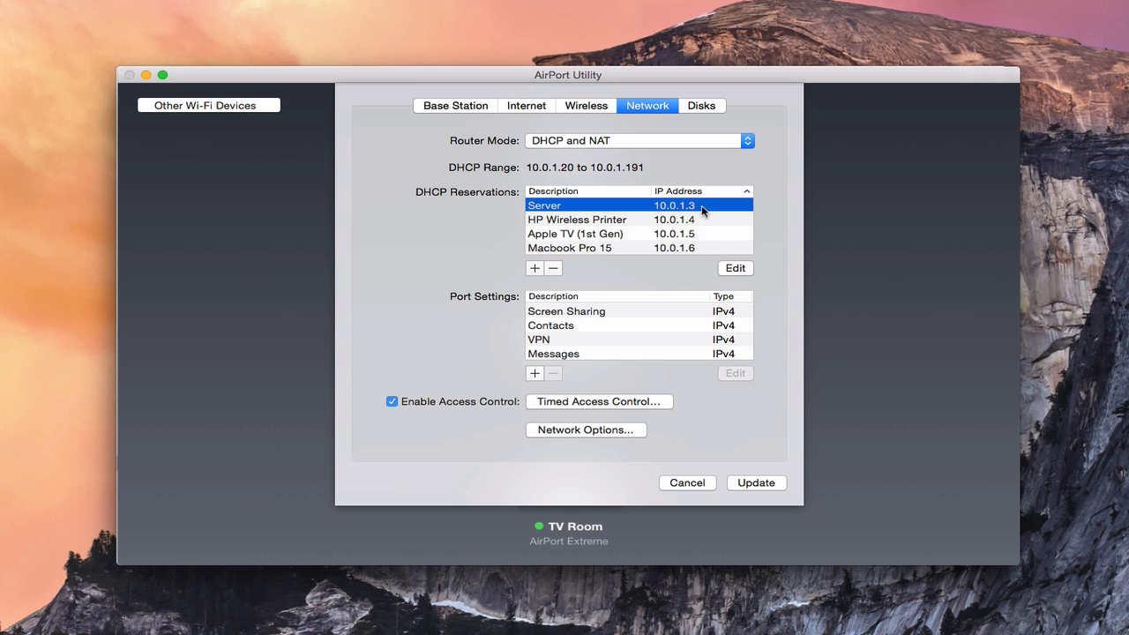
mouse_move(755, 259)
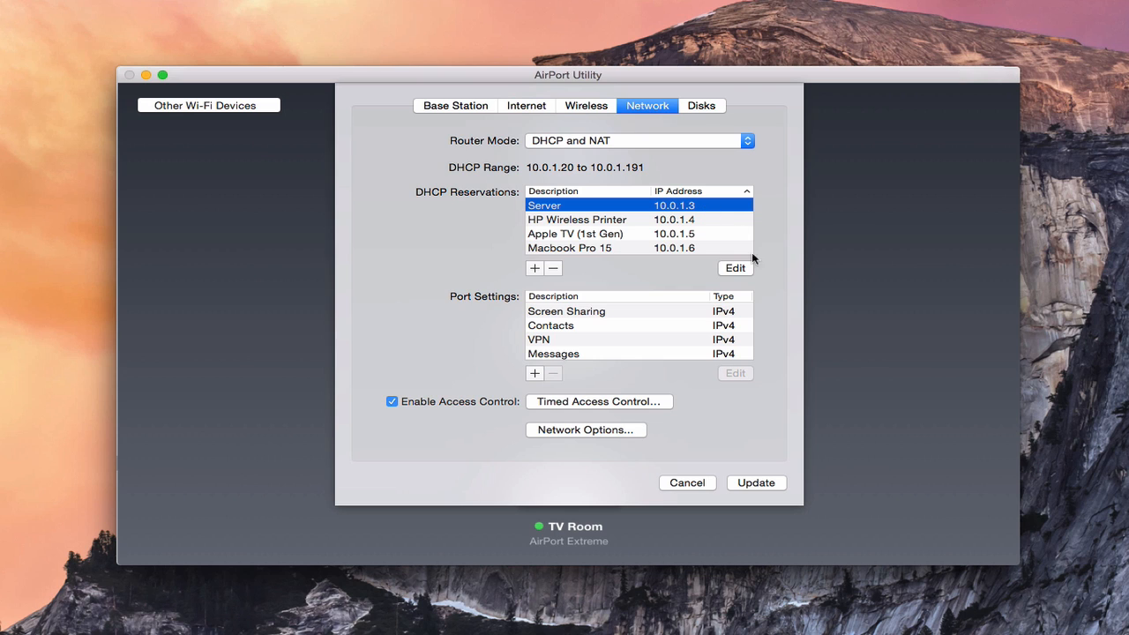
left_click(533, 268)
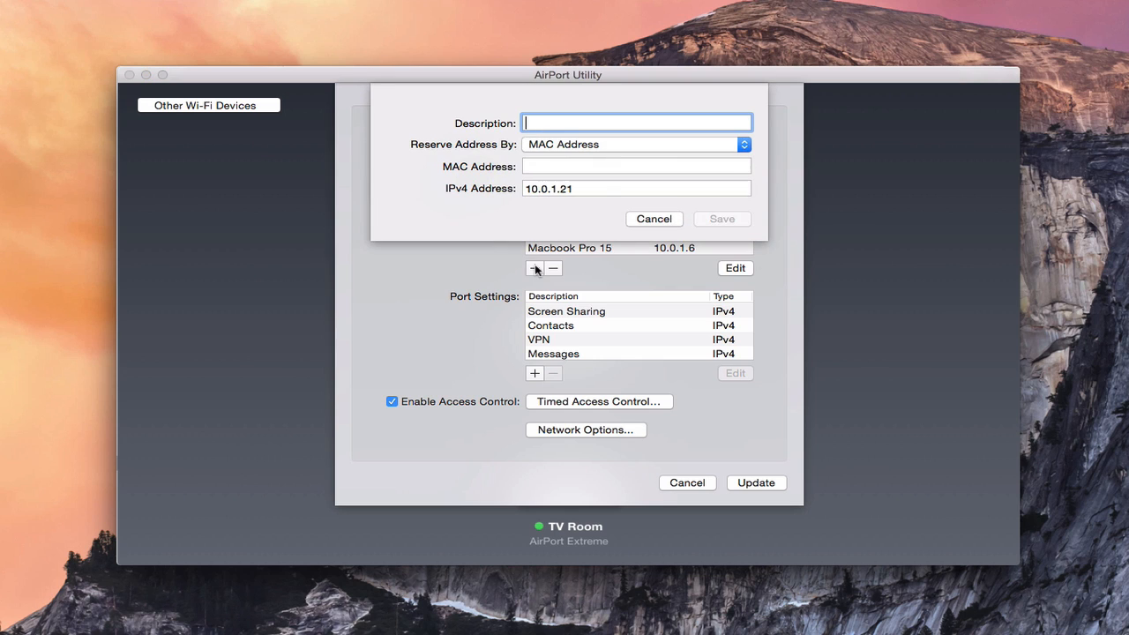
mouse_move(533, 132)
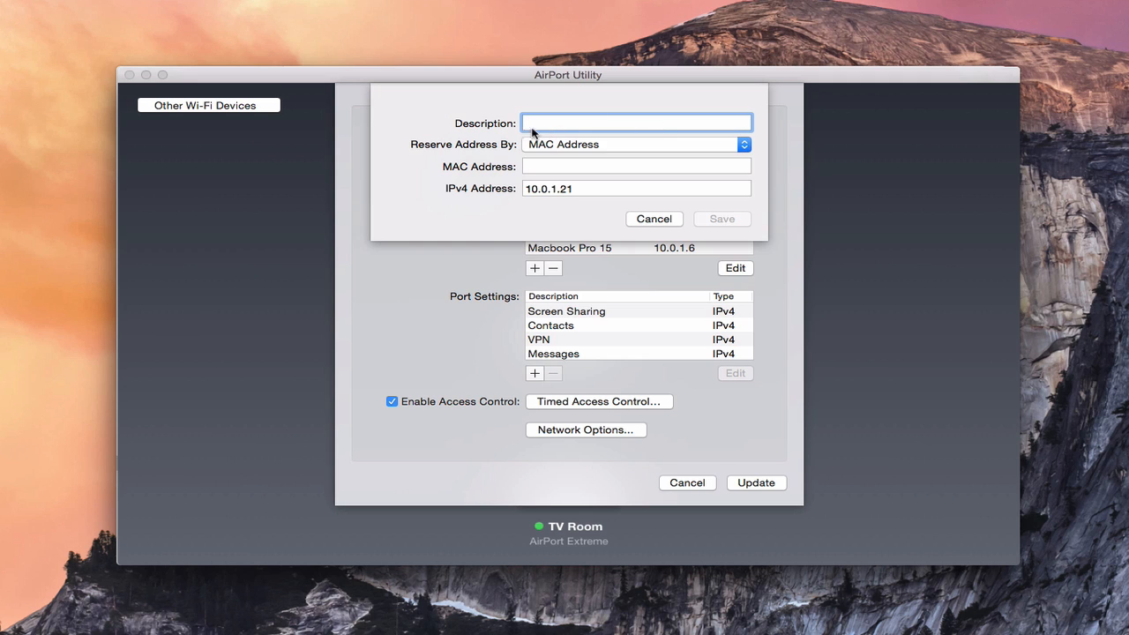
mouse_move(630, 154)
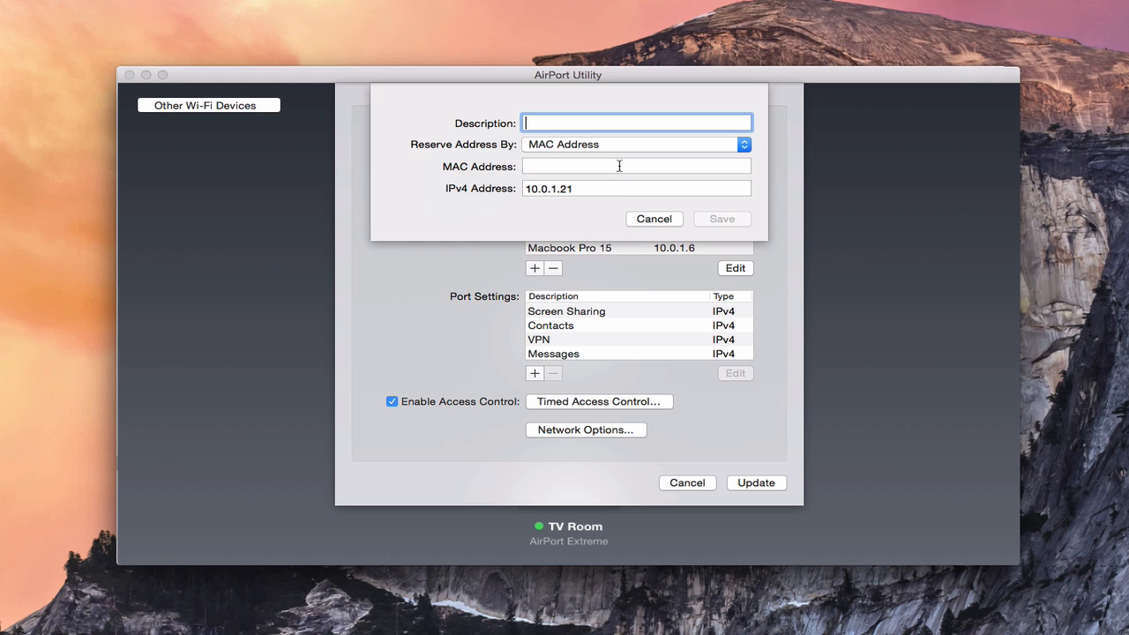
mouse_move(579, 191)
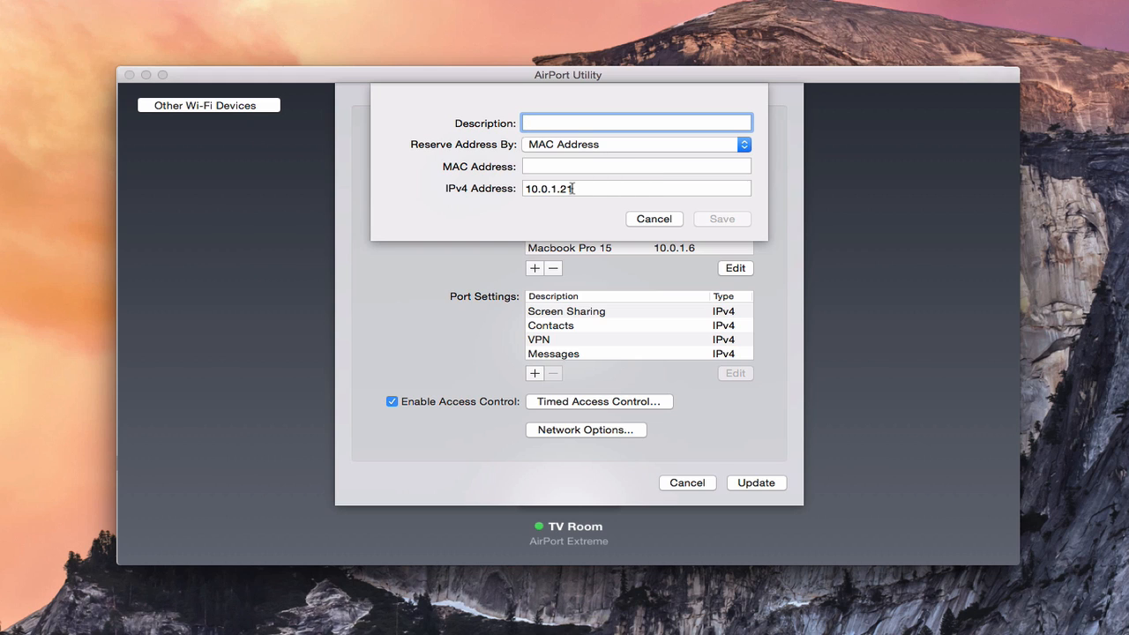
mouse_move(653, 221)
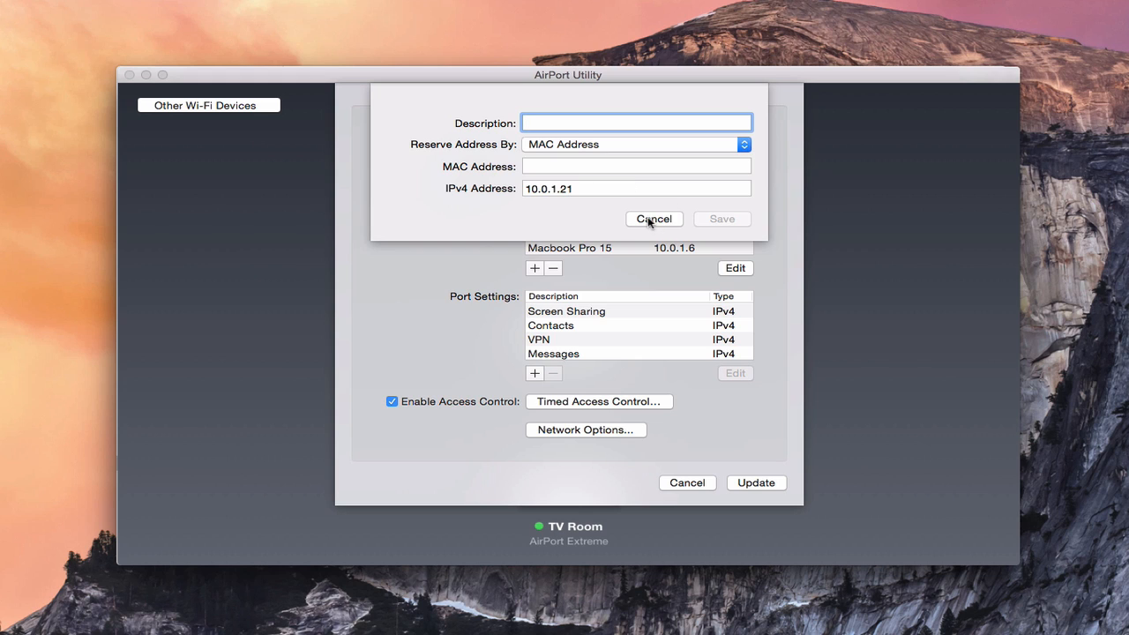
left_click(635, 123)
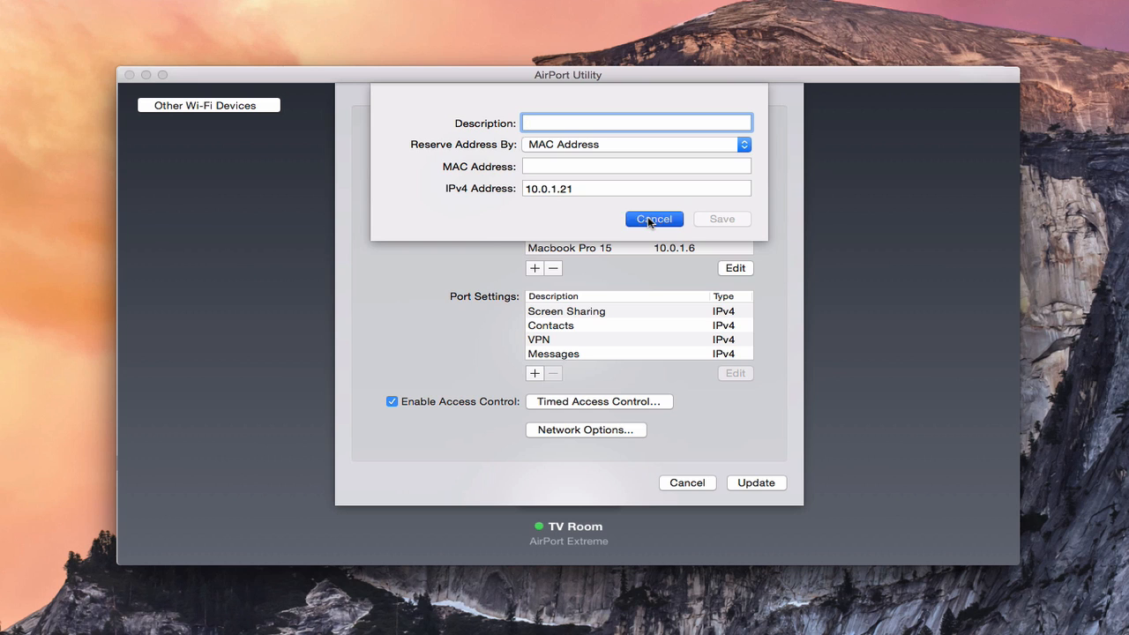
left_click(652, 219)
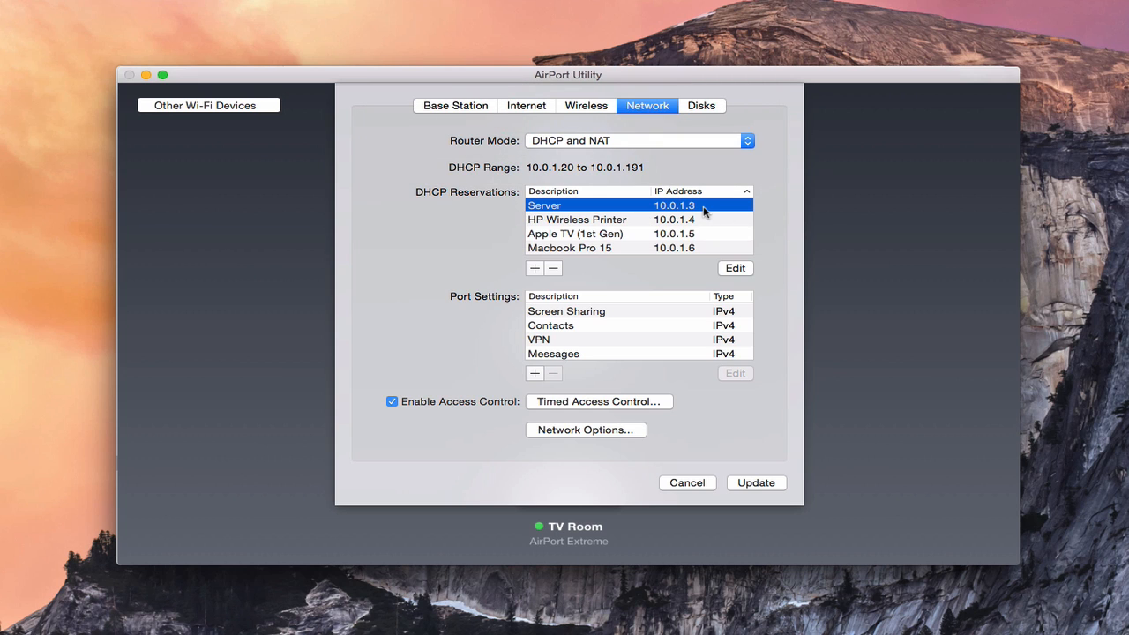
mouse_move(555, 169)
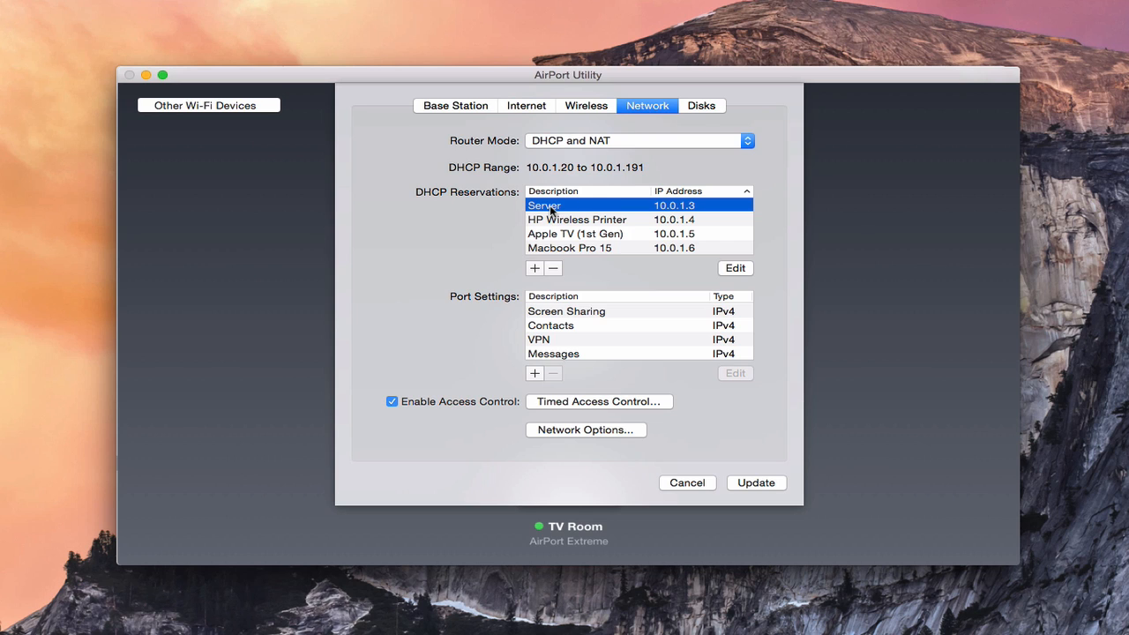
mouse_move(550, 223)
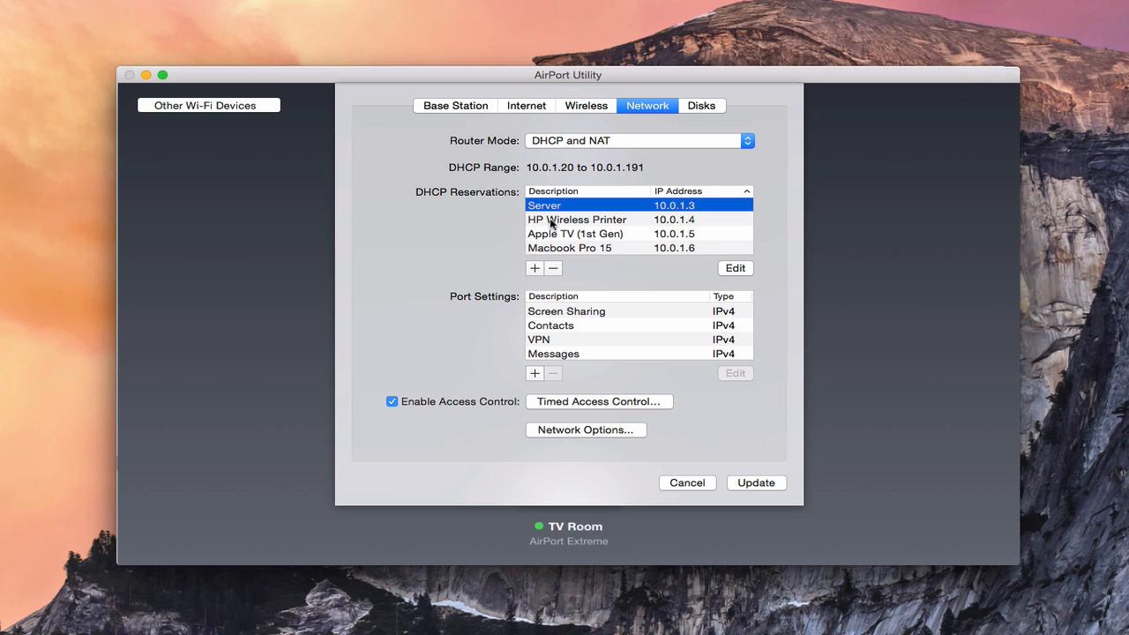
mouse_move(582, 212)
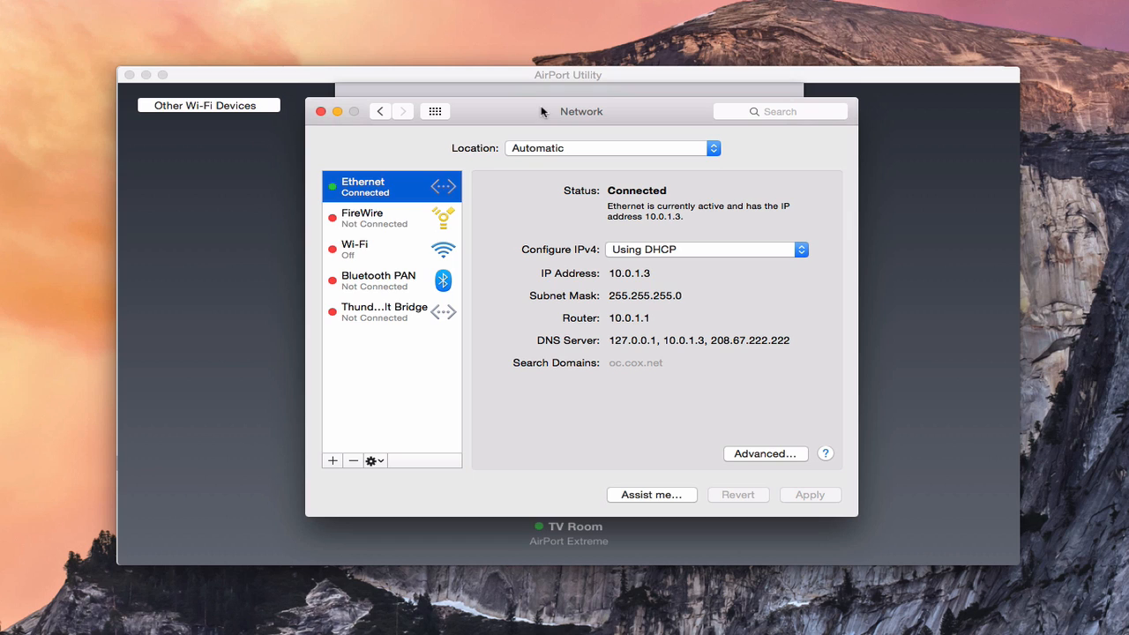
mouse_move(578, 123)
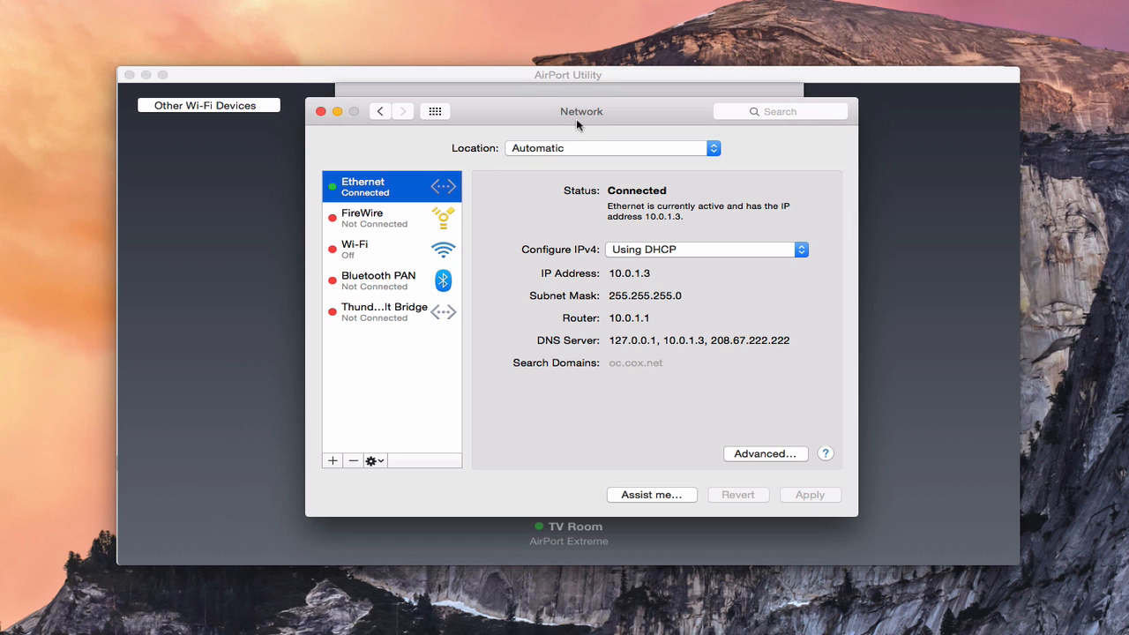
mouse_move(681, 293)
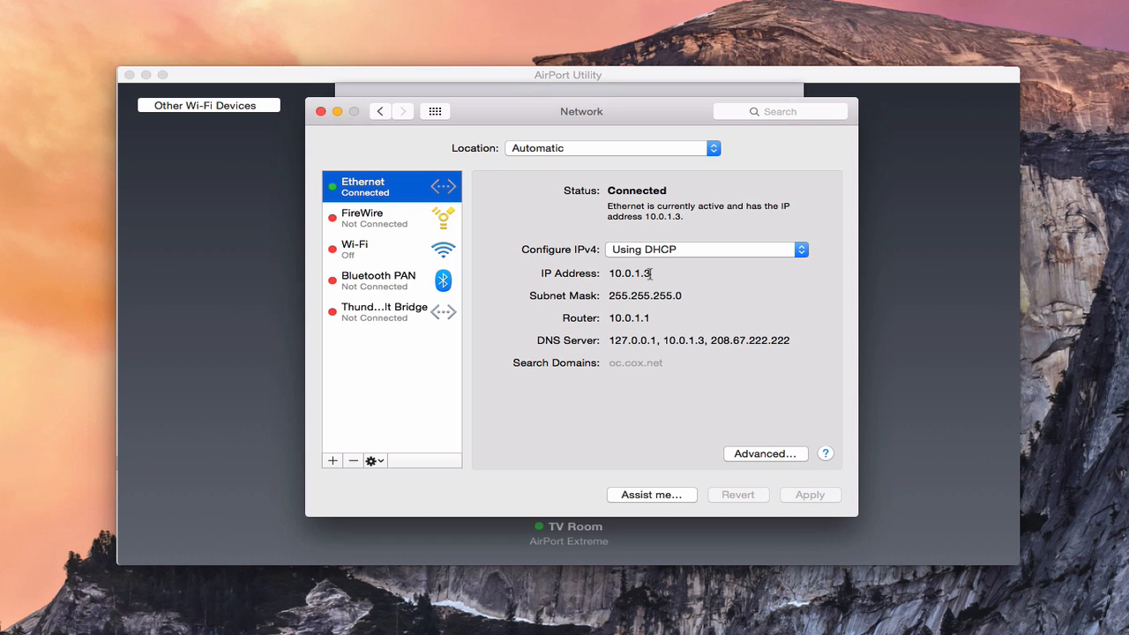
mouse_move(642, 352)
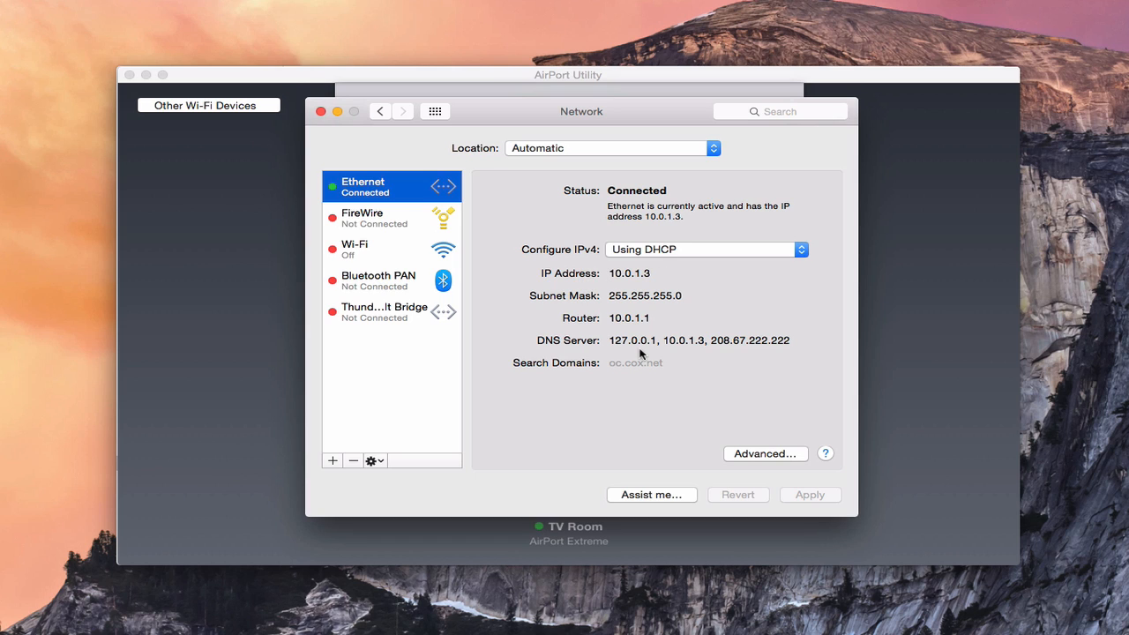
mouse_move(626, 355)
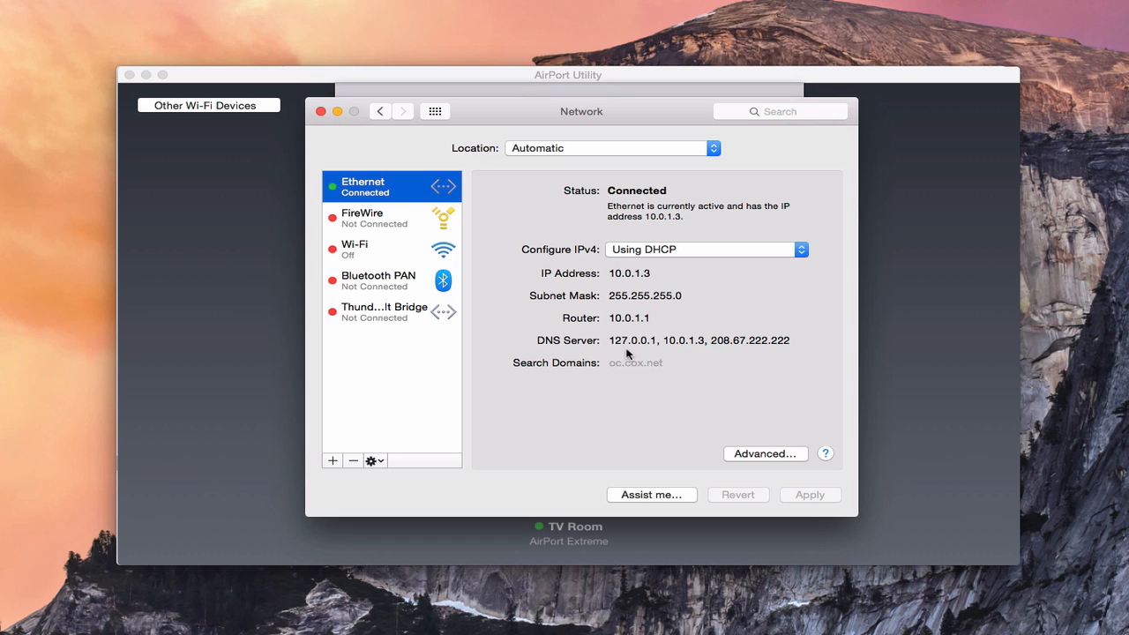
mouse_move(634, 275)
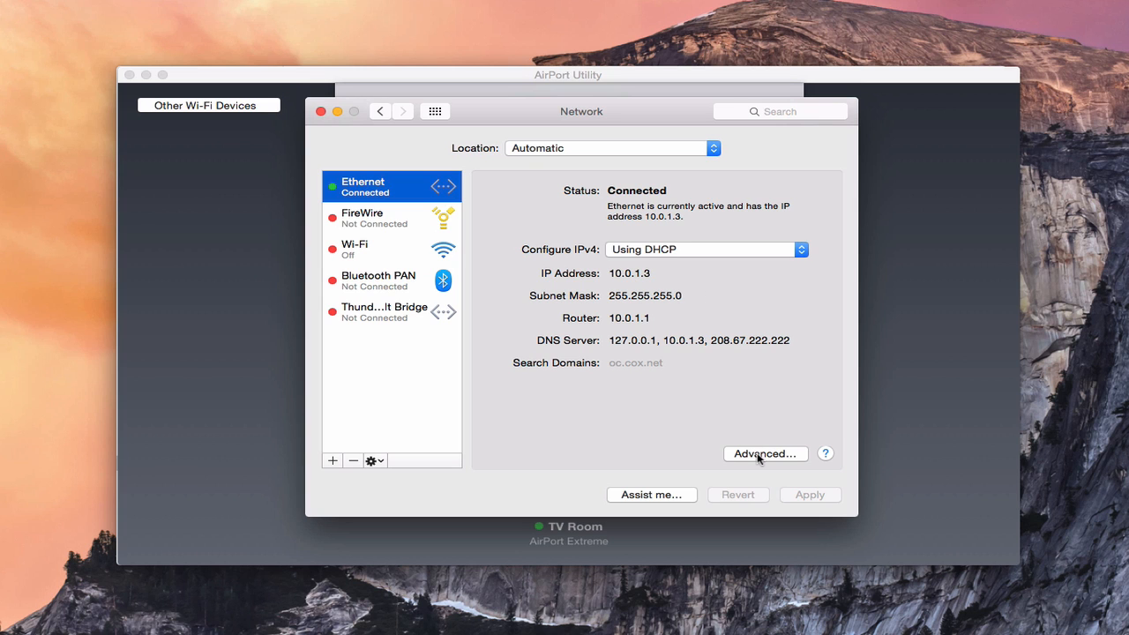
View the Ethernet connection's advanced settings and its hardware details with MAC address
left_click(763, 453)
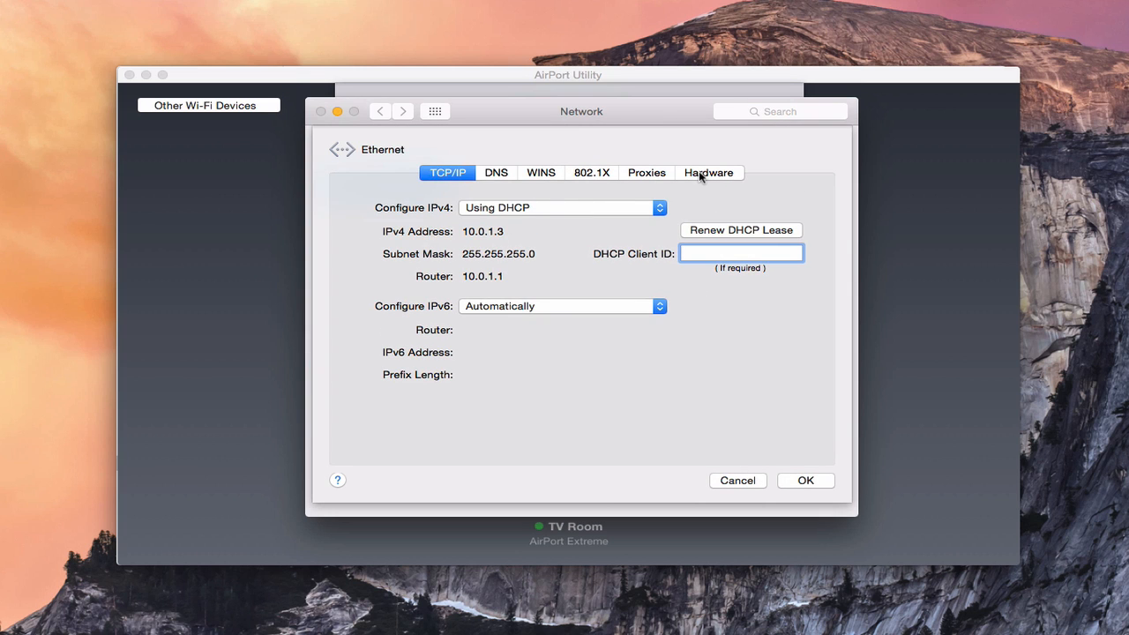
left_click(708, 173)
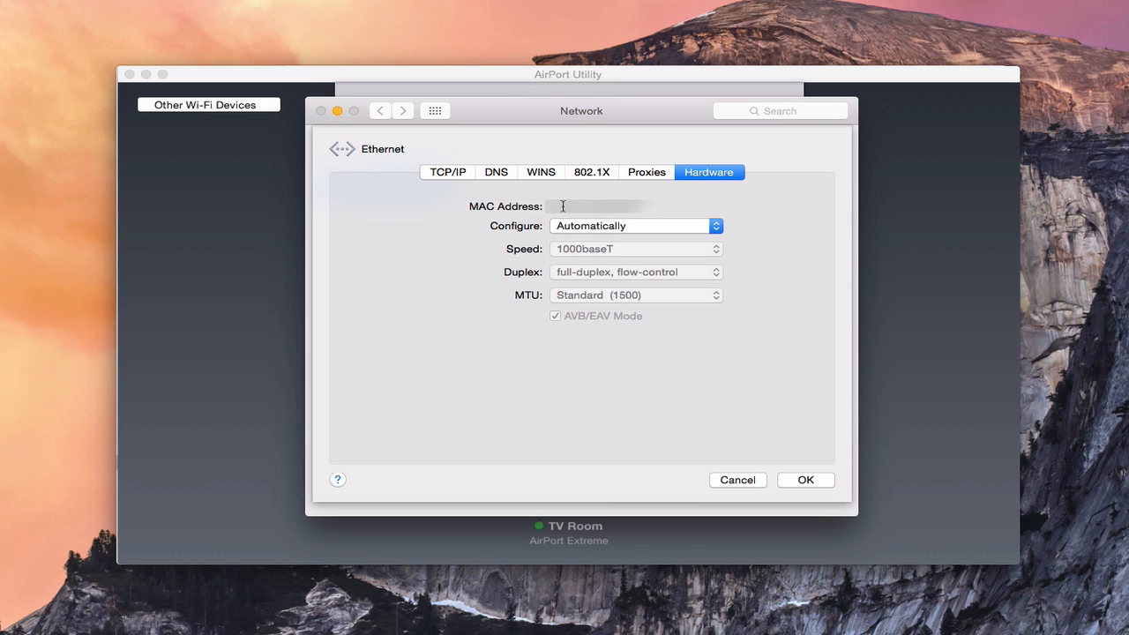
mouse_move(660, 206)
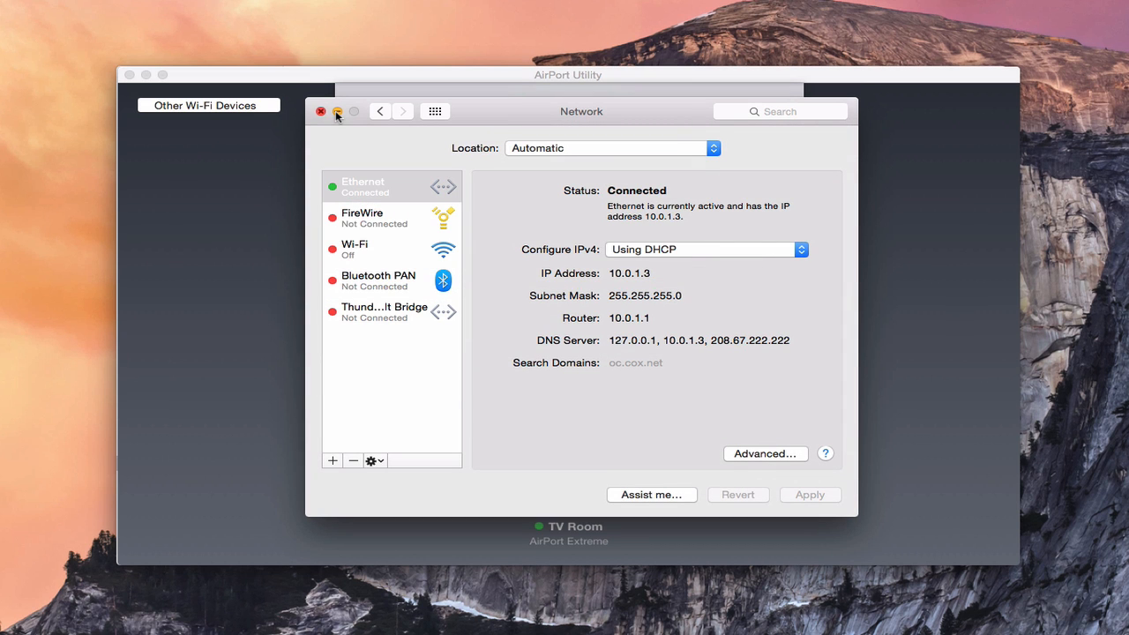
Close the Network preferences window before returning to the Server app
left_click(321, 112)
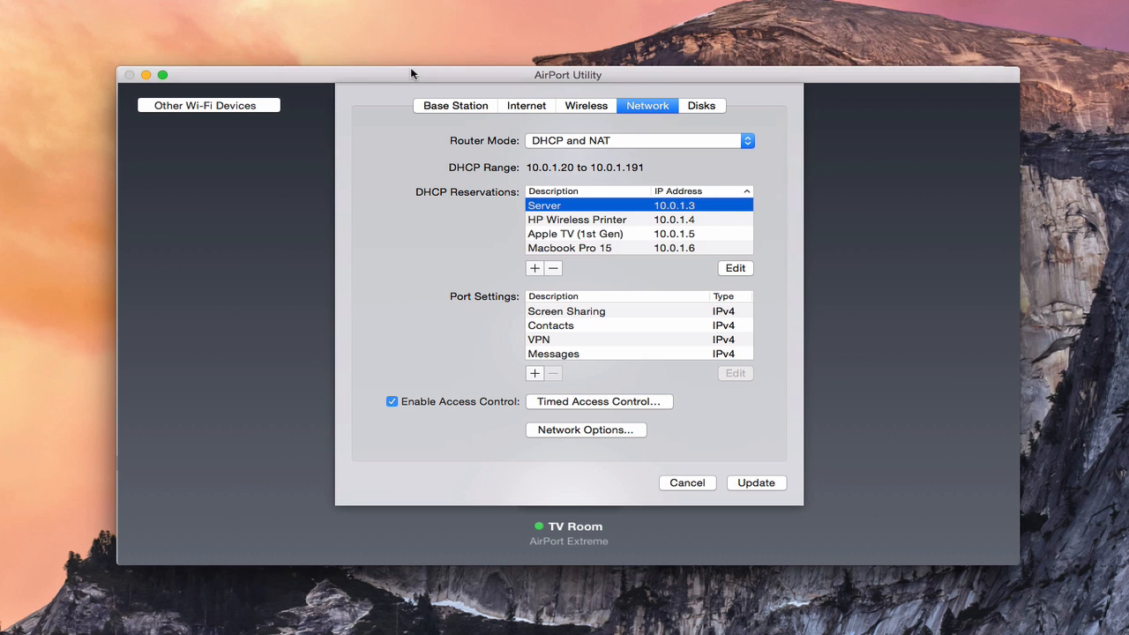
mouse_move(148, 74)
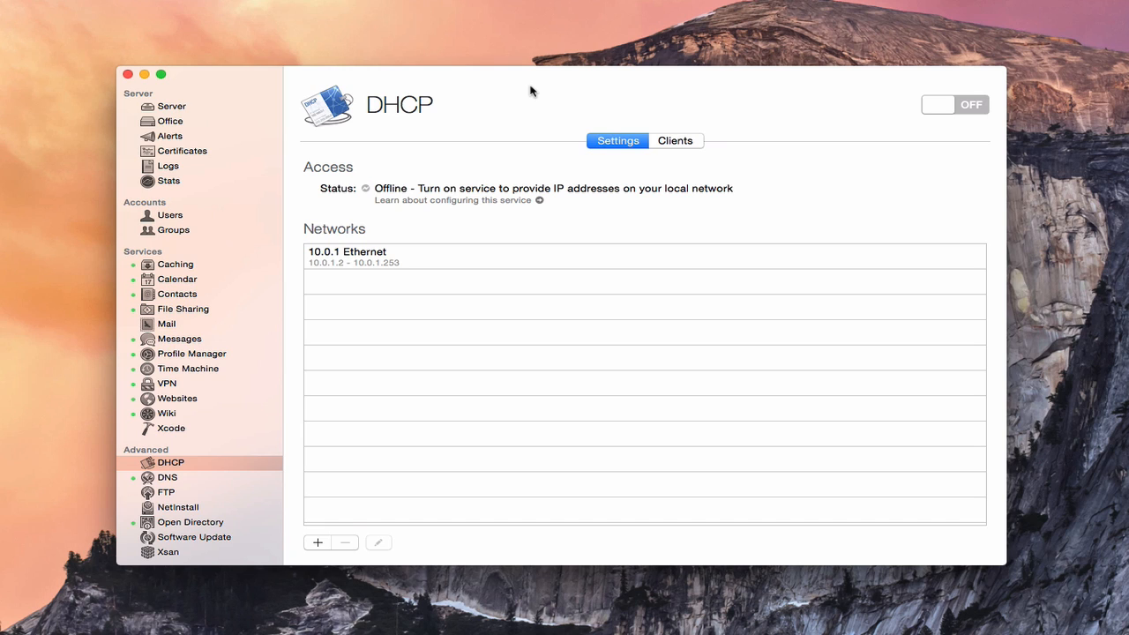
mouse_move(545, 123)
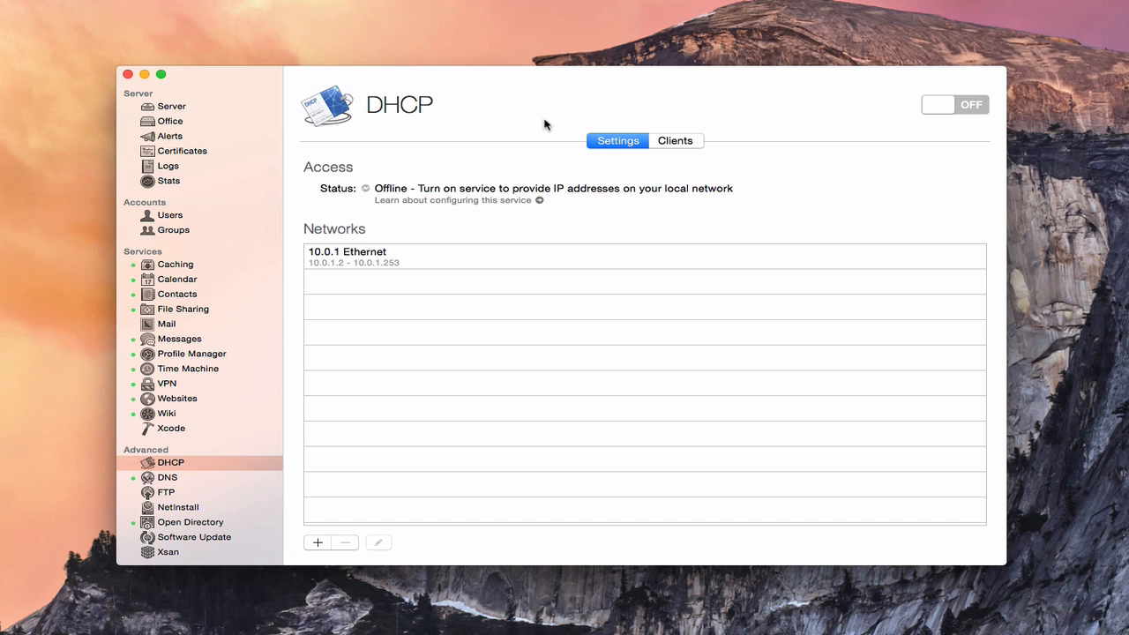
mouse_move(481, 107)
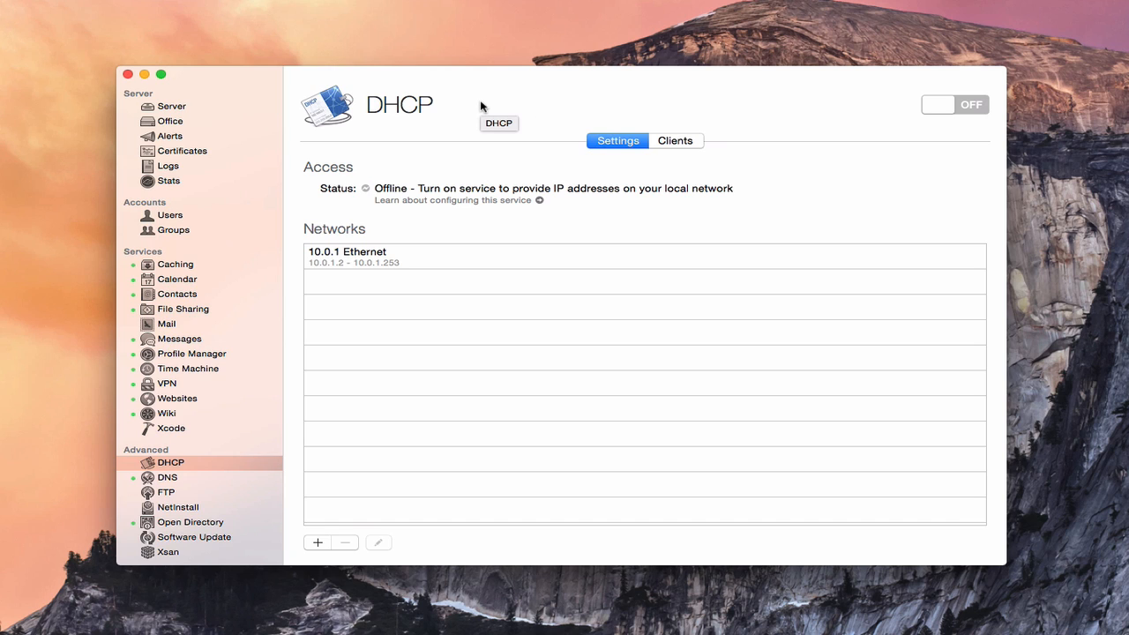
mouse_move(388, 261)
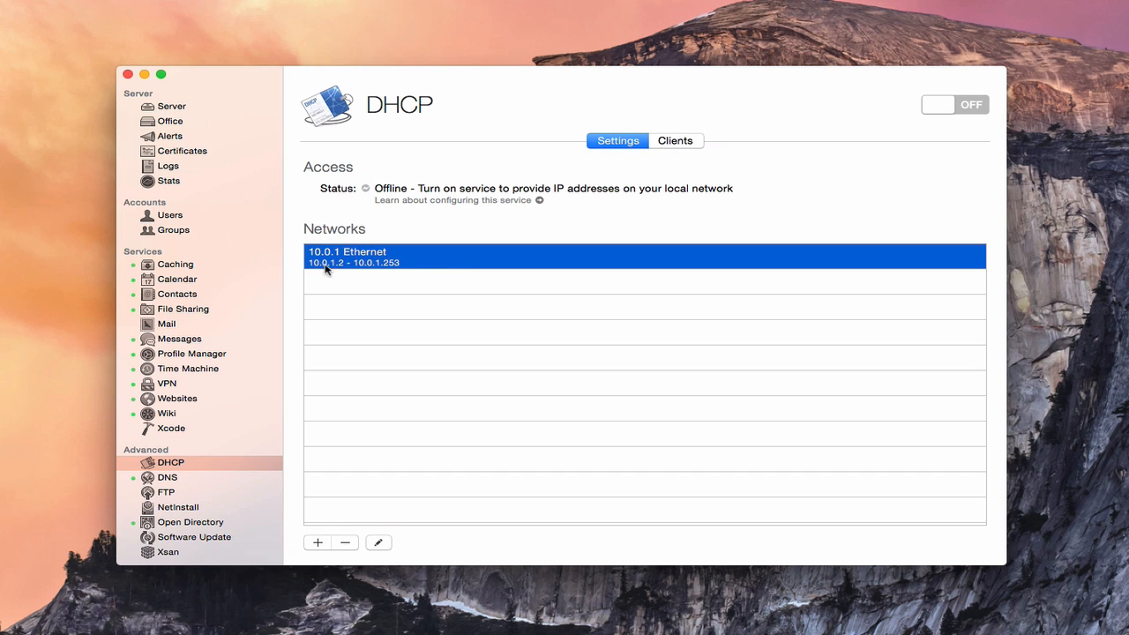
mouse_move(404, 321)
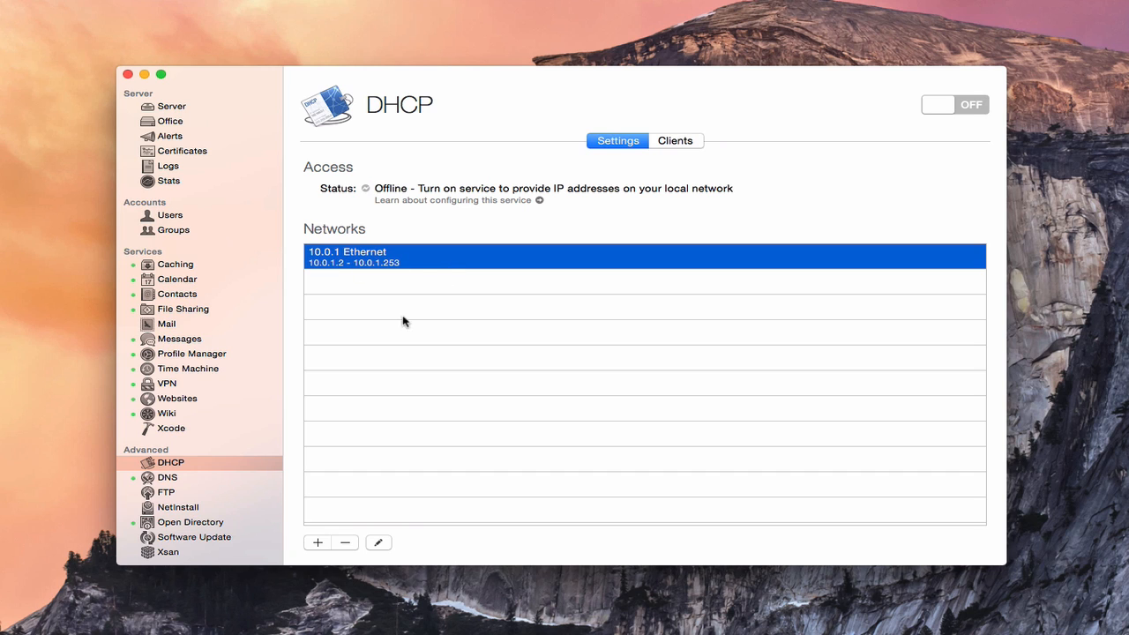
Review the 10.0.1 Ethernet network settings, keeping the 1 hour lease and Ethernet interface
left_click(377, 544)
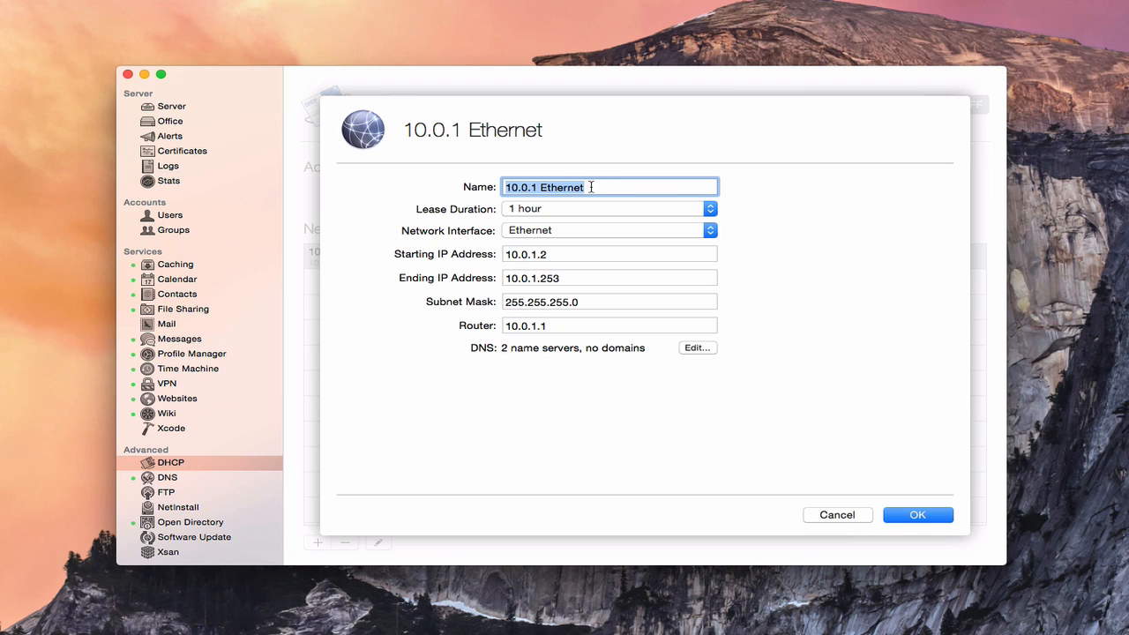
mouse_move(714, 212)
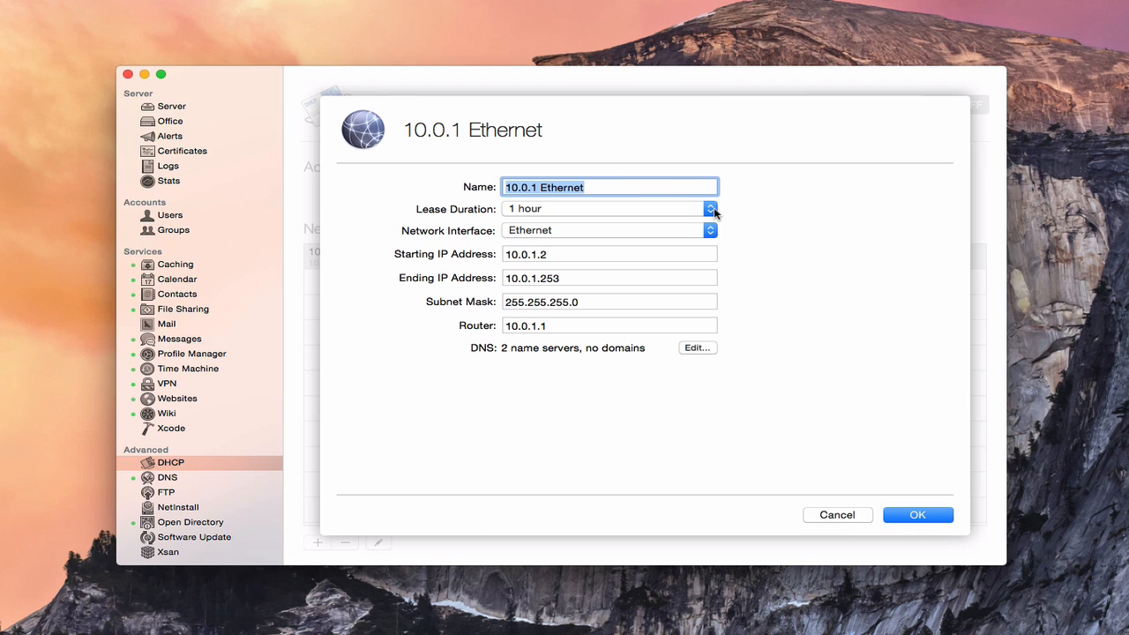
left_click(709, 208)
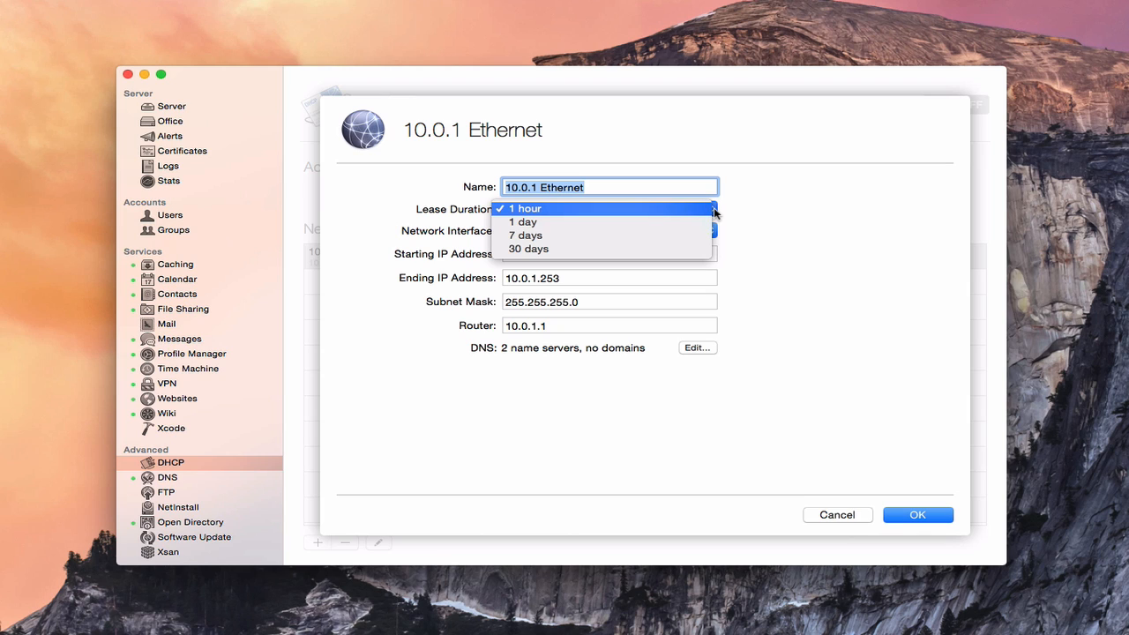
mouse_move(750, 215)
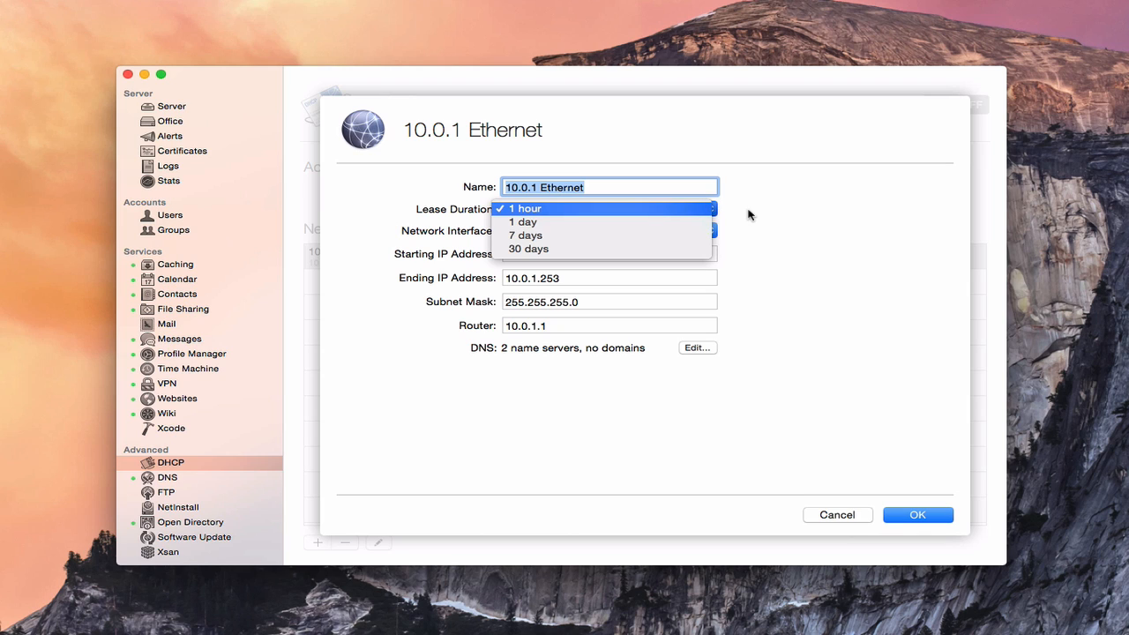
left_click(525, 208)
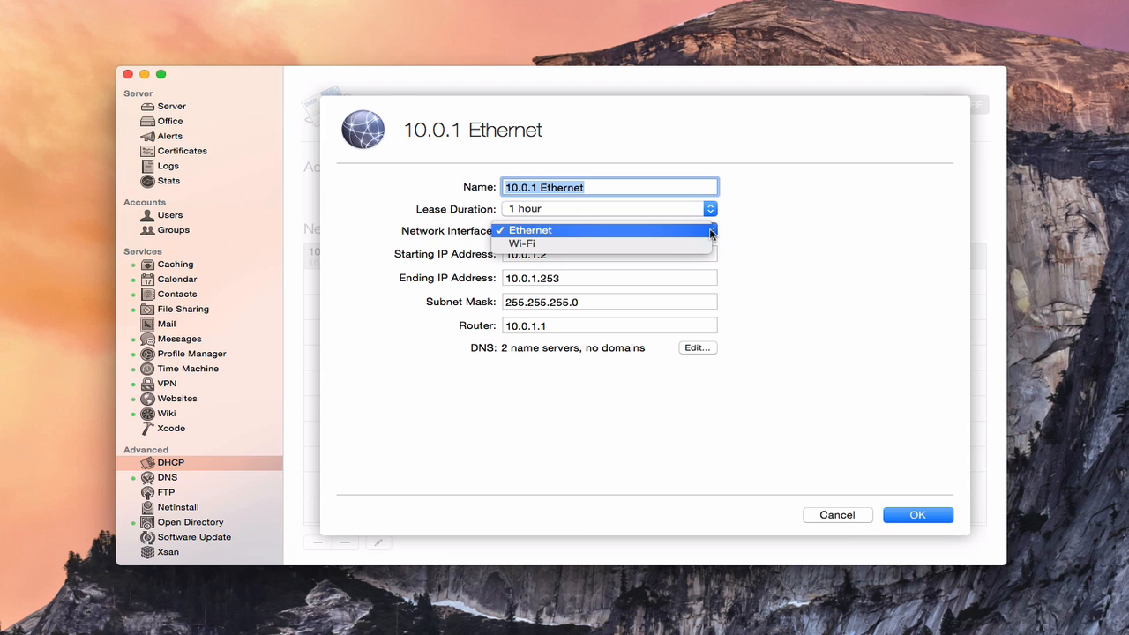
mouse_move(776, 240)
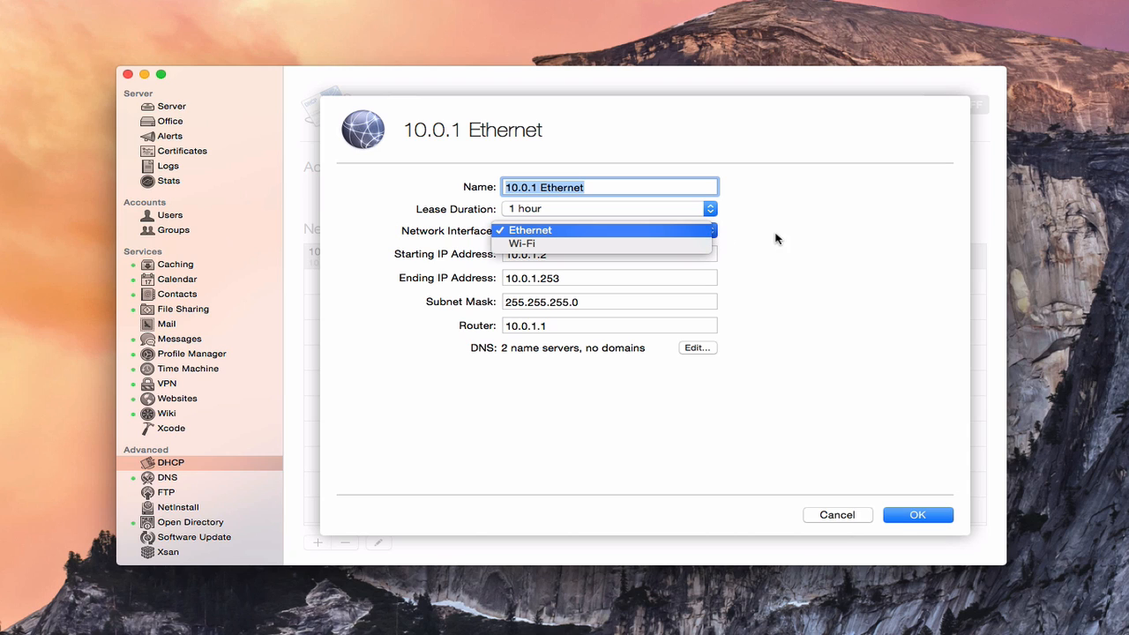
left_click(529, 229)
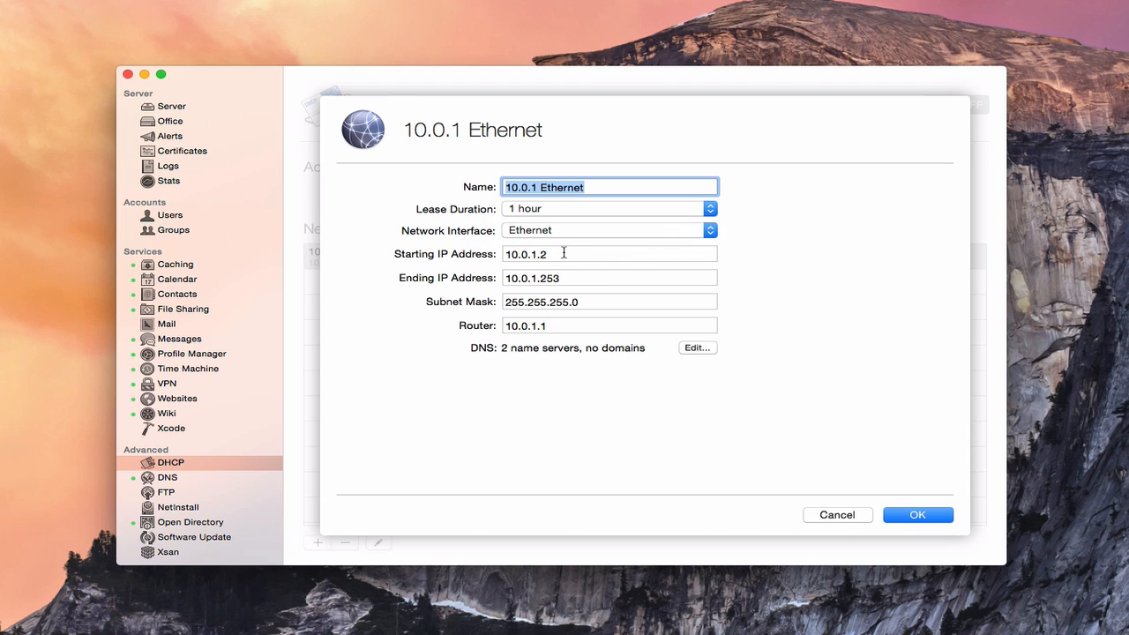
mouse_move(573, 283)
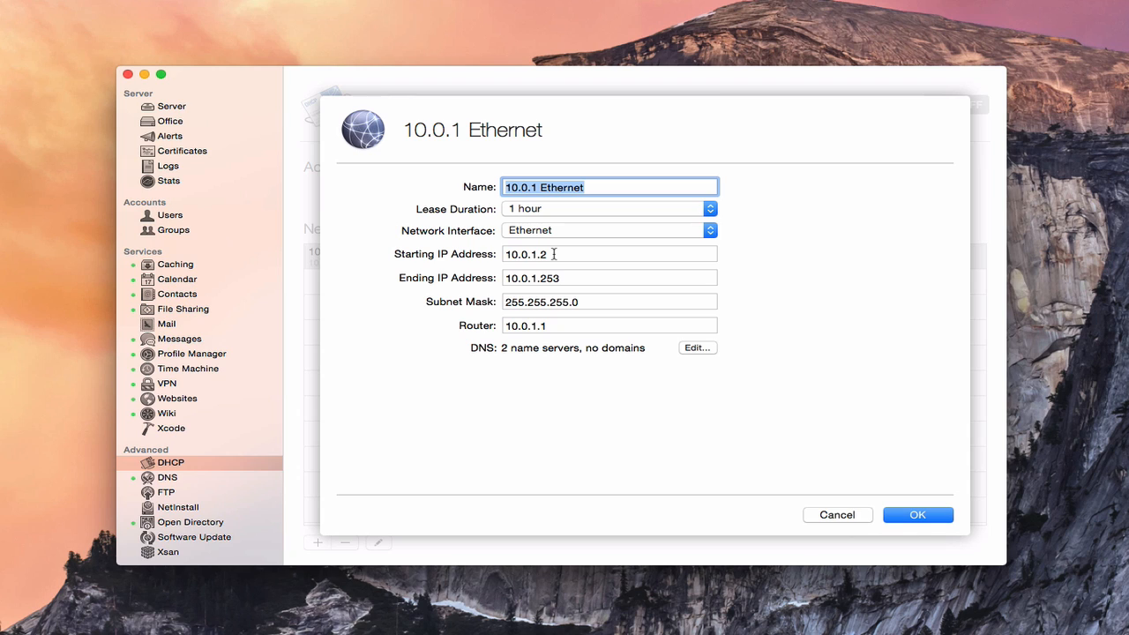
mouse_move(562, 289)
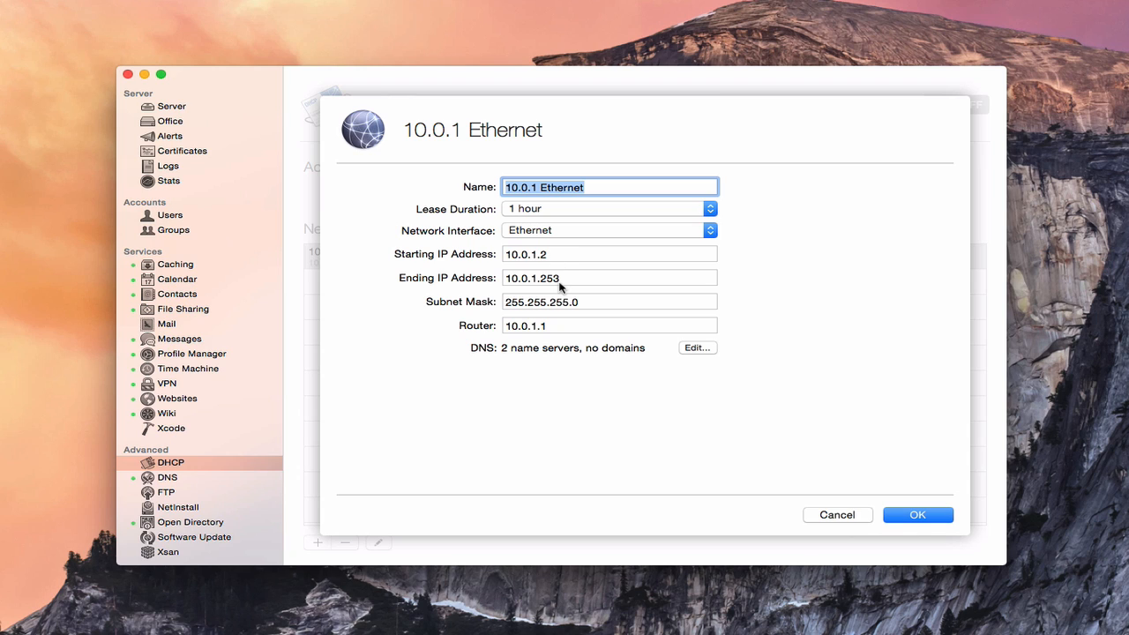
mouse_move(591, 287)
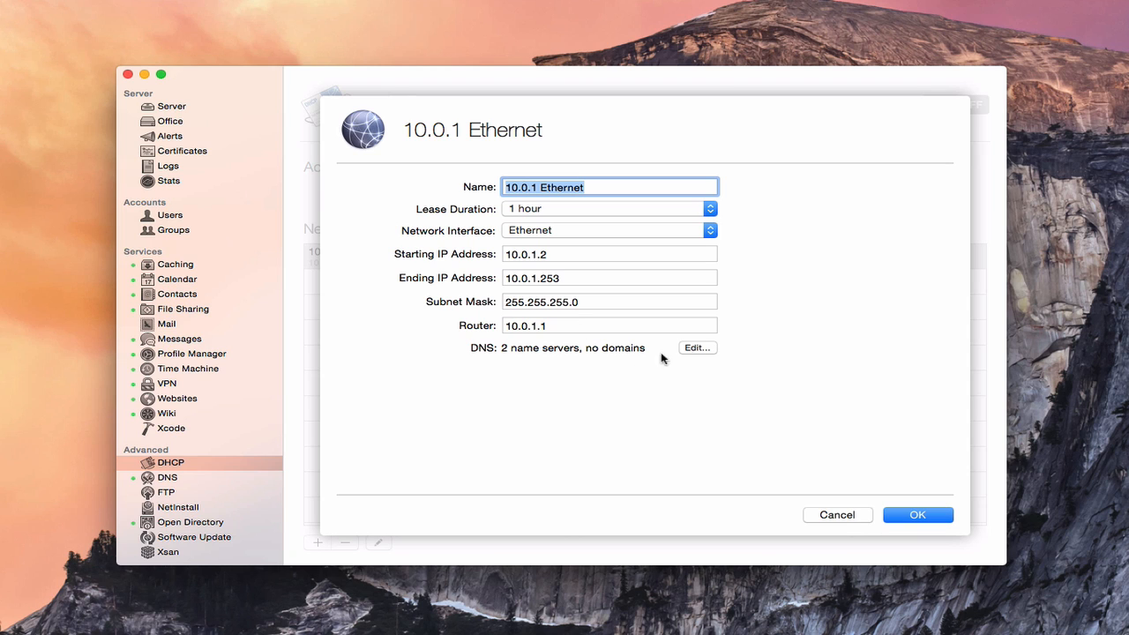
mouse_move(702, 350)
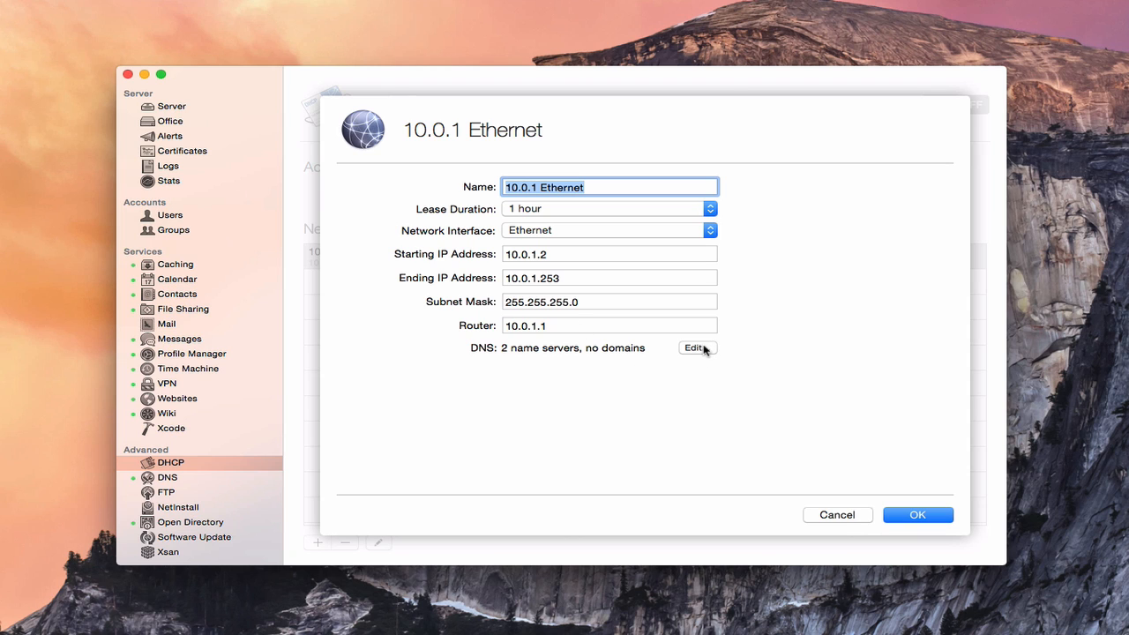
View the network's DNS settings listing name servers 10.0.1.3 and 208.67.222.222
left_click(695, 348)
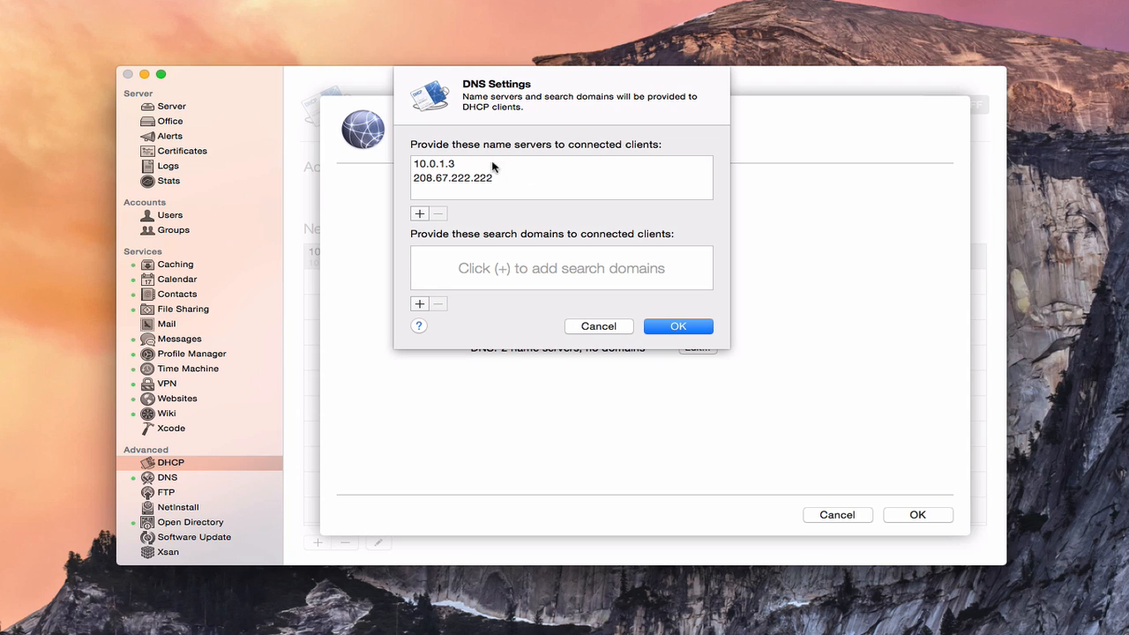
mouse_move(501, 180)
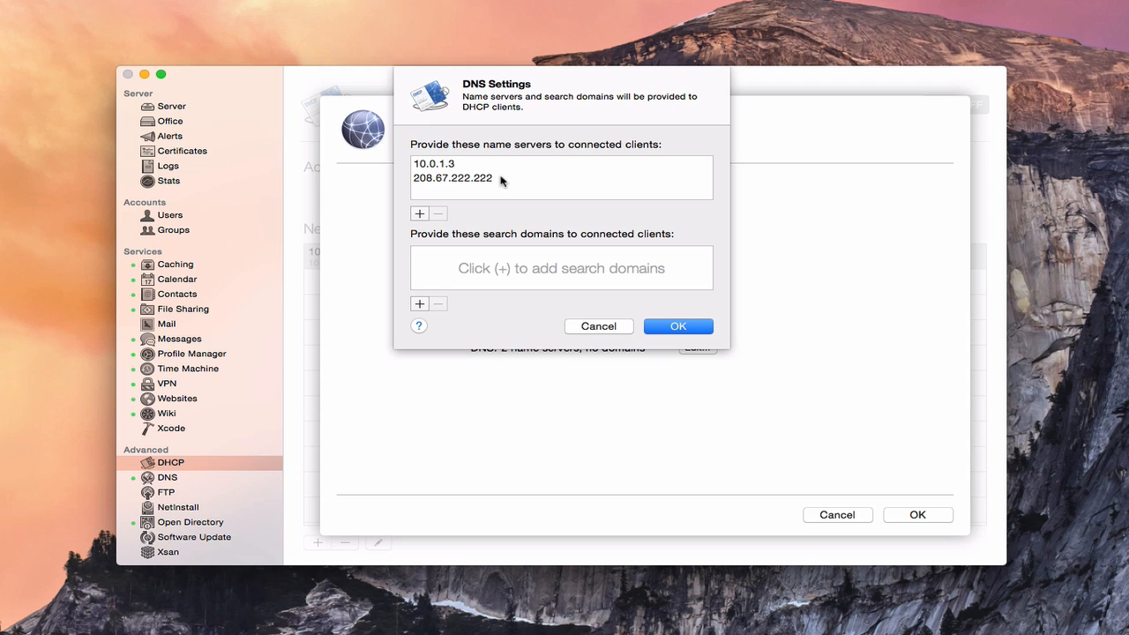
mouse_move(496, 195)
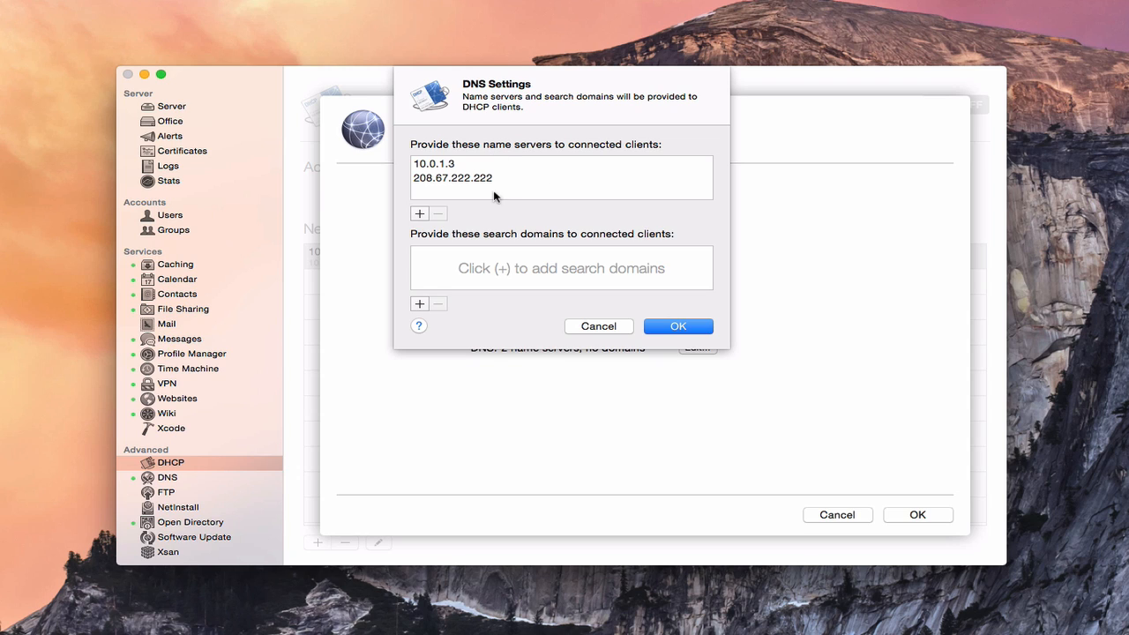
mouse_move(466, 193)
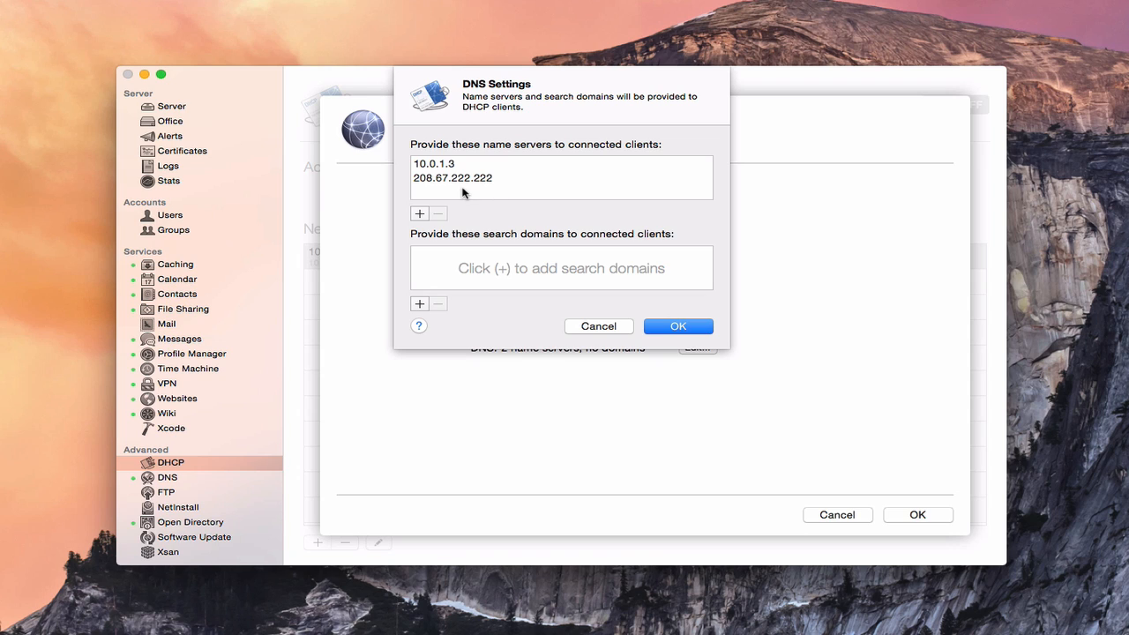
mouse_move(455, 164)
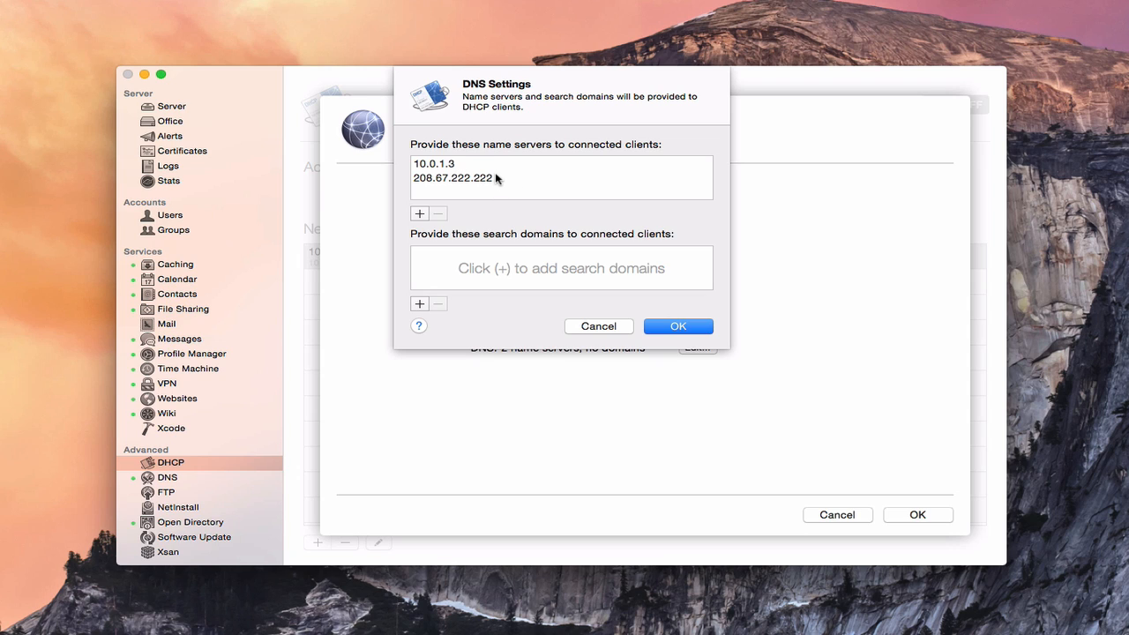
mouse_move(476, 180)
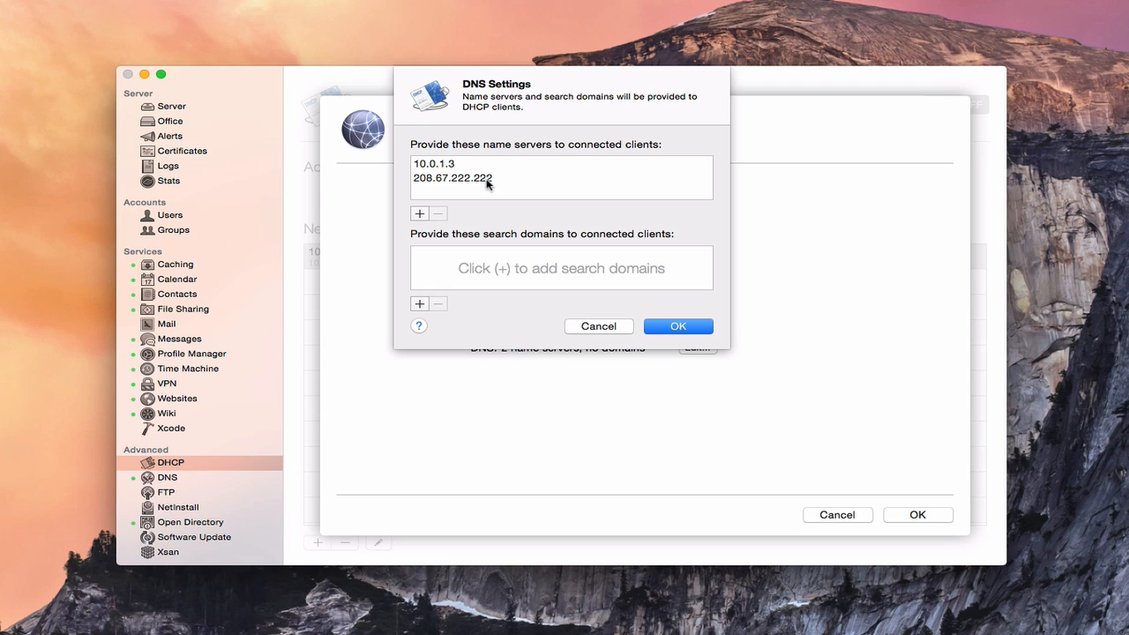
mouse_move(469, 166)
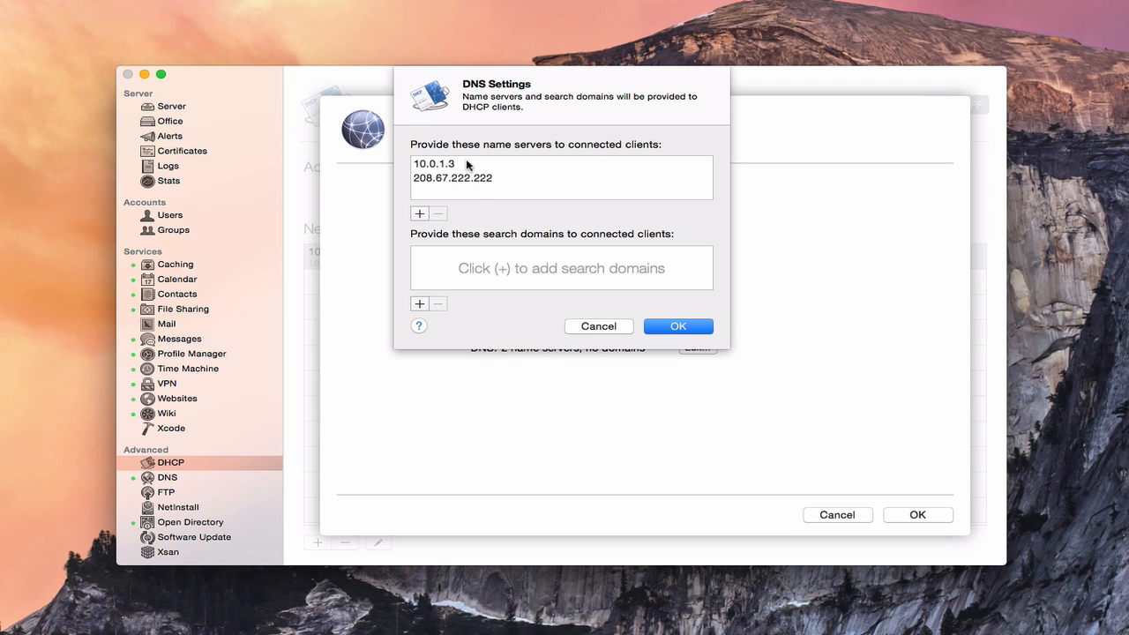
mouse_move(451, 165)
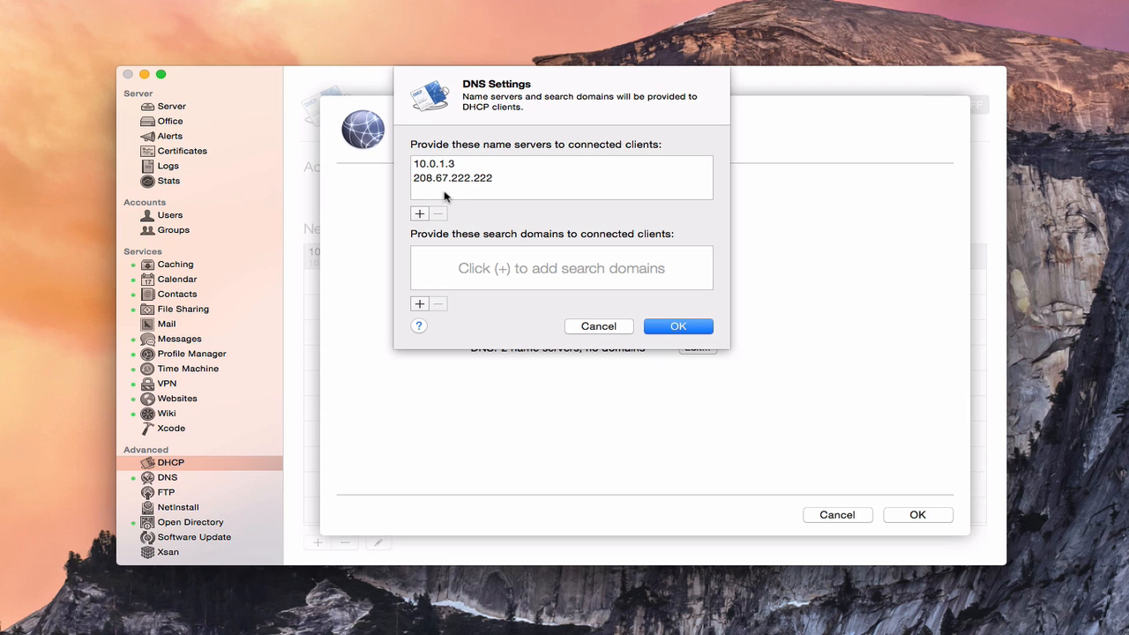
mouse_move(493, 257)
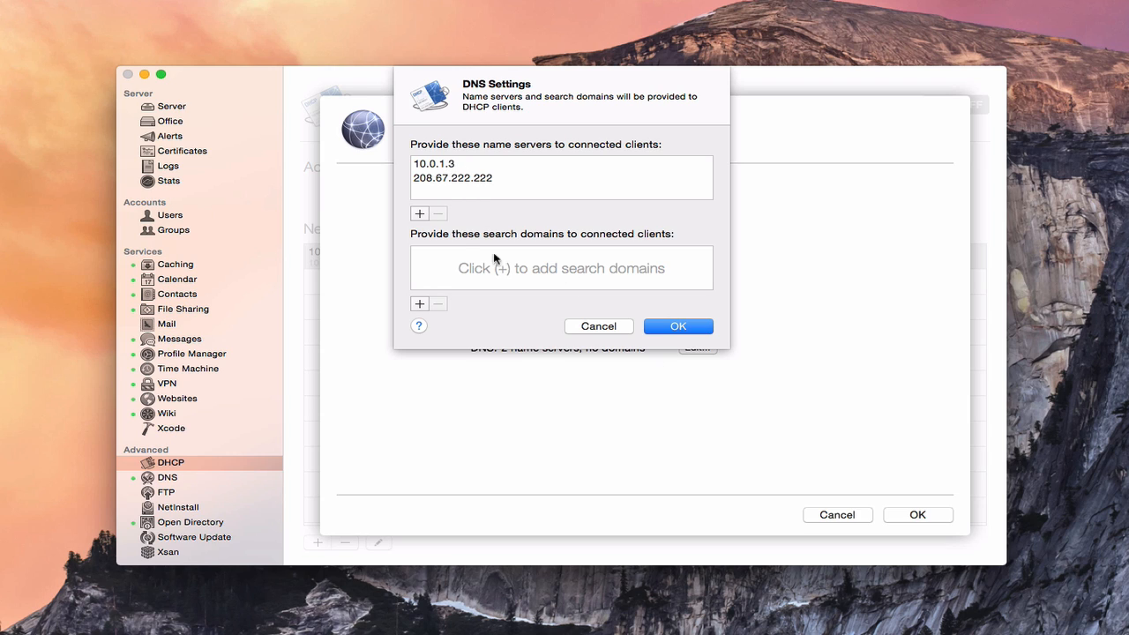
mouse_move(474, 268)
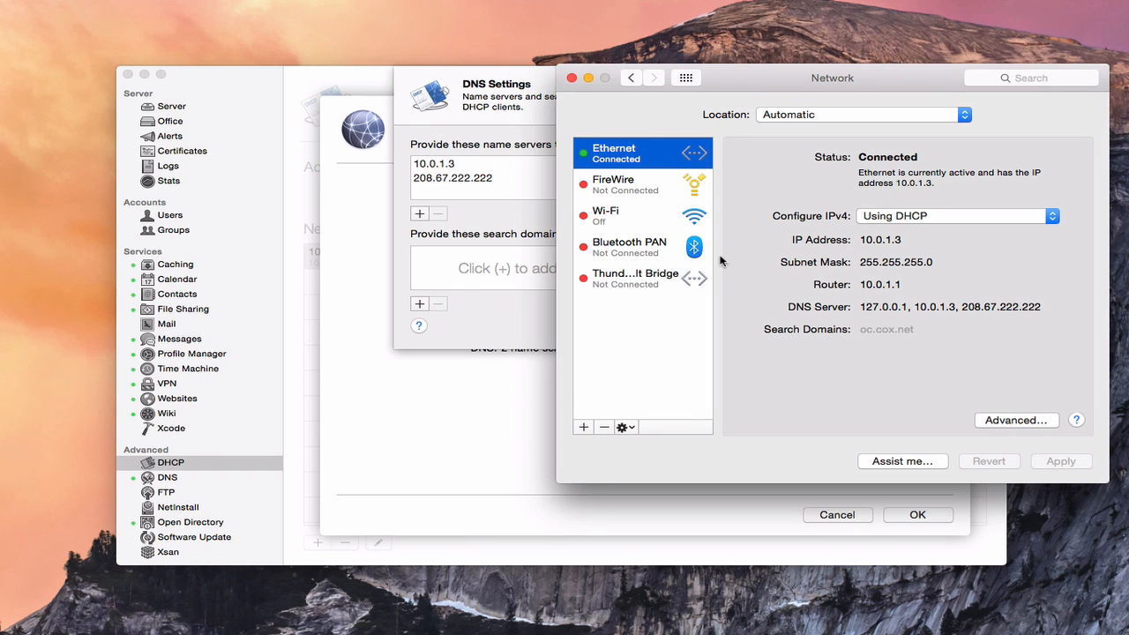
mouse_move(926, 314)
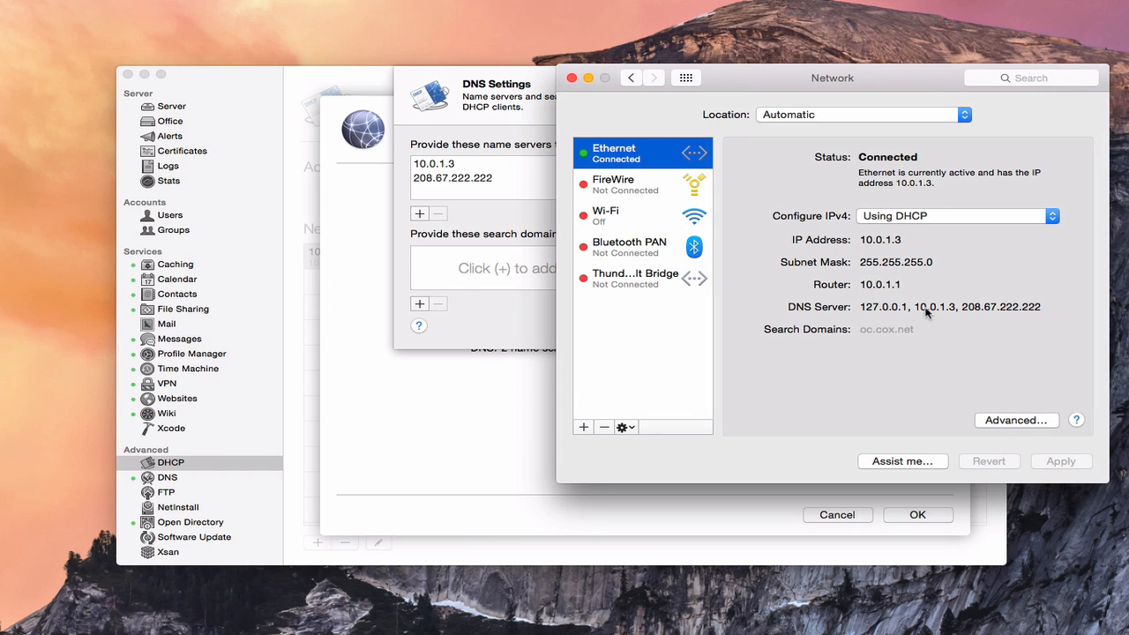
mouse_move(984, 316)
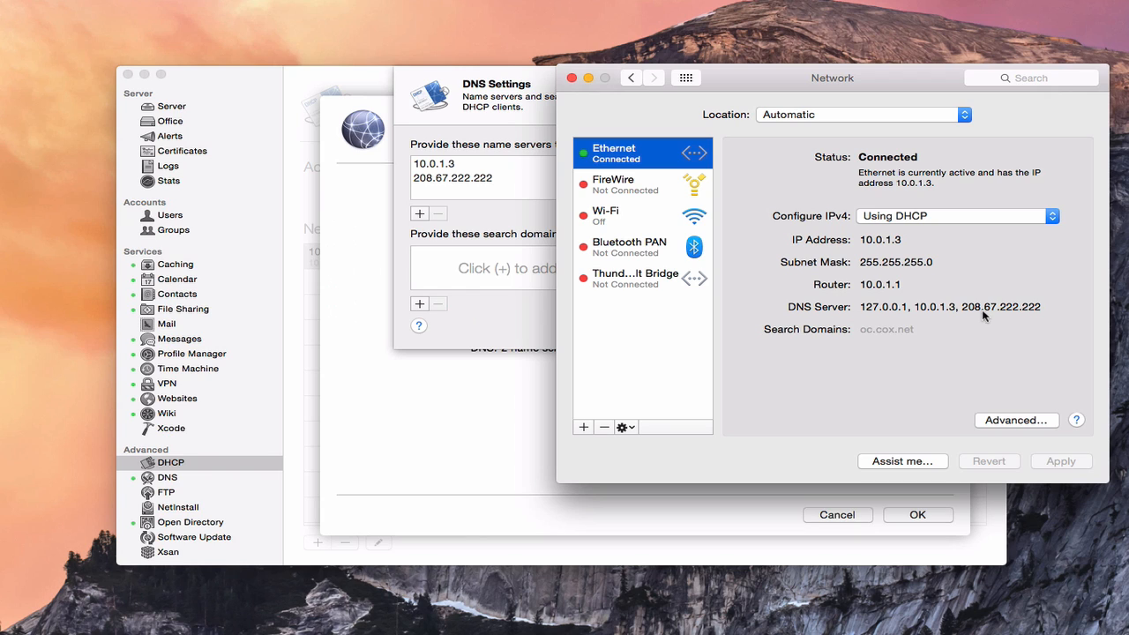
mouse_move(1014, 316)
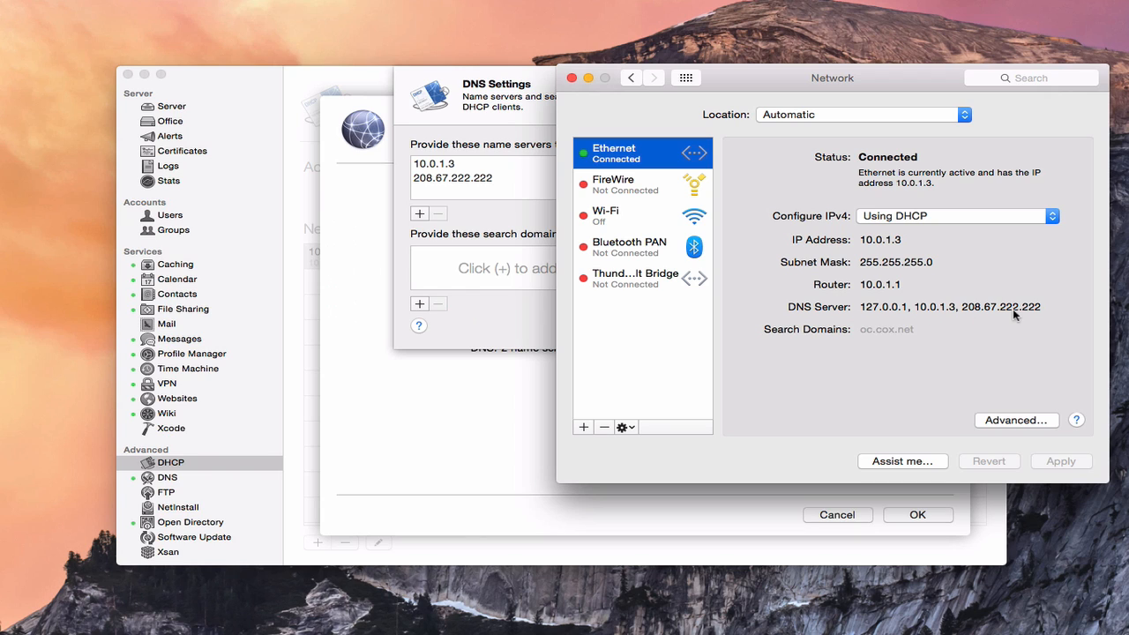
mouse_move(480, 180)
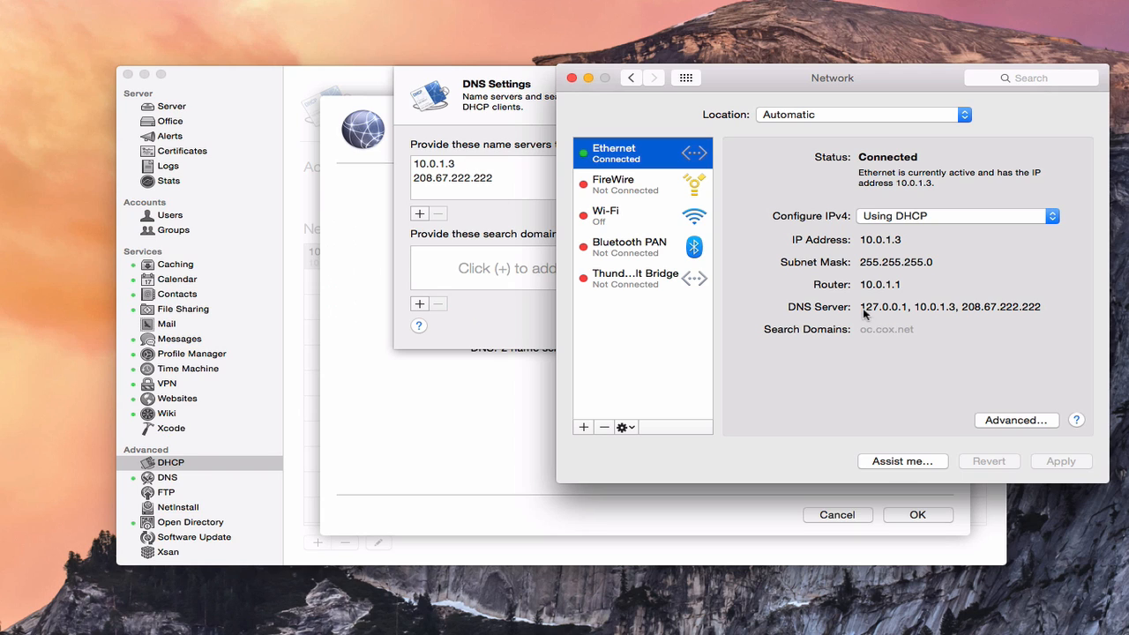
mouse_move(878, 317)
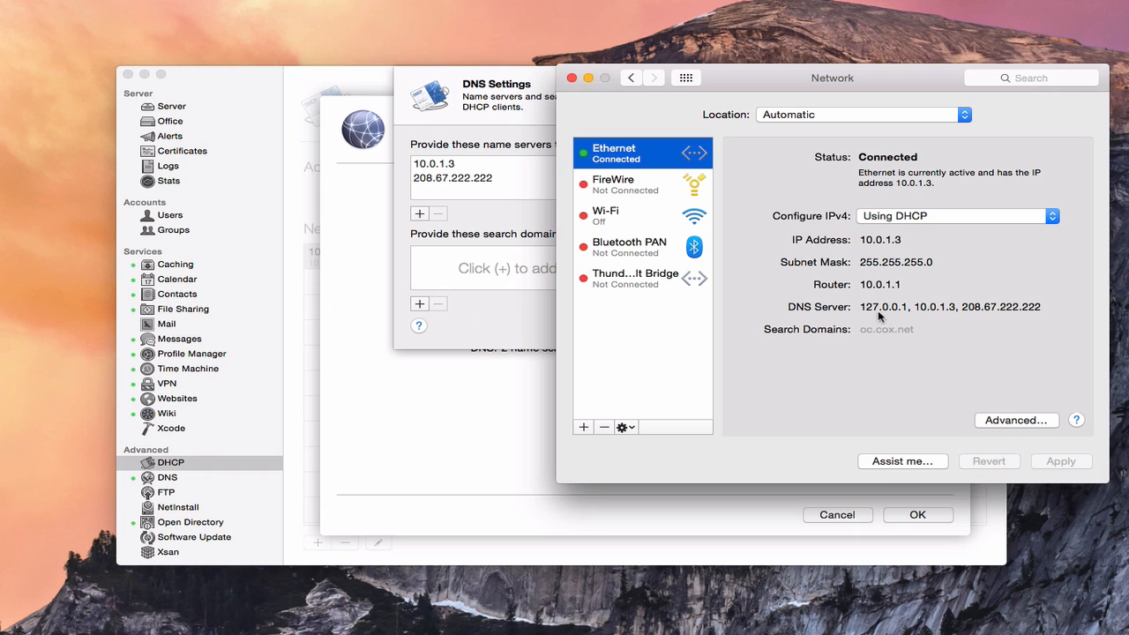
mouse_move(868, 305)
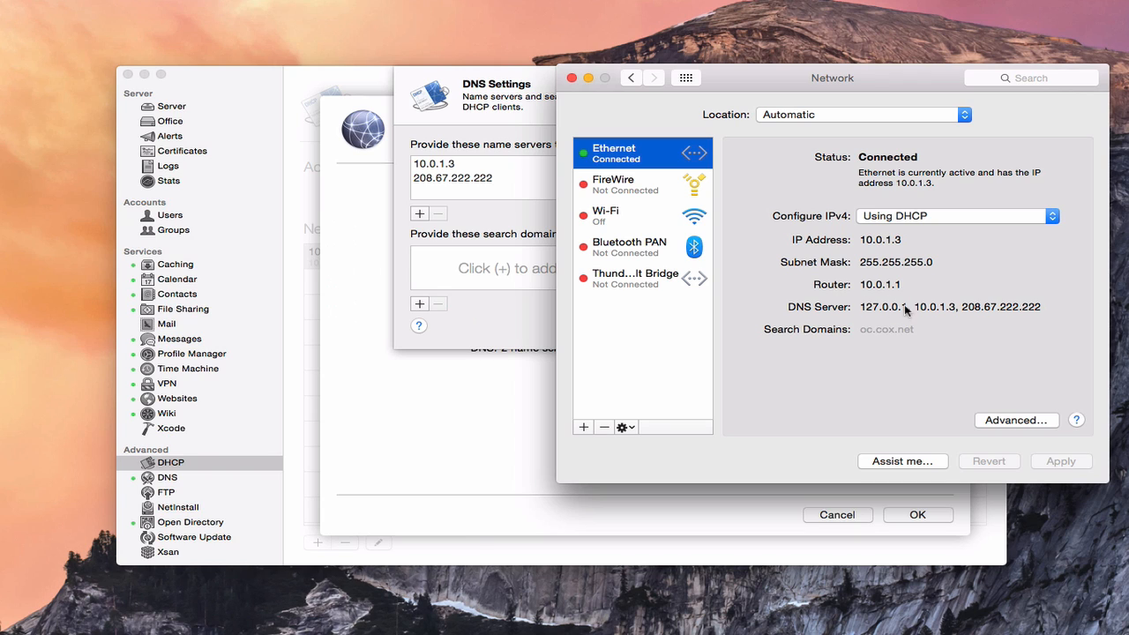
mouse_move(934, 318)
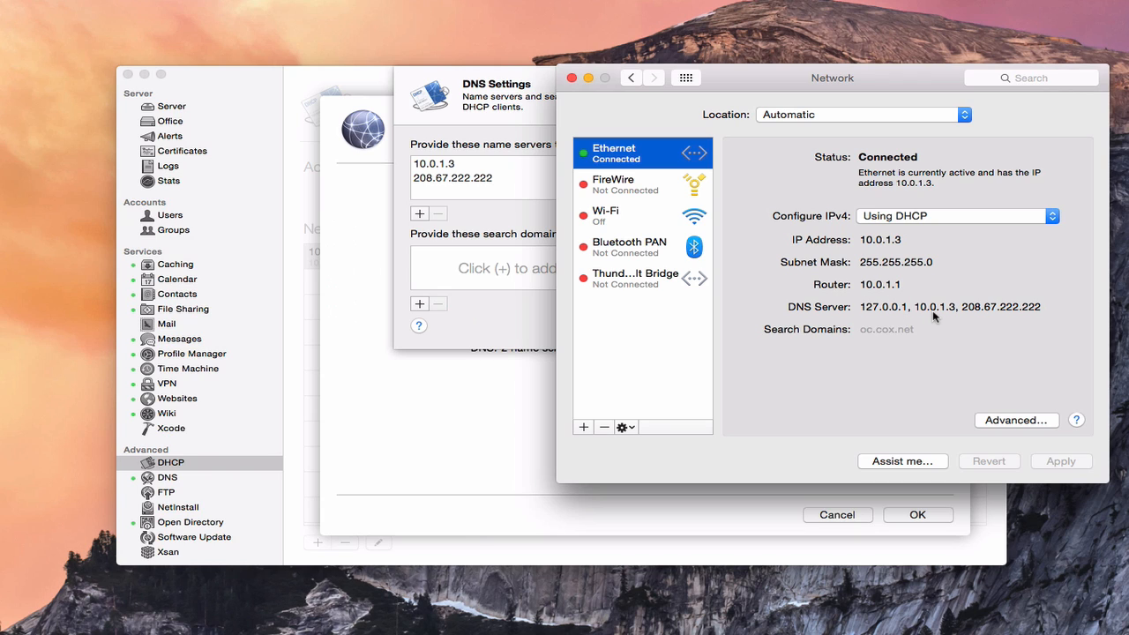
mouse_move(938, 317)
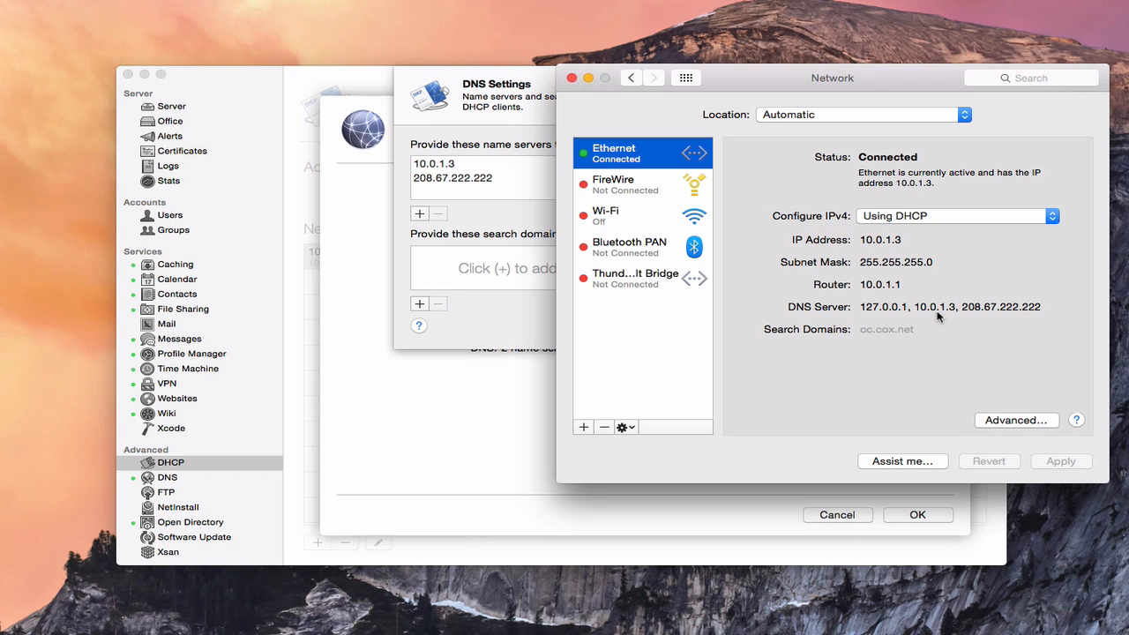
mouse_move(875, 317)
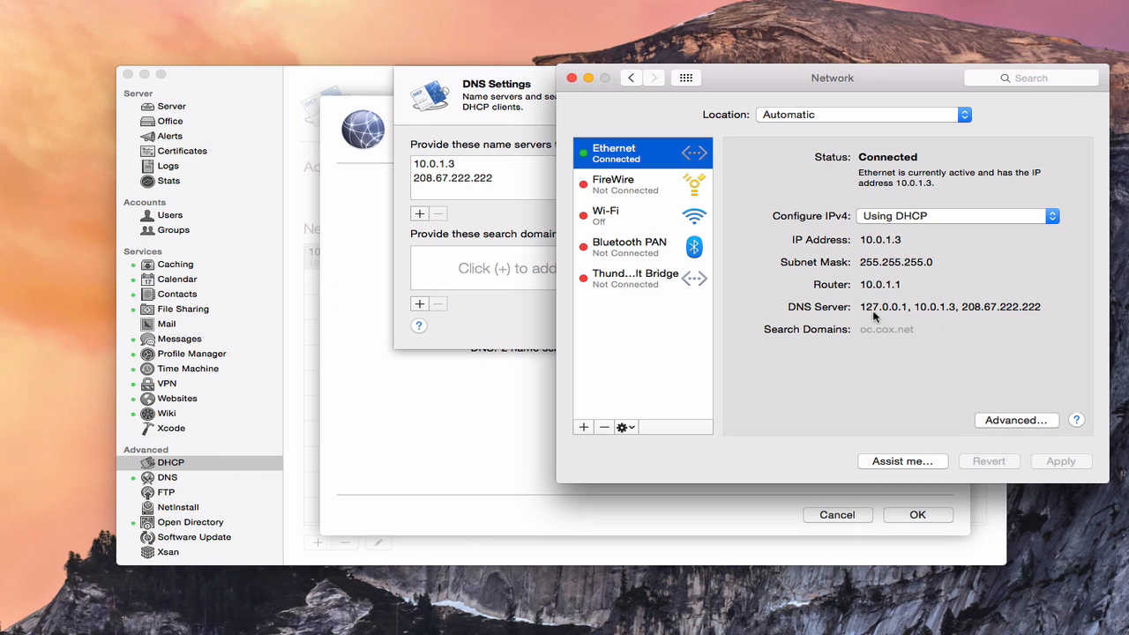
mouse_move(909, 310)
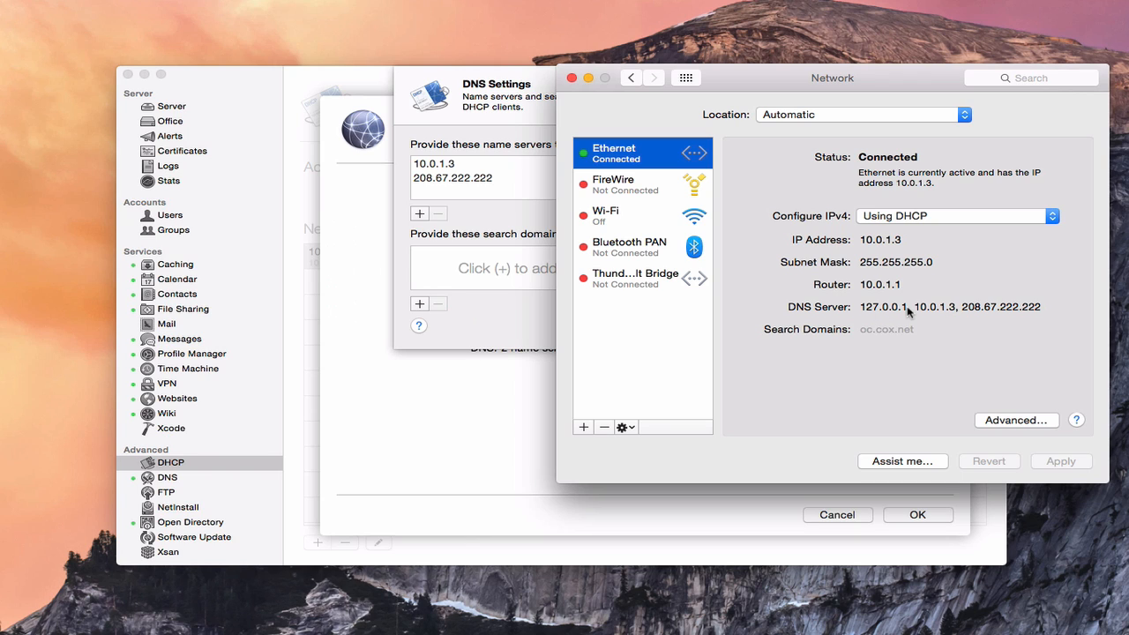
mouse_move(891, 341)
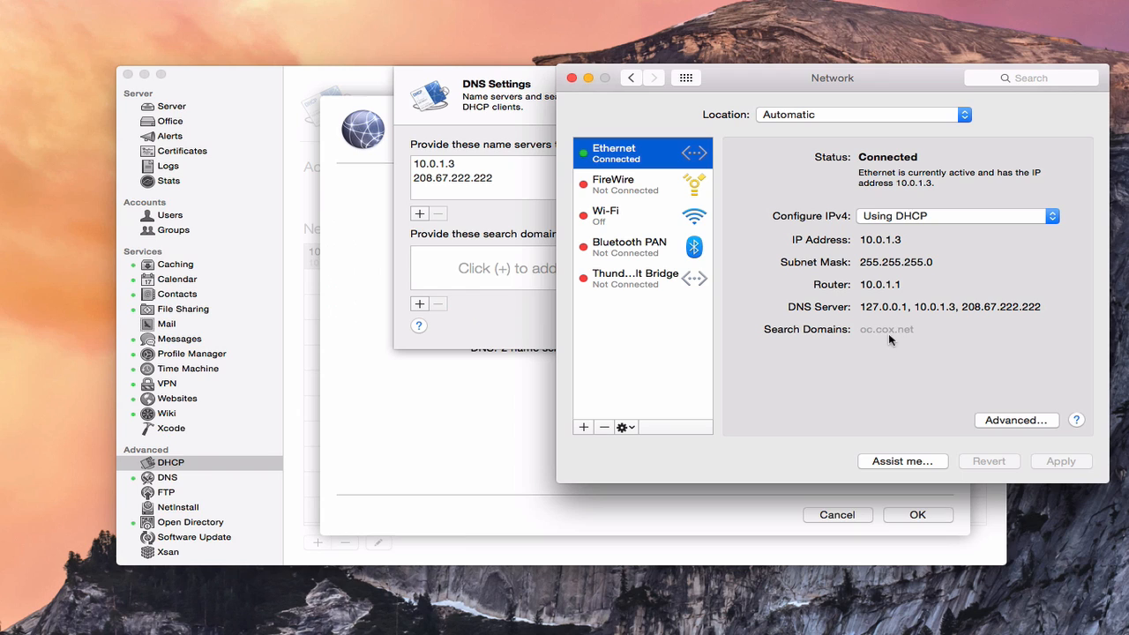
mouse_move(457, 268)
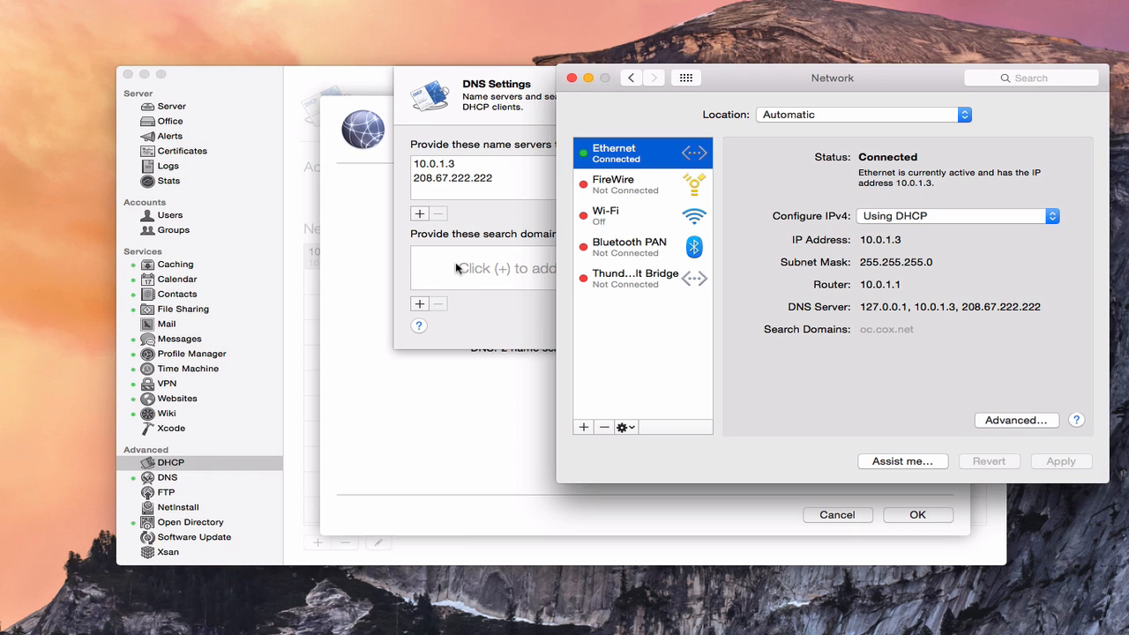
mouse_move(473, 268)
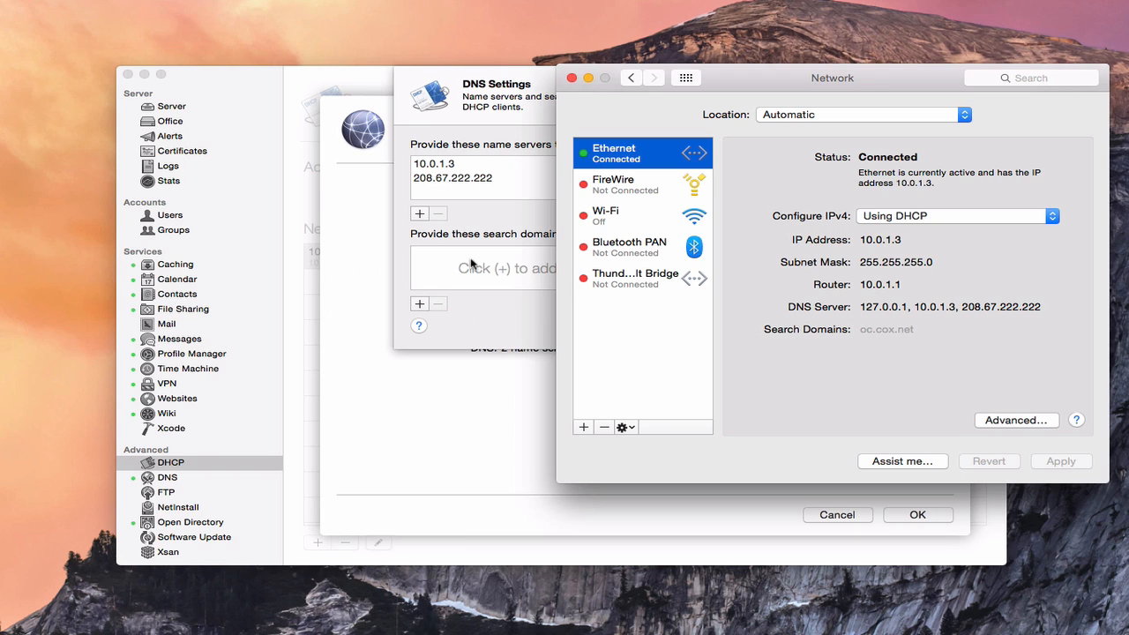
mouse_move(774, 281)
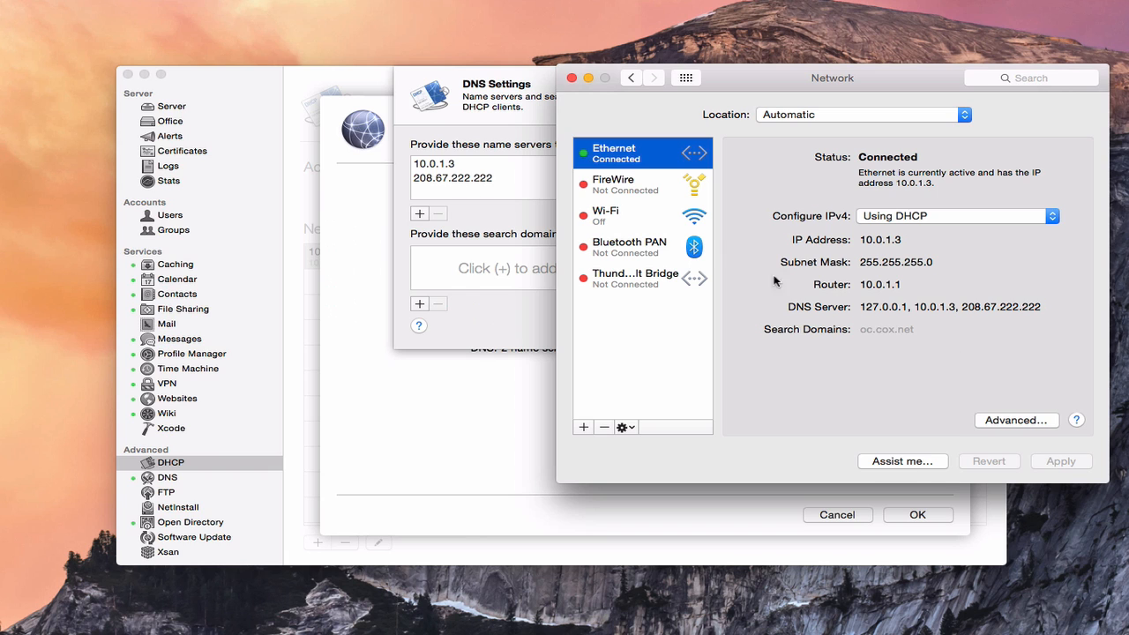
mouse_move(608, 141)
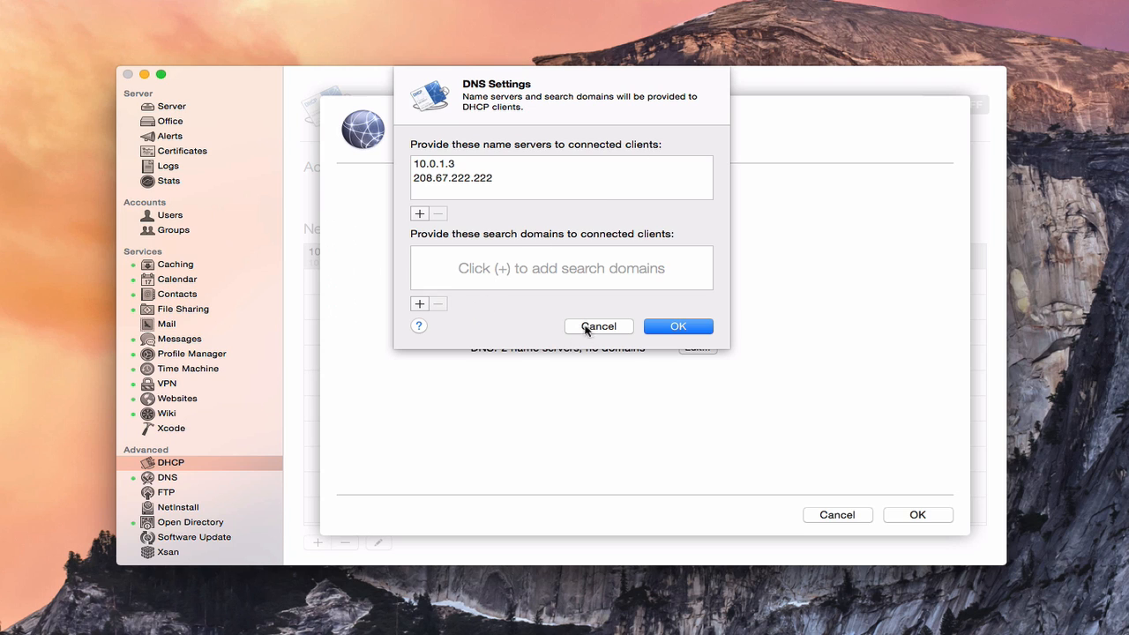
Cancel the DNS Settings sheet and the 10.0.1 Ethernet network sheet without changes
left_click(598, 324)
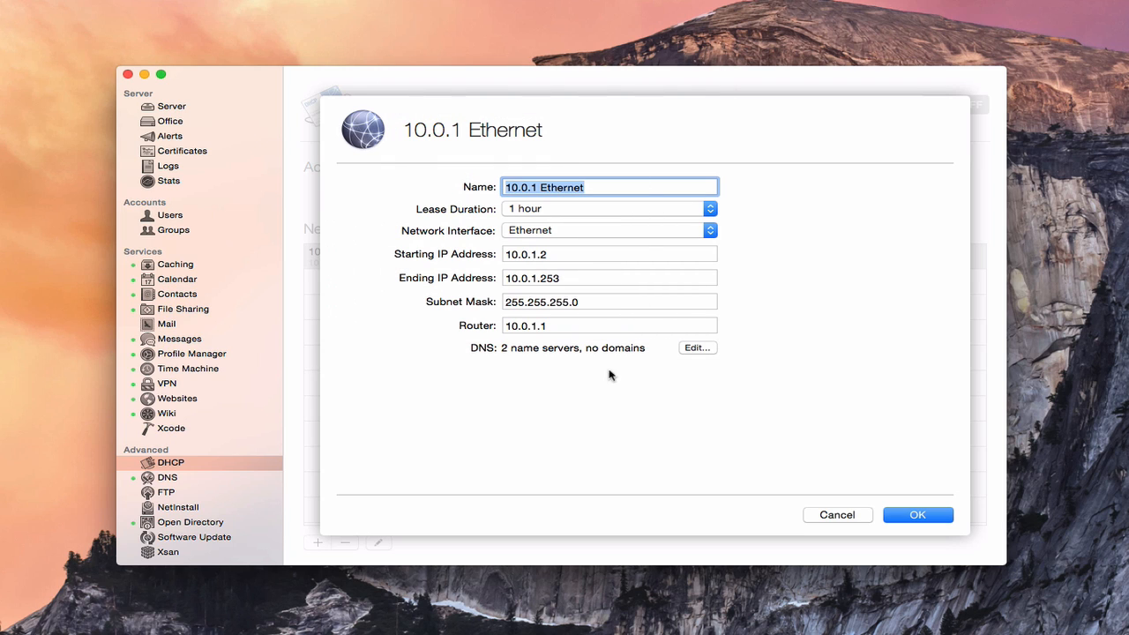
mouse_move(825, 527)
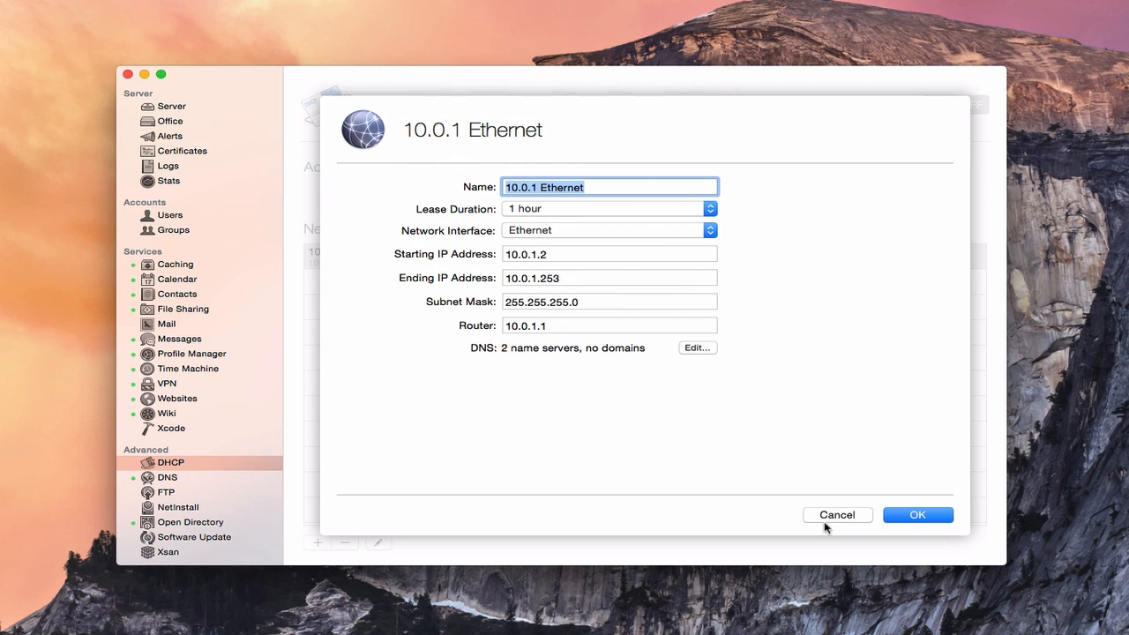
left_click(917, 515)
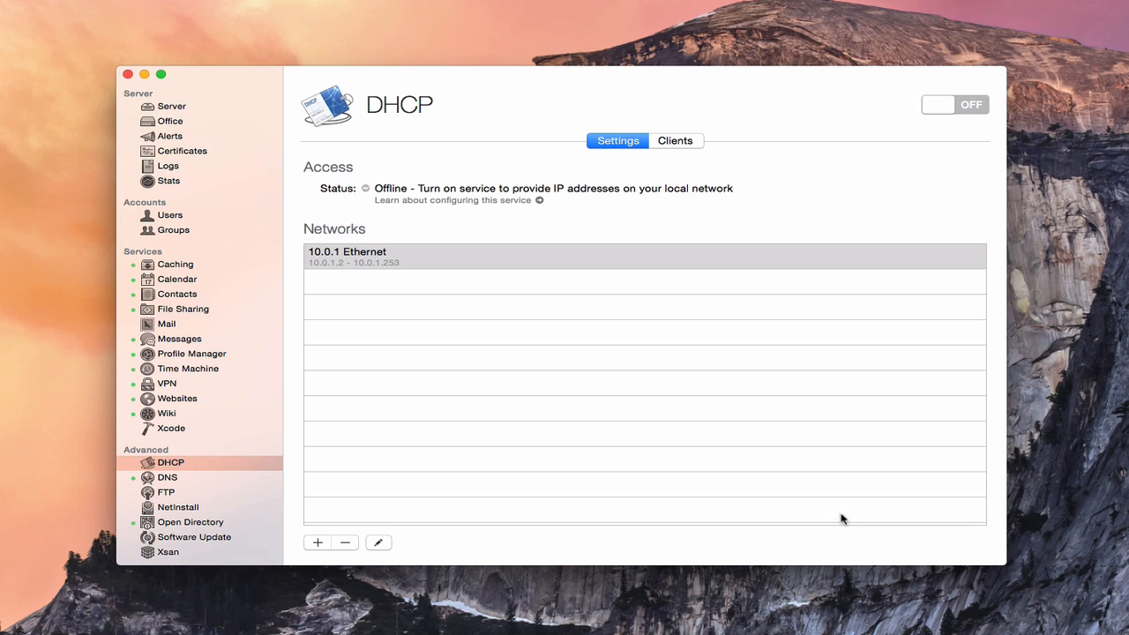
mouse_move(338, 286)
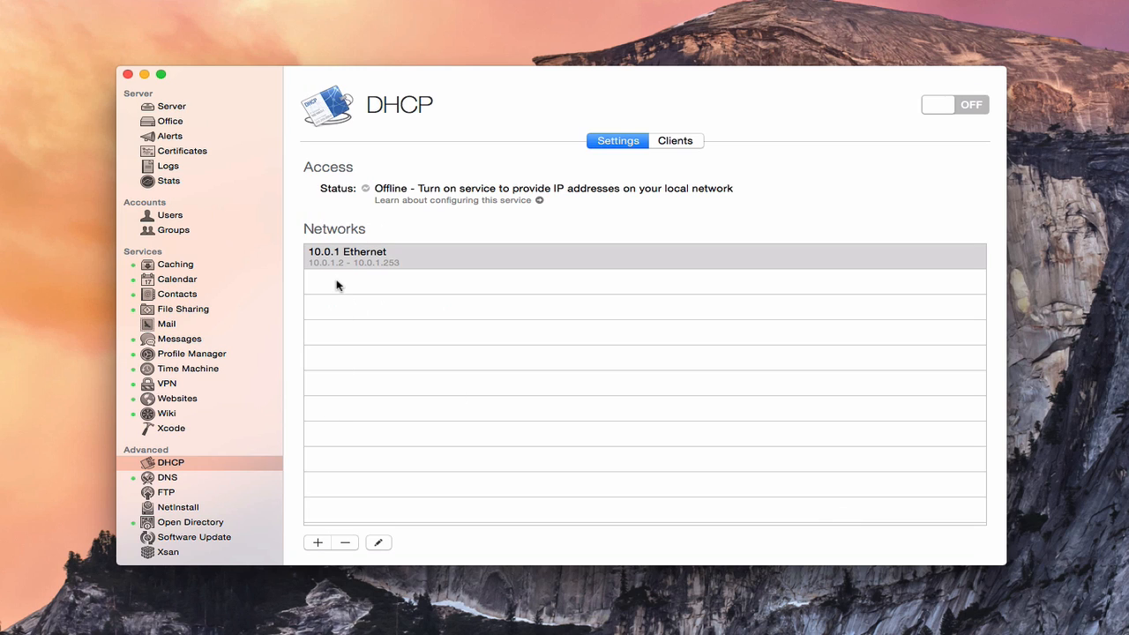
mouse_move(346, 373)
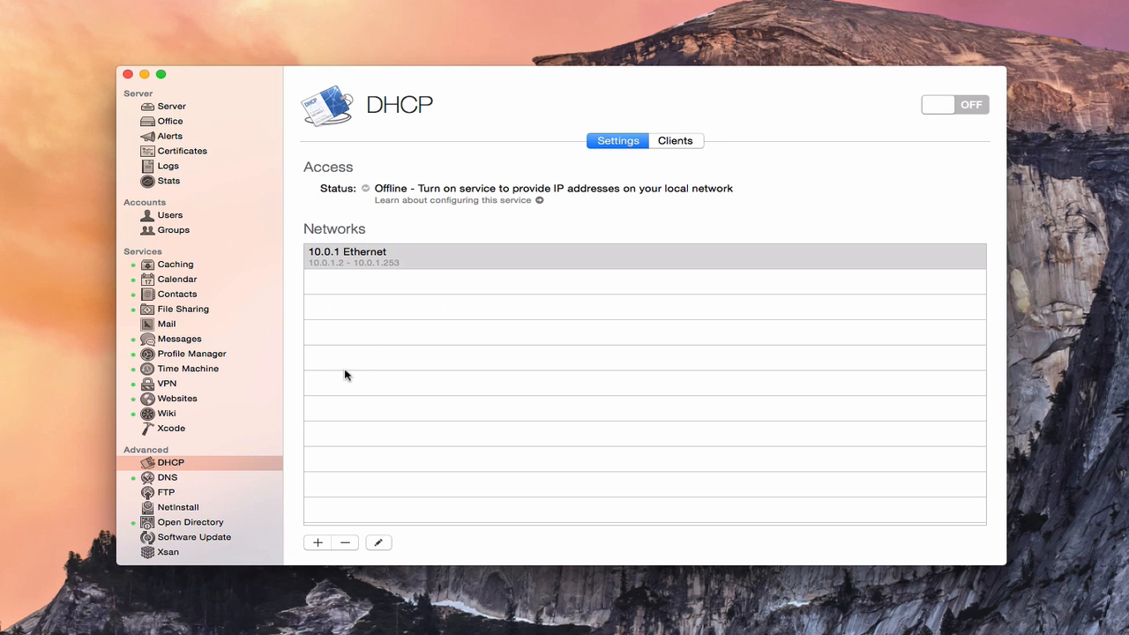
mouse_move(345, 342)
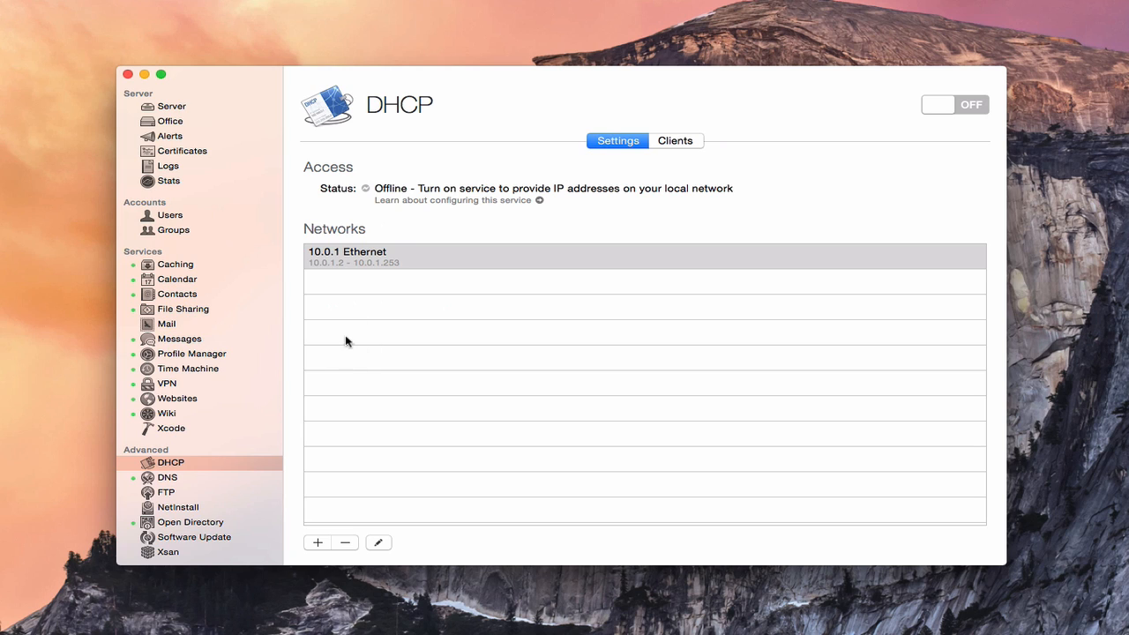
mouse_move(360, 394)
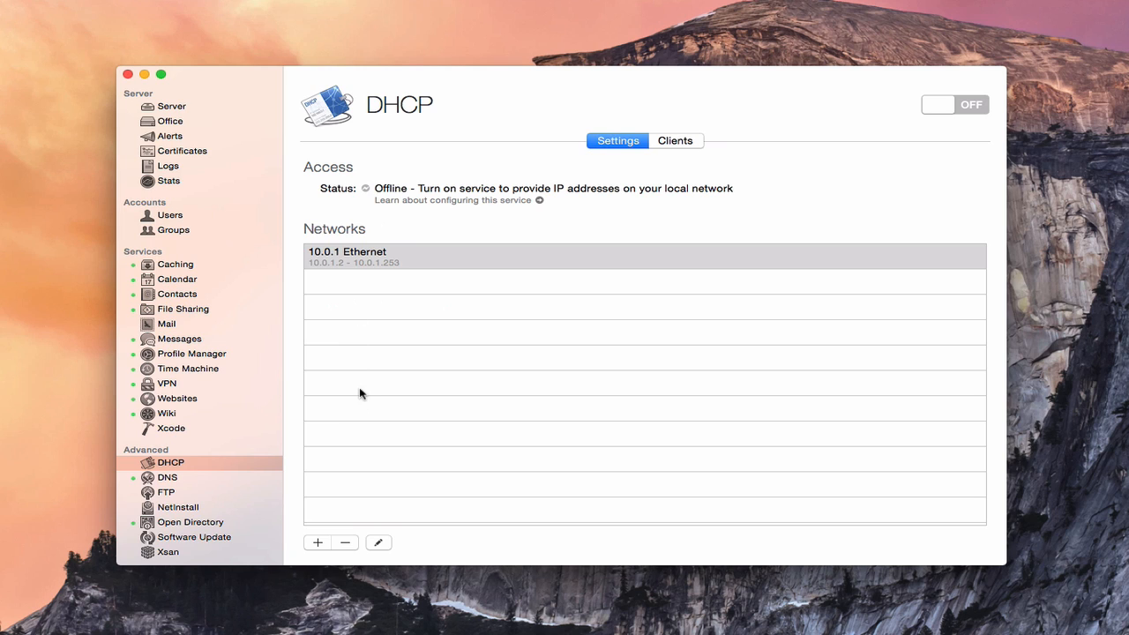
mouse_move(367, 370)
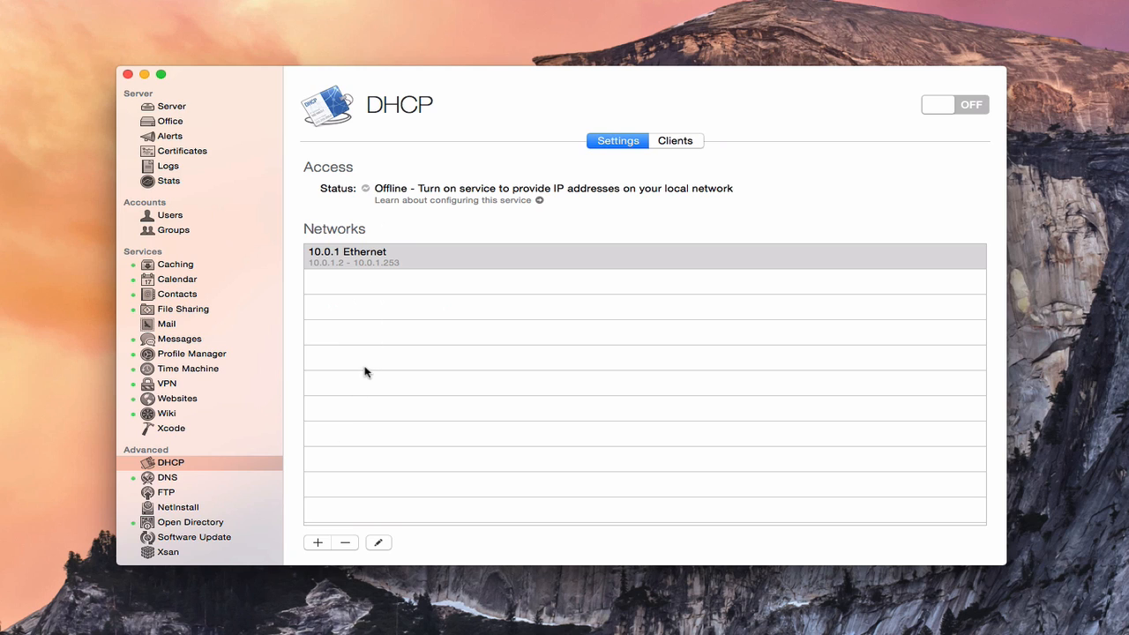
mouse_move(344, 343)
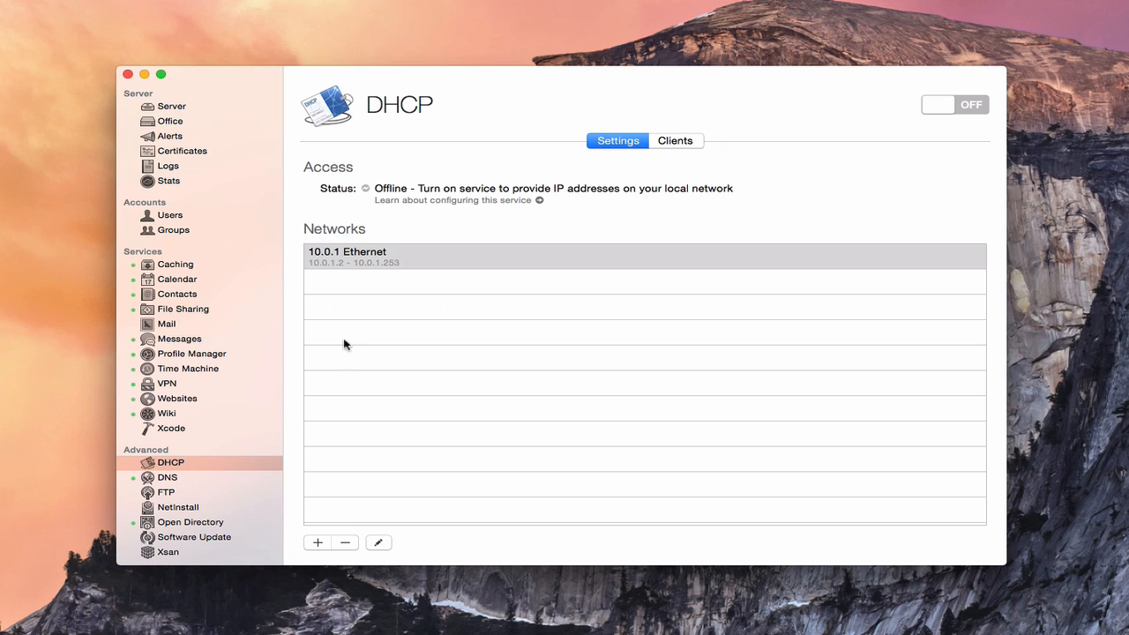
mouse_move(515, 409)
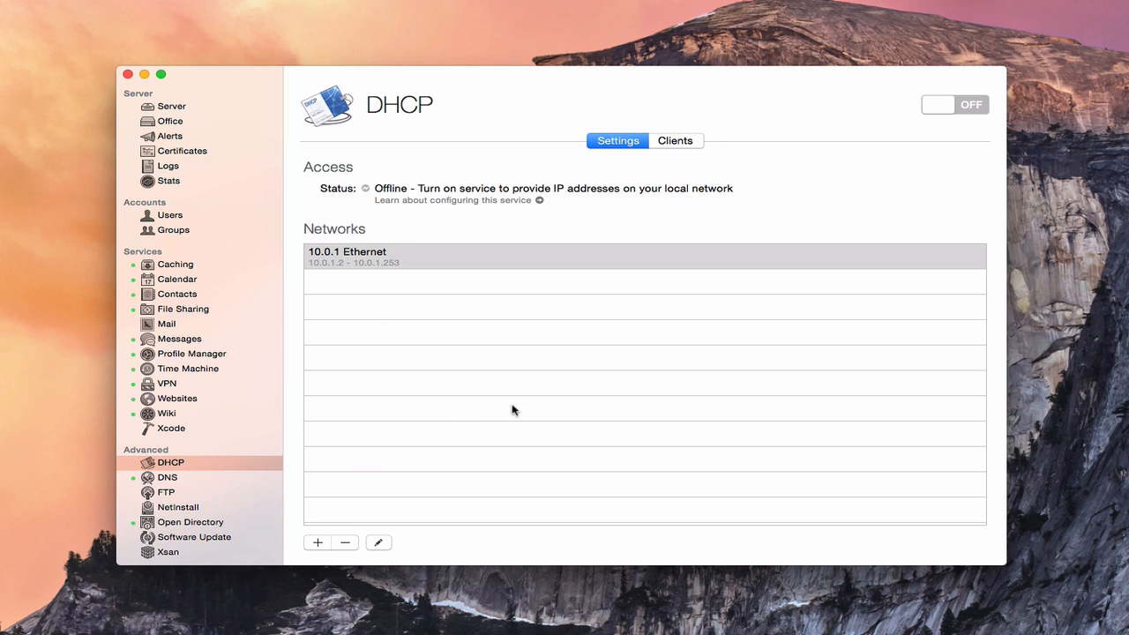
mouse_move(677, 147)
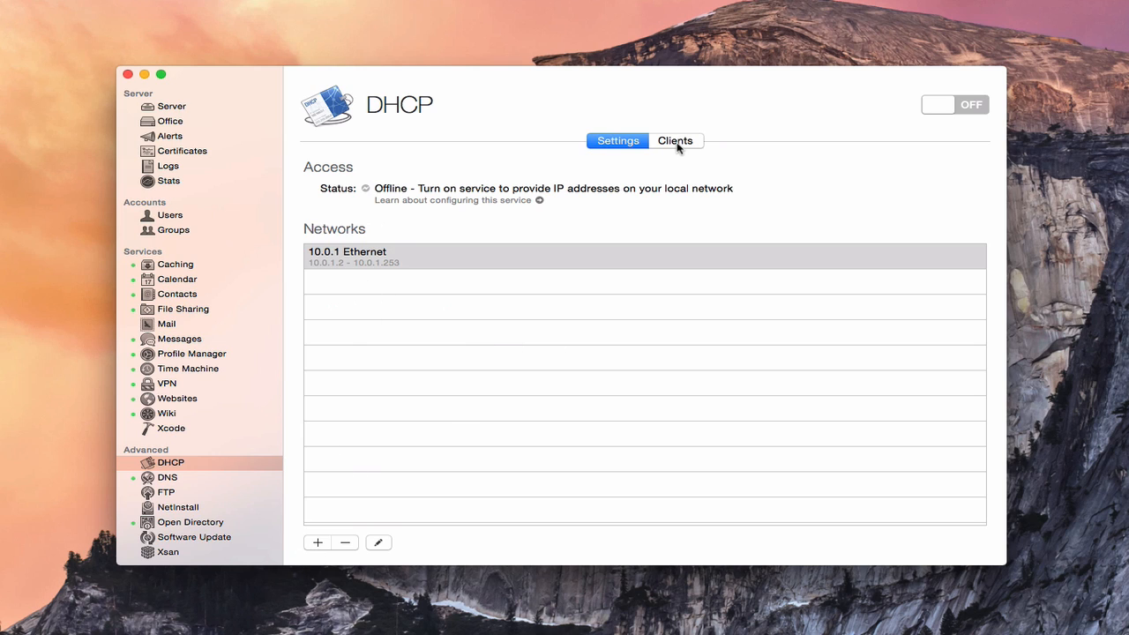
Show the DHCP Clients list, currently empty
left_click(674, 141)
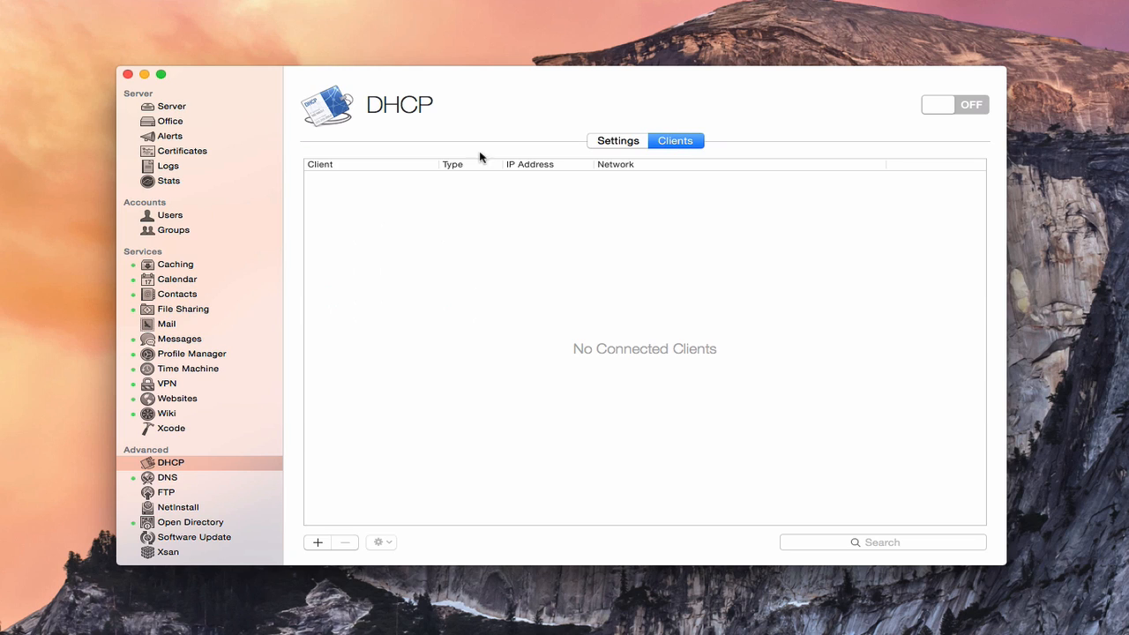
mouse_move(592, 198)
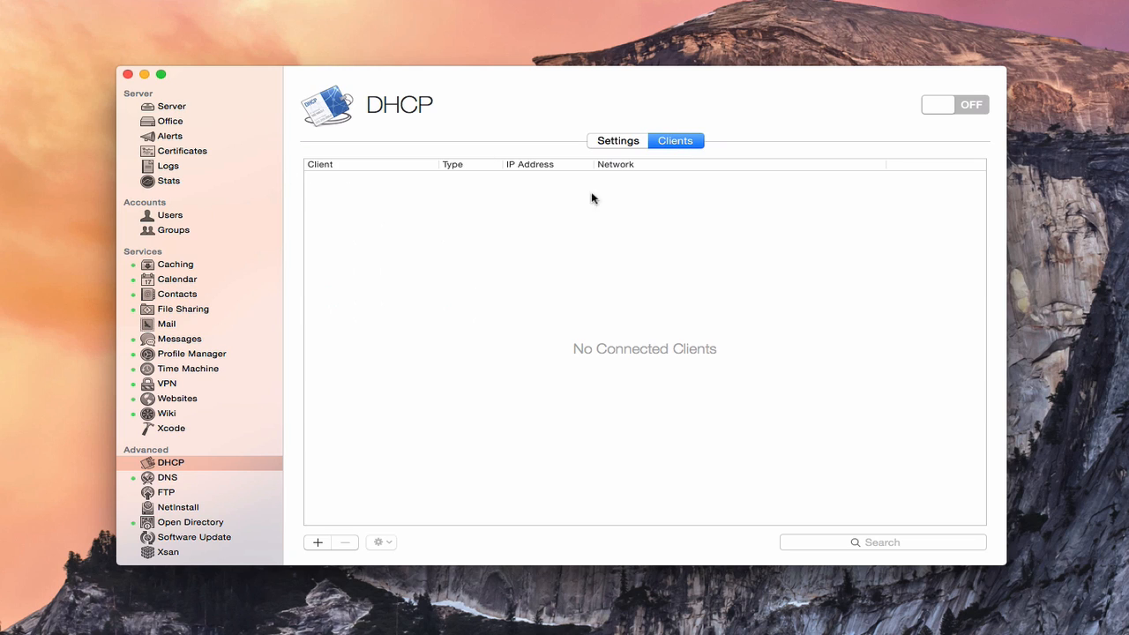
mouse_move(319, 184)
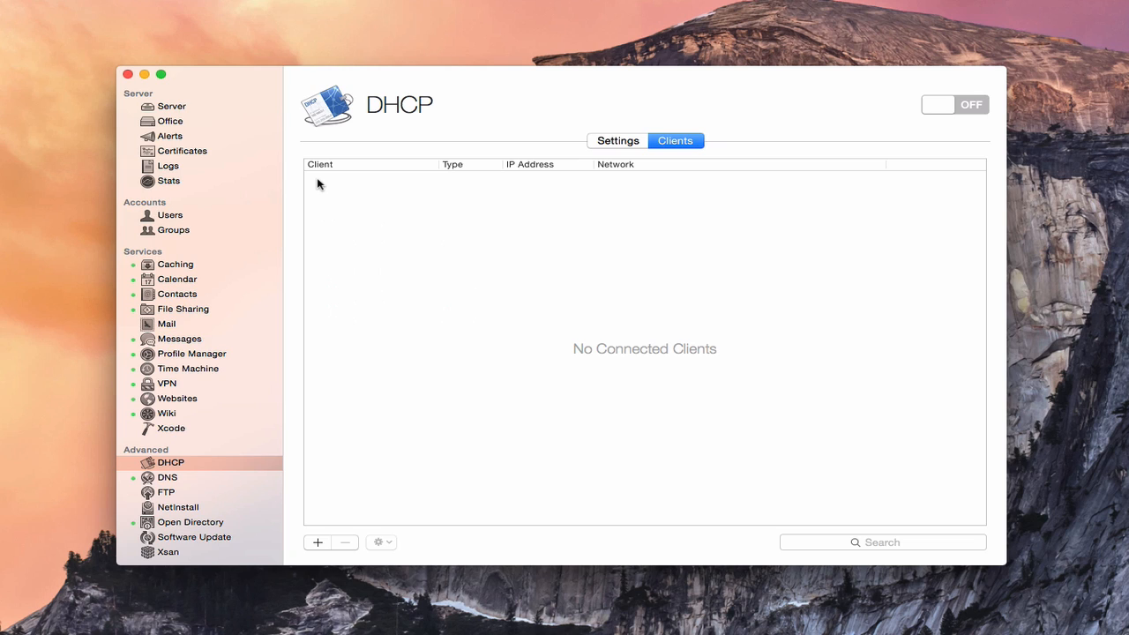
mouse_move(388, 184)
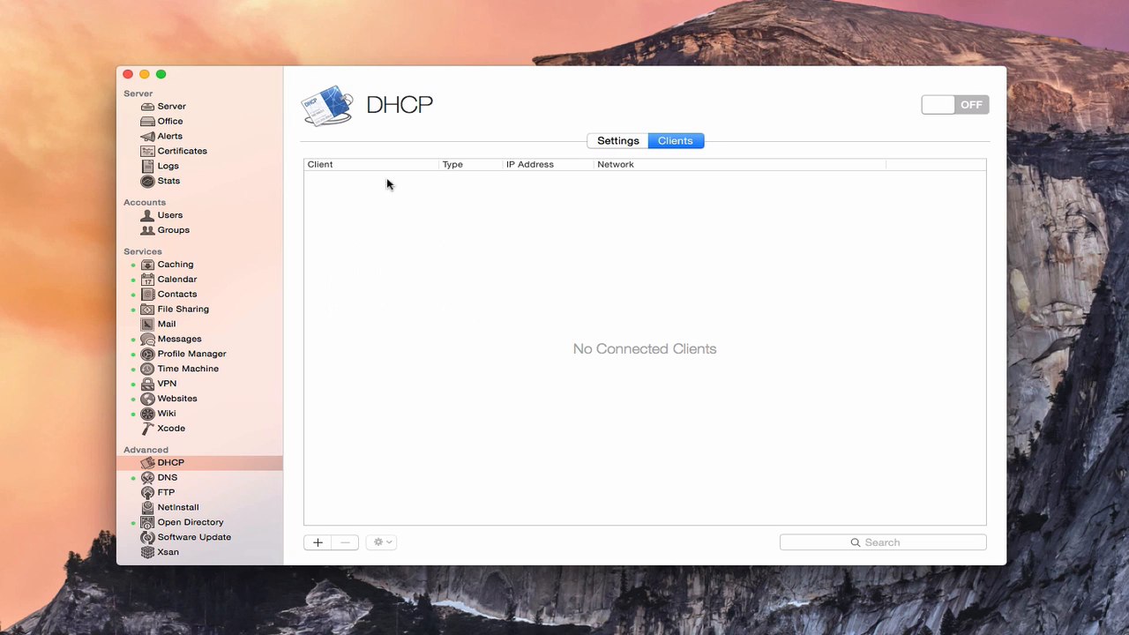
mouse_move(326, 243)
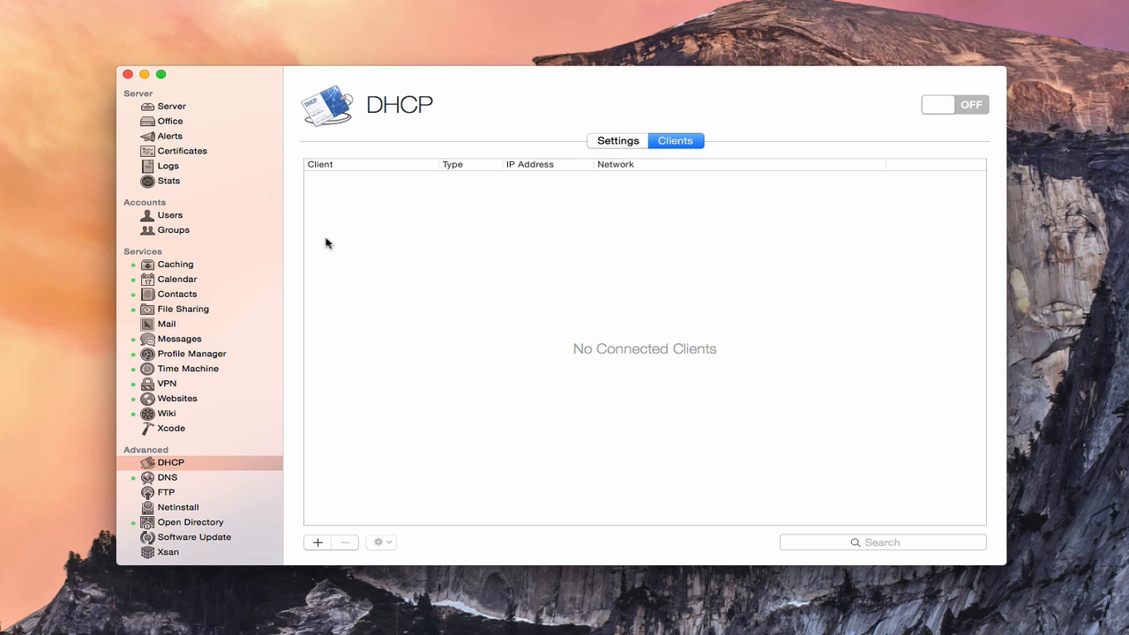
mouse_move(600, 228)
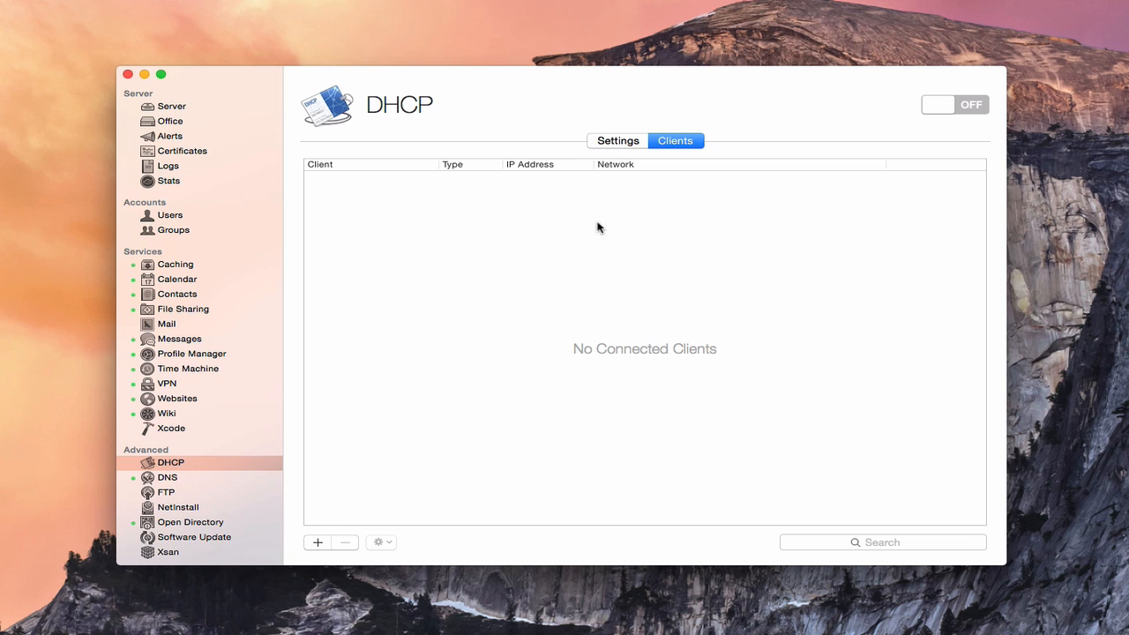
mouse_move(539, 345)
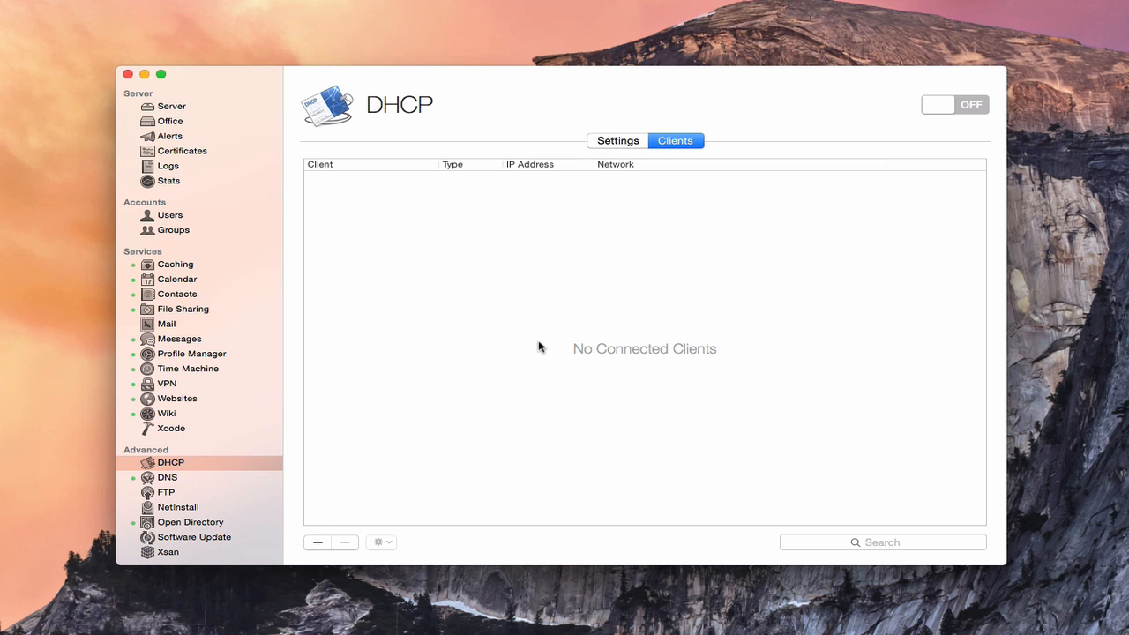
Create static reservation 'Test' at 10.0.1.253 with MAC address d8:7a:12:55:c8:7c
left_click(317, 541)
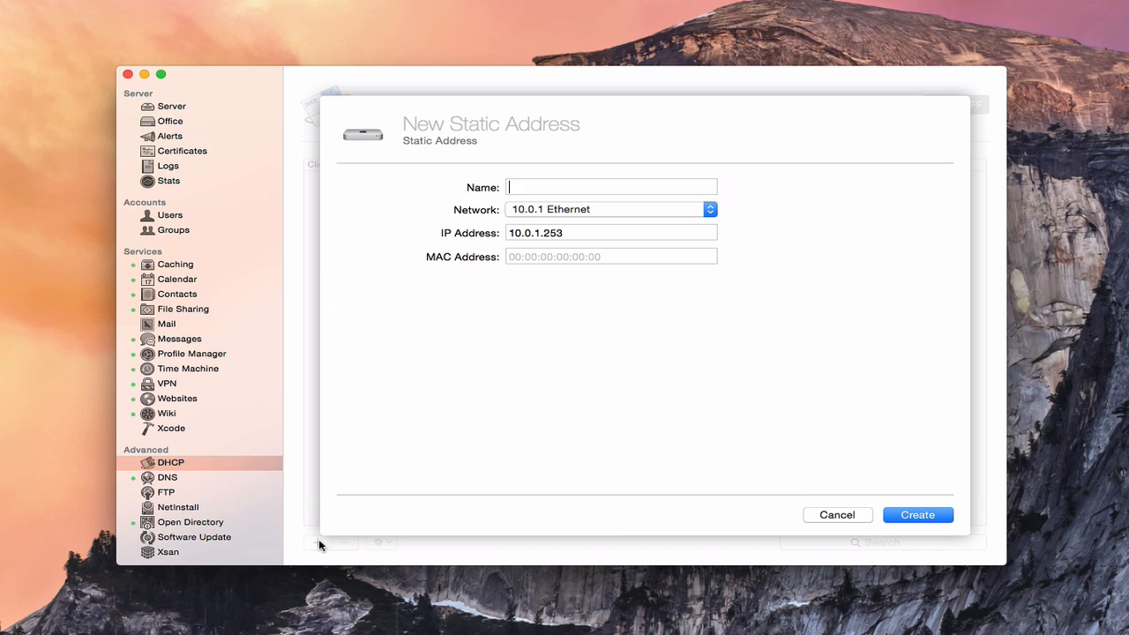
left_click(610, 187)
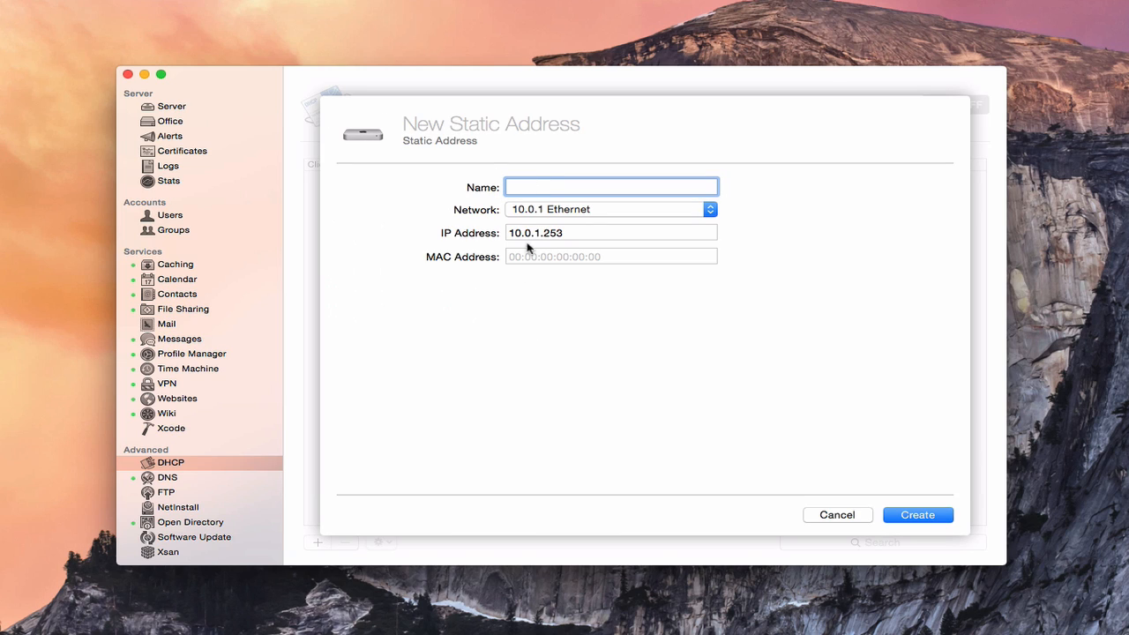
mouse_move(527, 365)
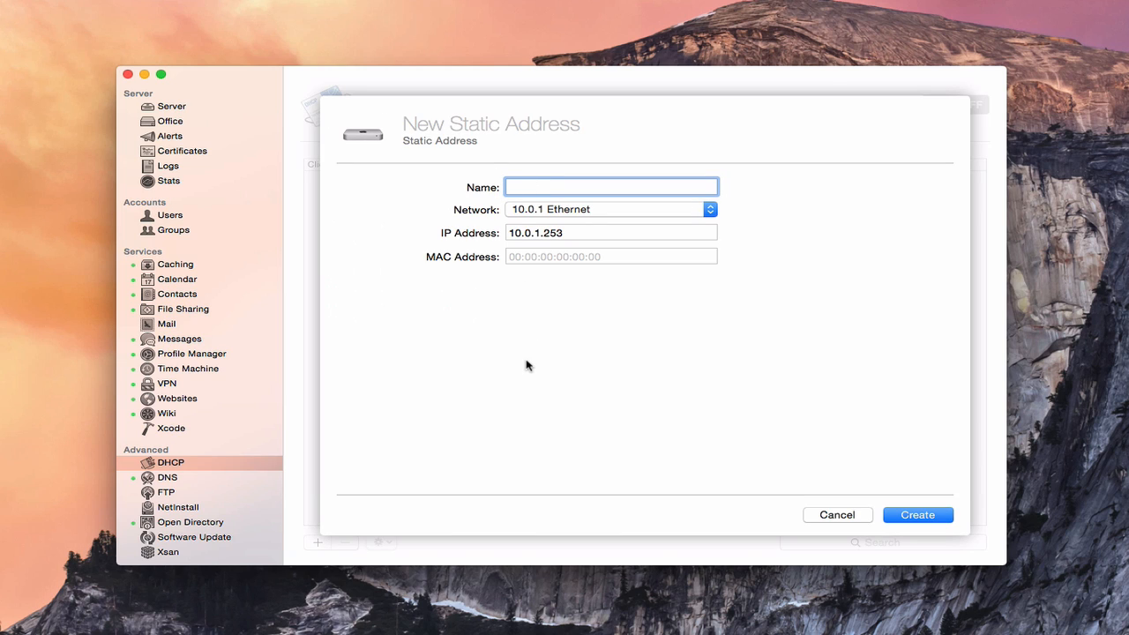
type("Test")
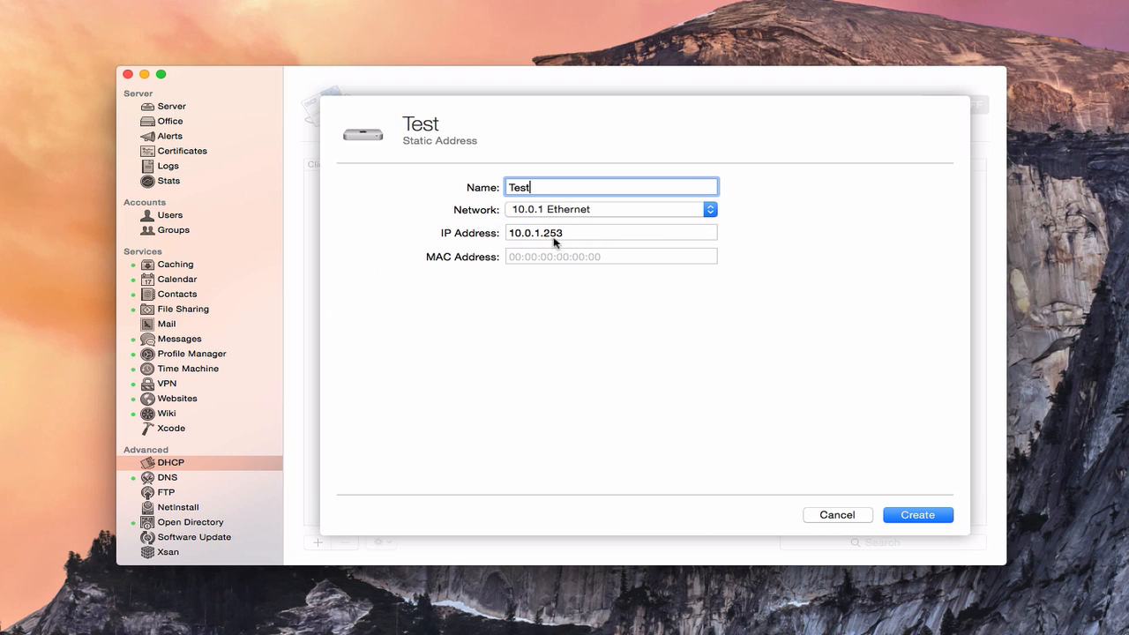
left_click(610, 256)
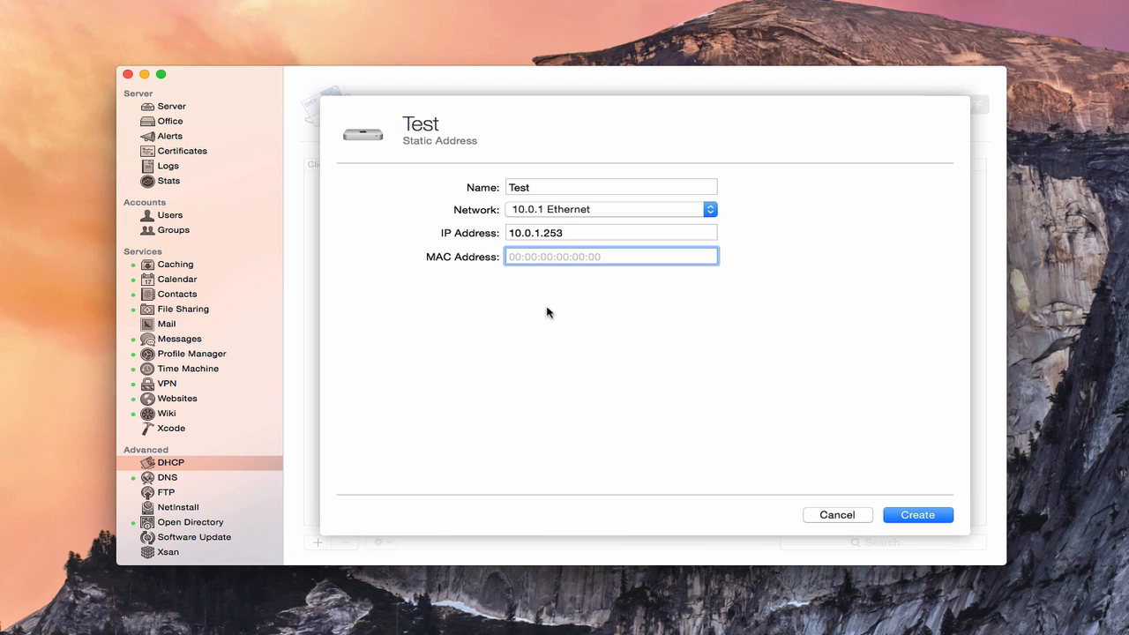
type("d8:7a:12:55:c8:7c")
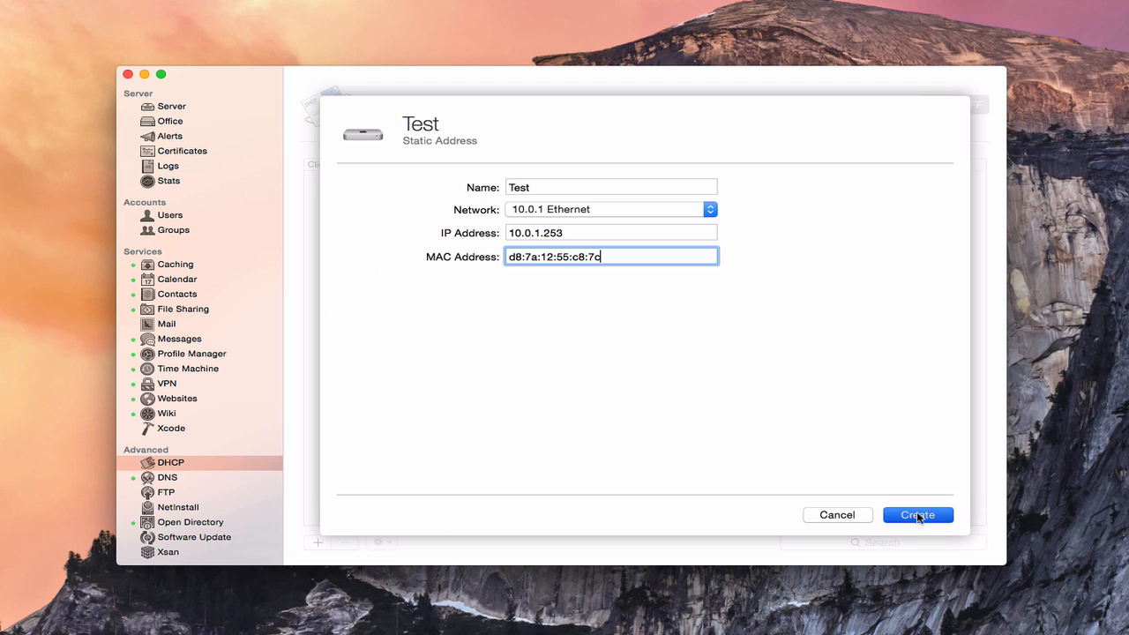
left_click(917, 515)
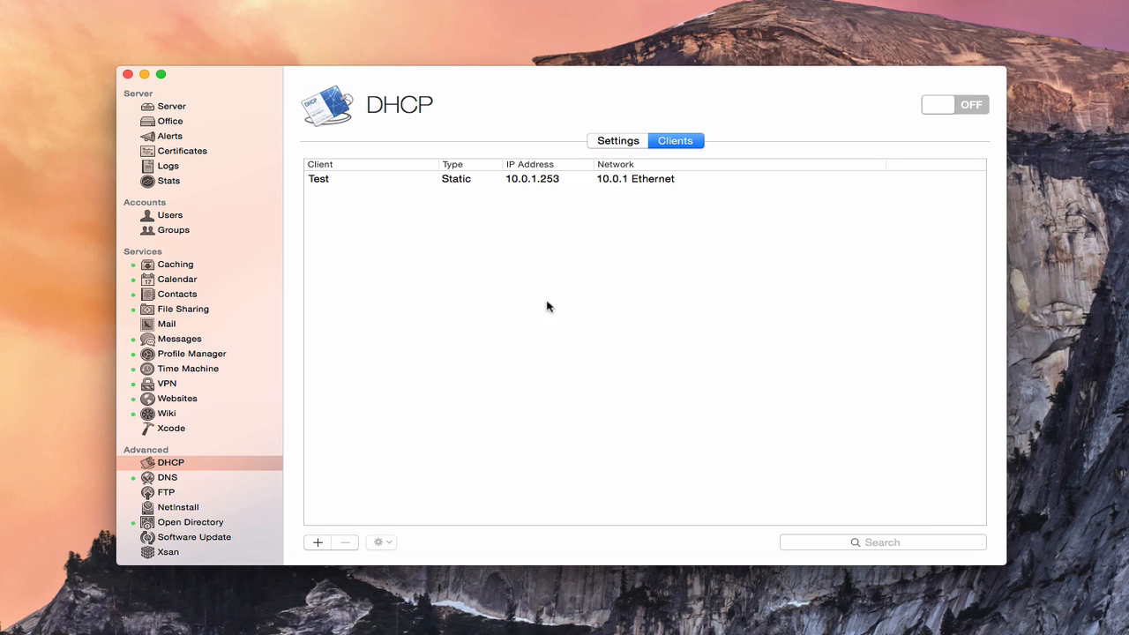
mouse_move(719, 190)
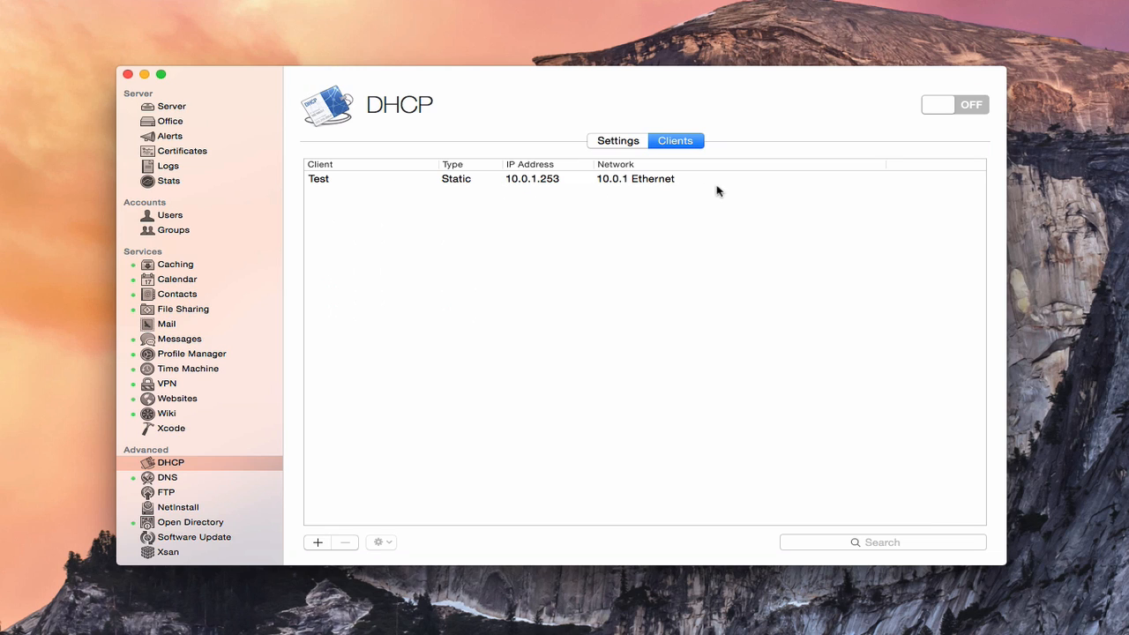
mouse_move(543, 180)
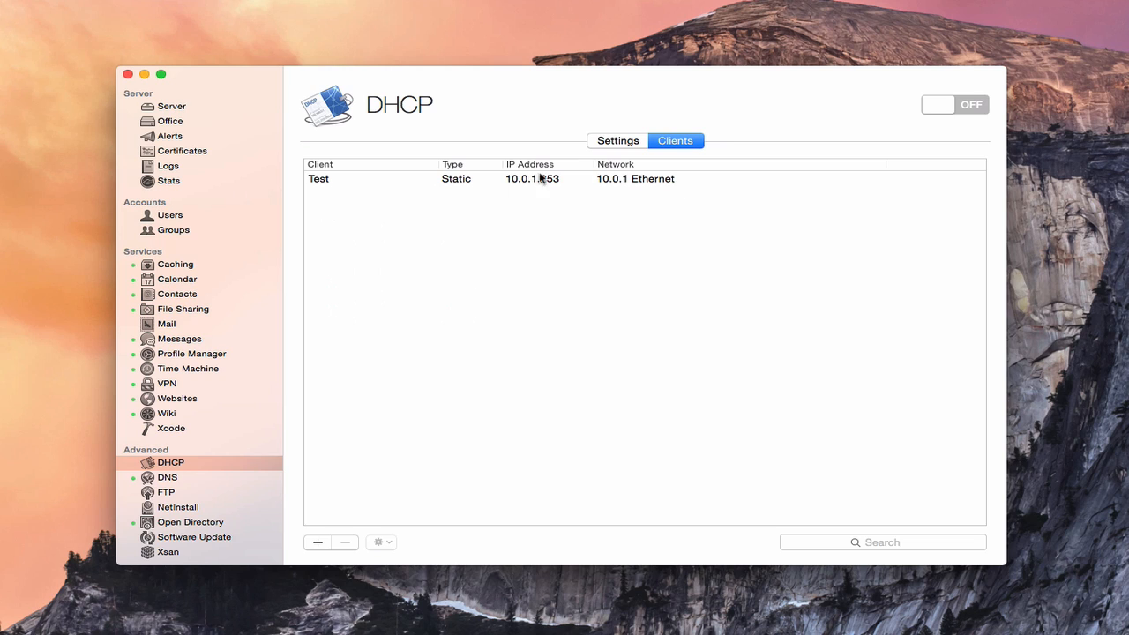
mouse_move(391, 215)
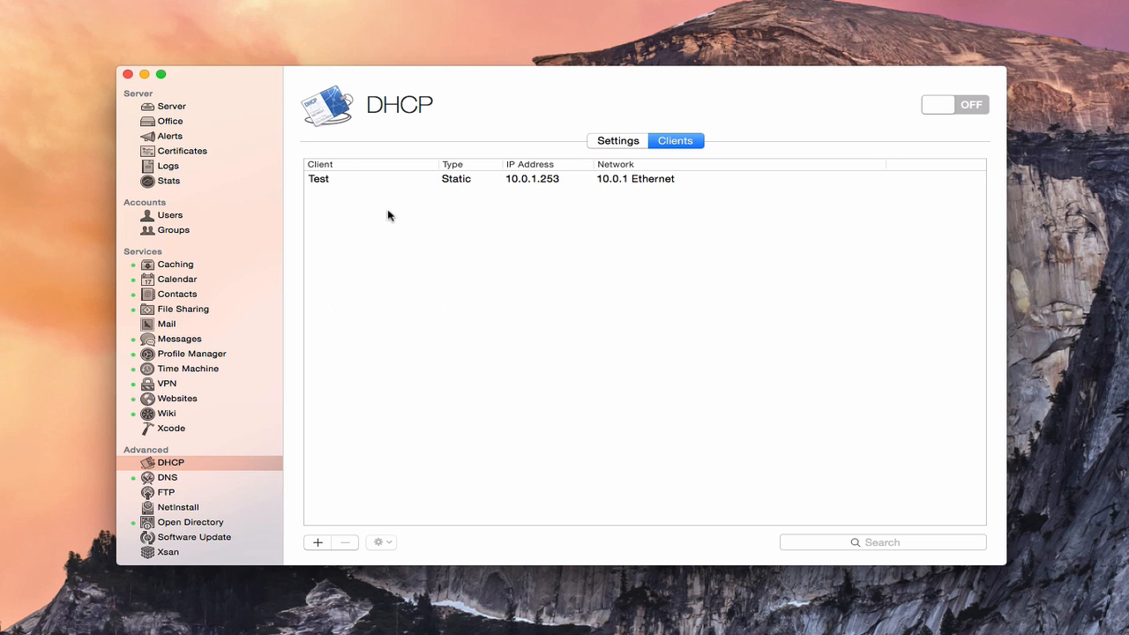
mouse_move(543, 185)
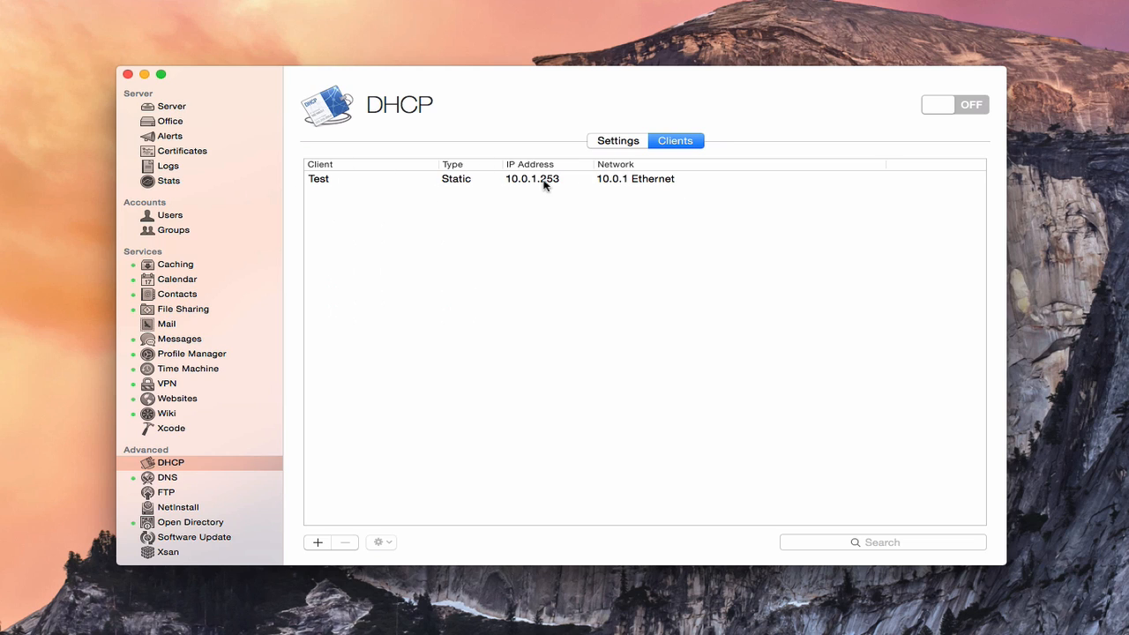
mouse_move(660, 185)
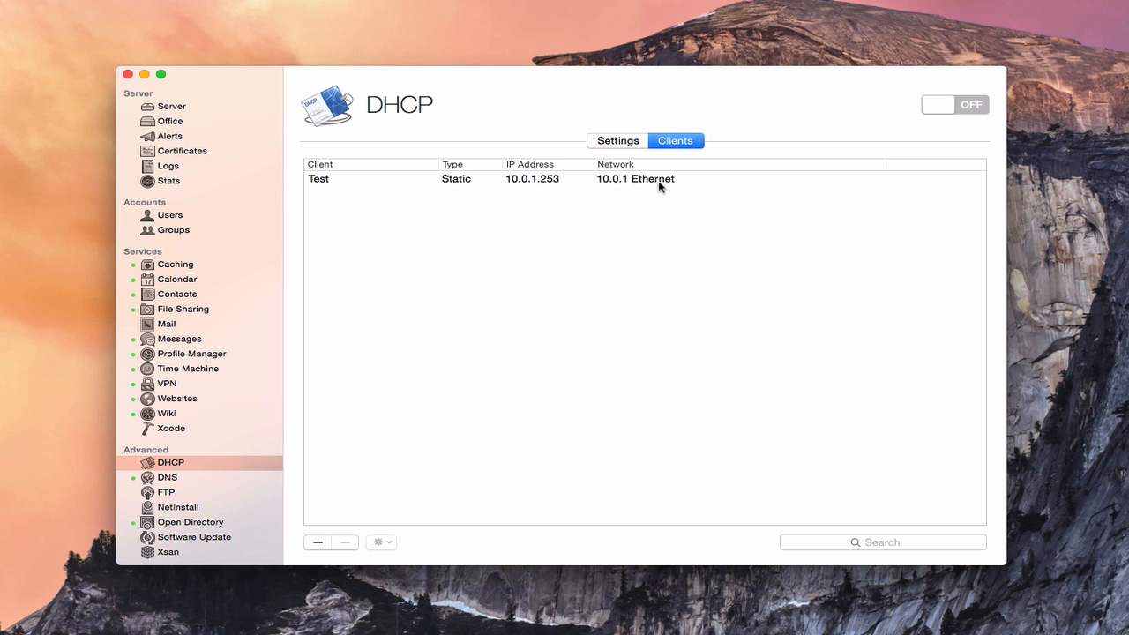
mouse_move(326, 182)
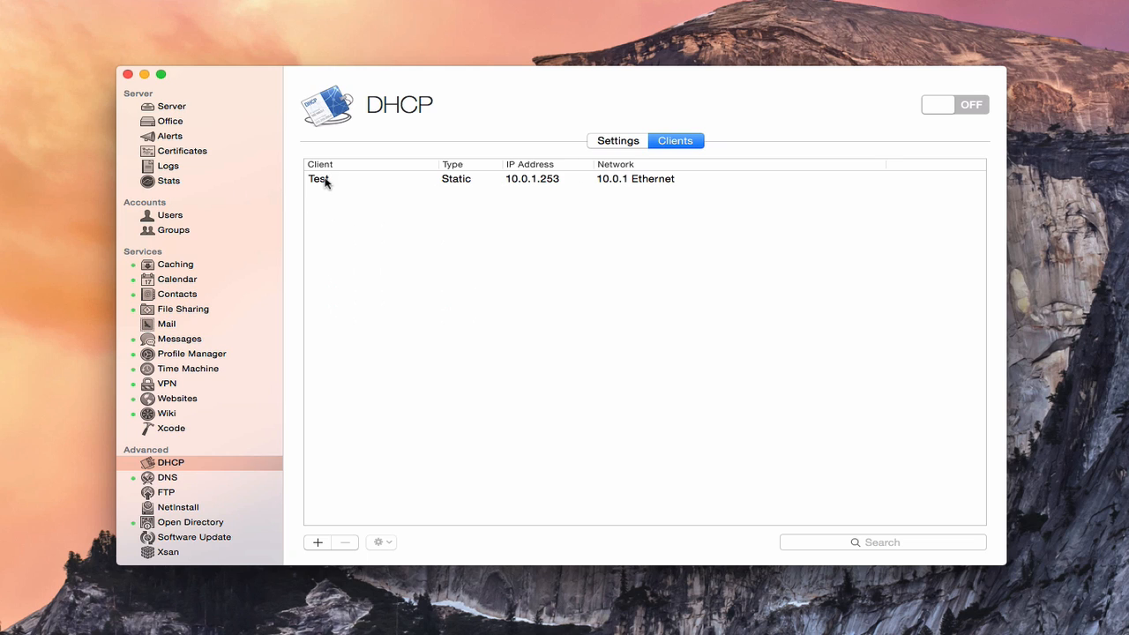
Select the Test reservation, then return to the DHCP Settings view with the 10.0.1 Ethernet network
left_click(352, 178)
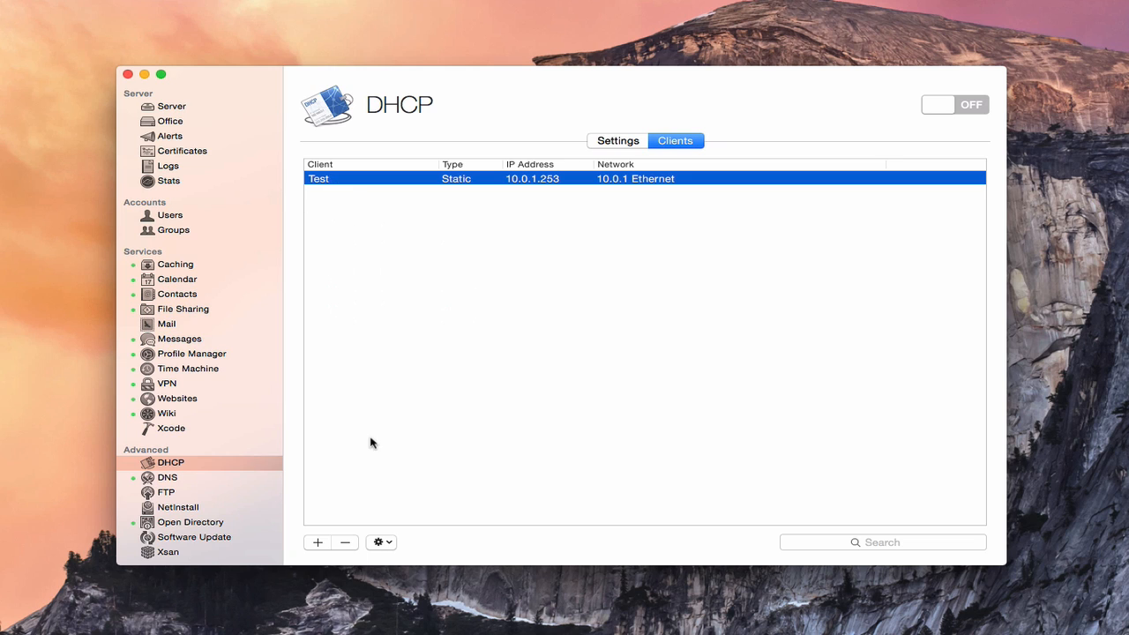
left_click(381, 542)
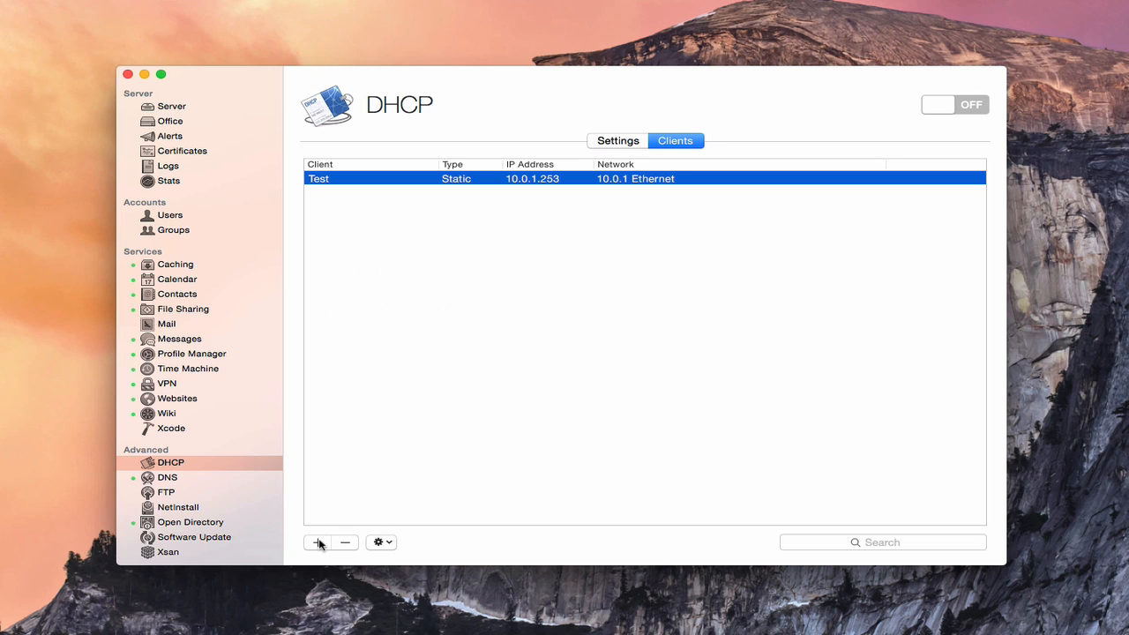
mouse_move(596, 245)
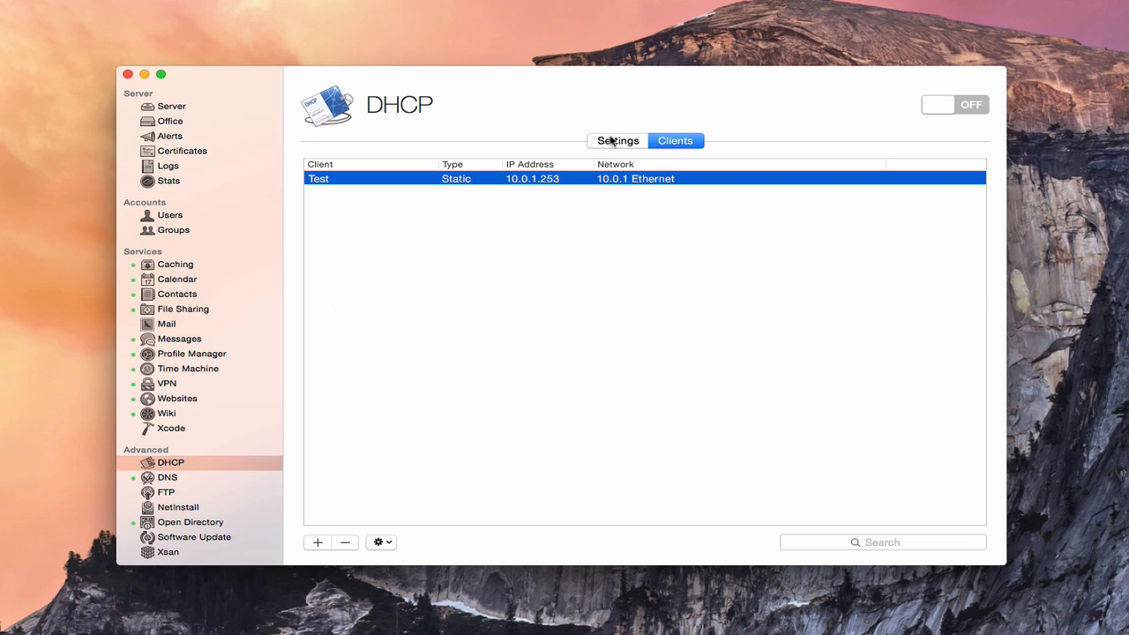
left_click(617, 141)
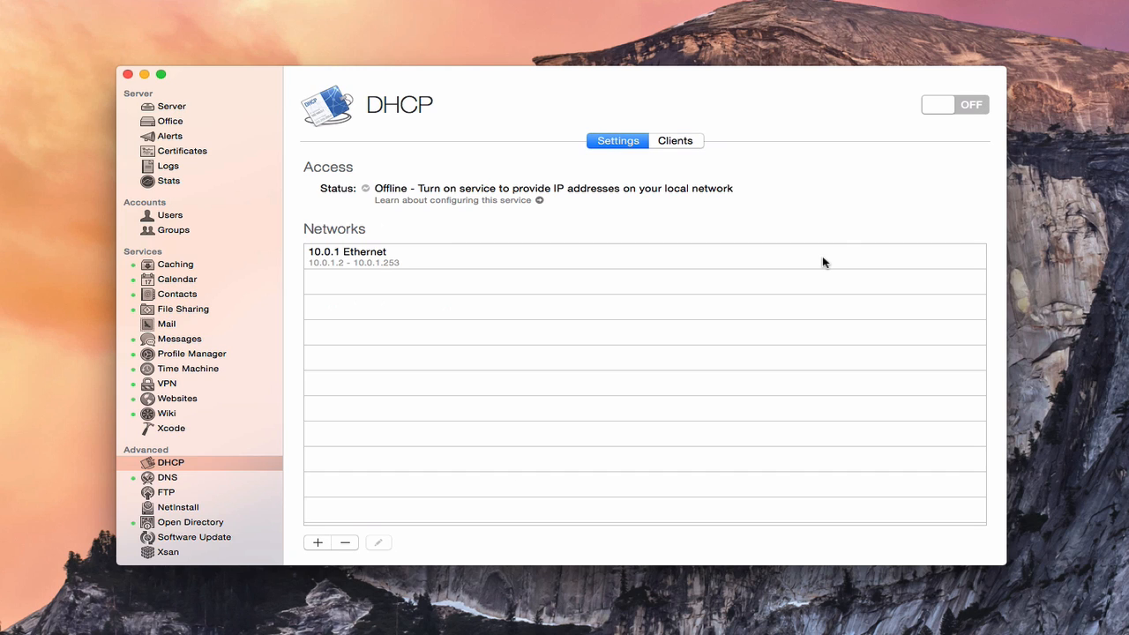